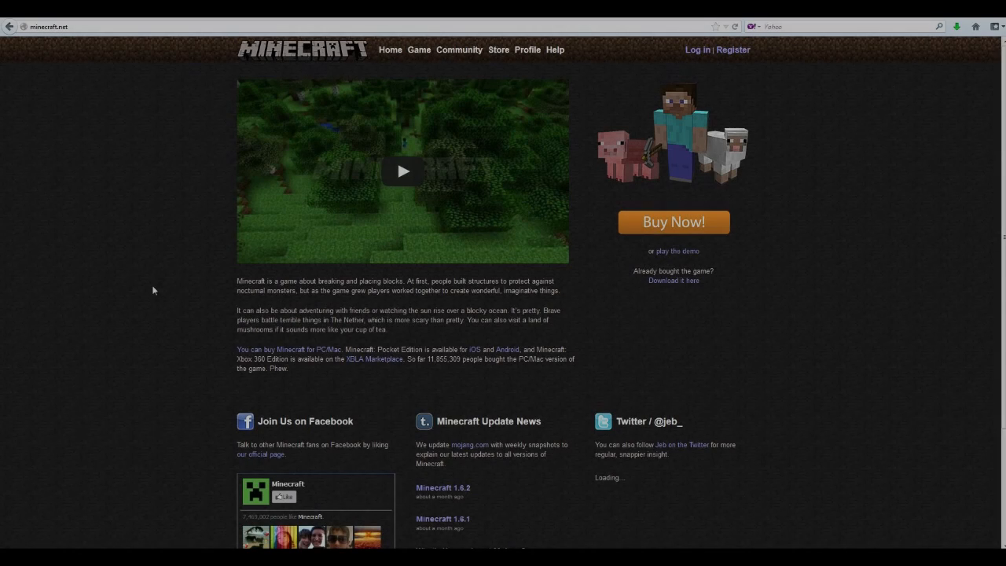
{"action": "mouse_move", "coordinate": [400, 103]}
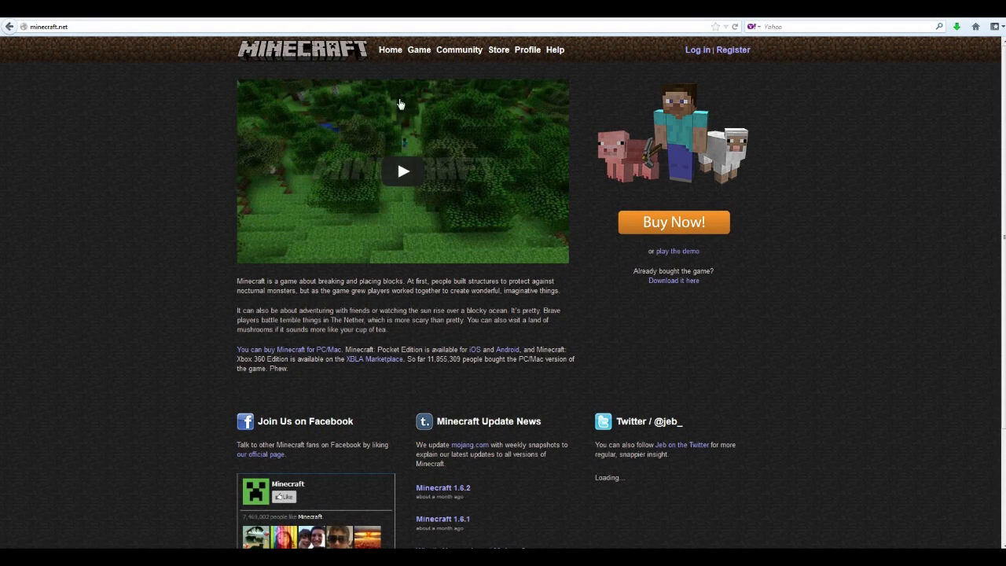
{"action": "mouse_move", "coordinate": [620, 347]}
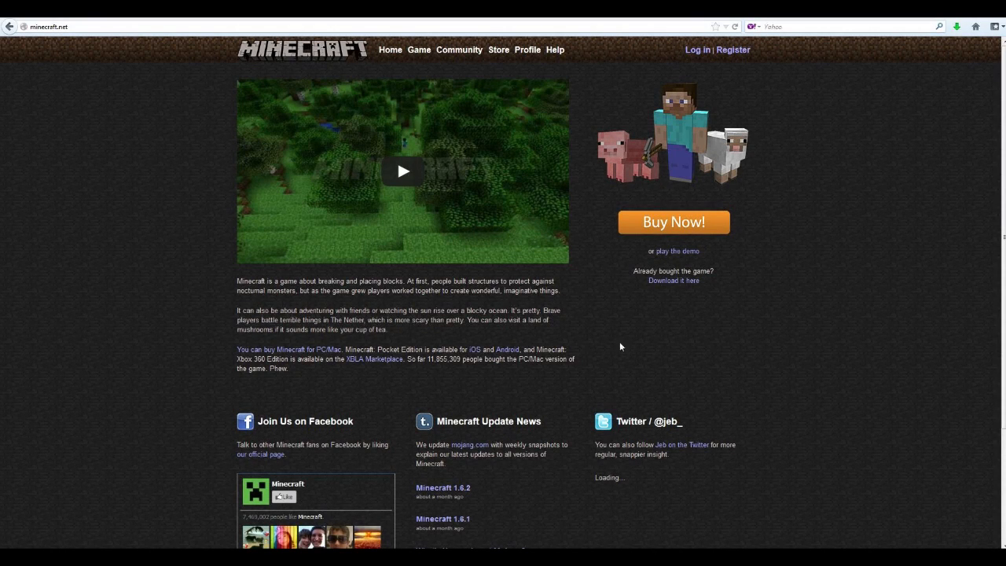
{"action": "mouse_move", "coordinate": [572, 272]}
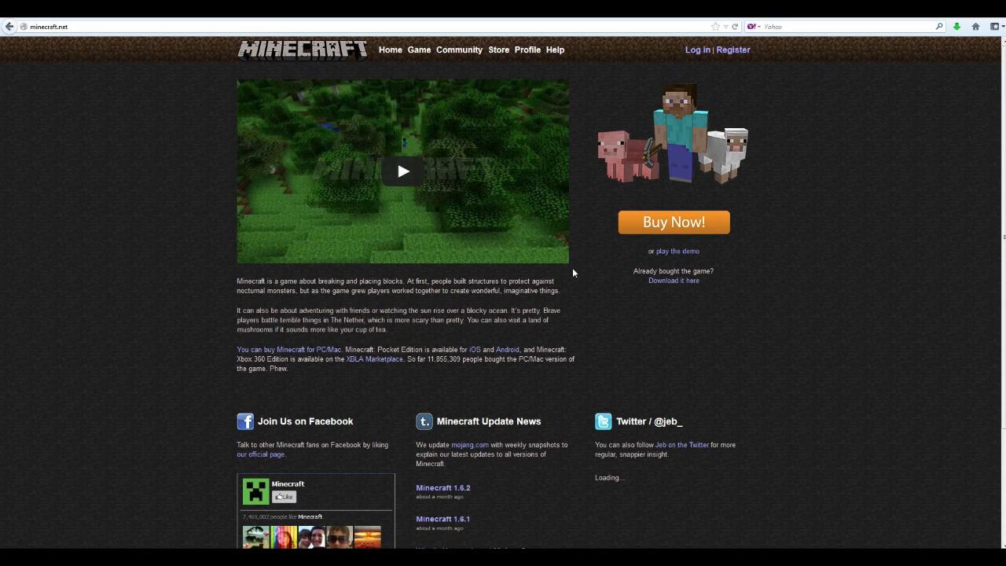
{"action": "mouse_move", "coordinate": [465, 119]}
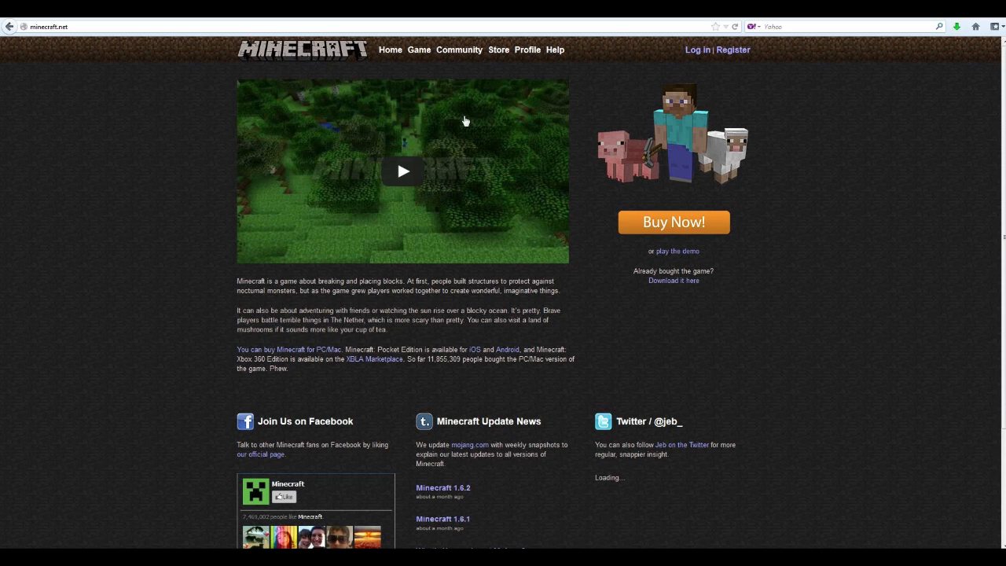
{"action": "mouse_move", "coordinate": [44, 37]}
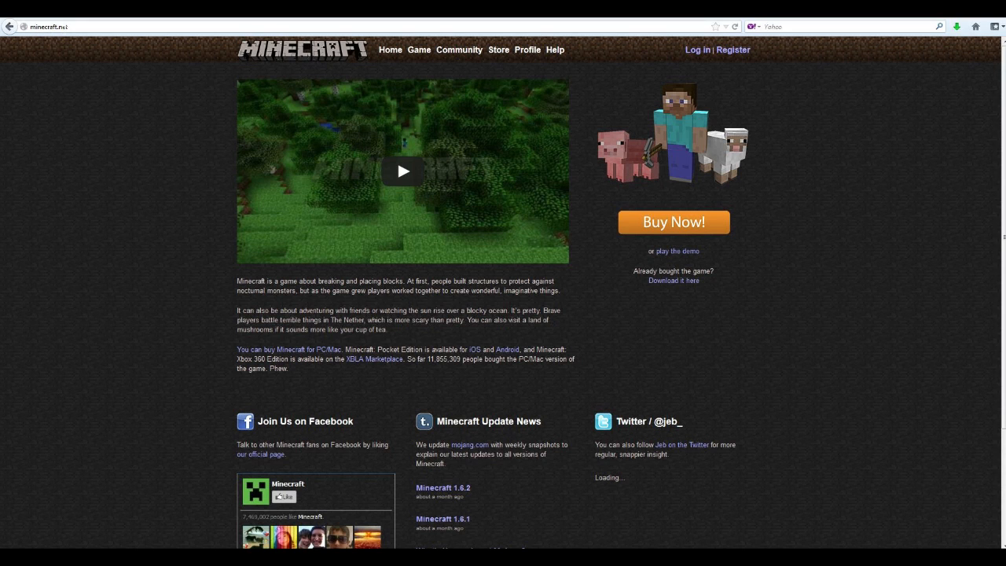
{"action": "mouse_move", "coordinate": [672, 287]}
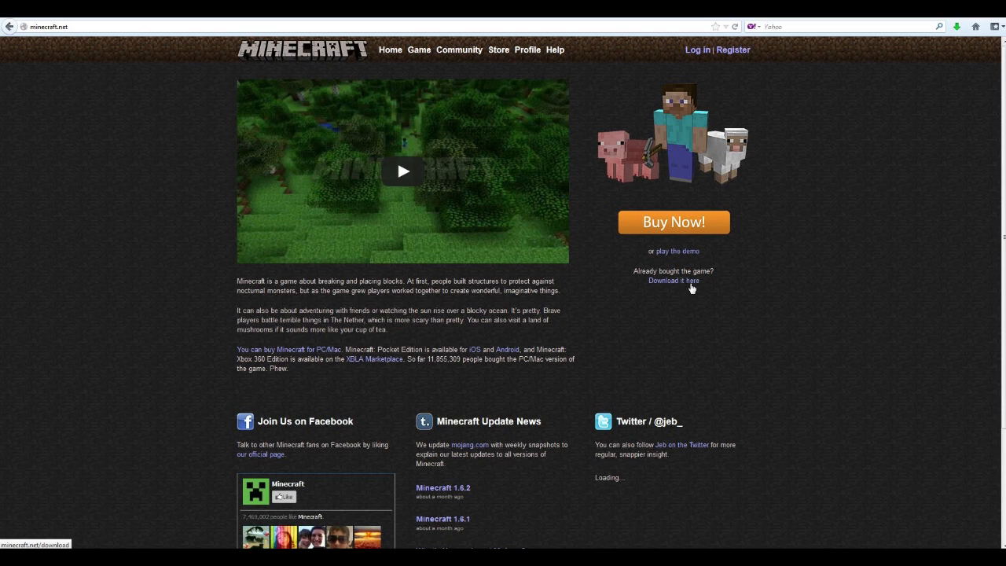
Go to minecraft.net/download and highlight 'Windows' in the Multiplayer Server paragraph.
{"action": "left_click", "coordinate": [673, 281]}
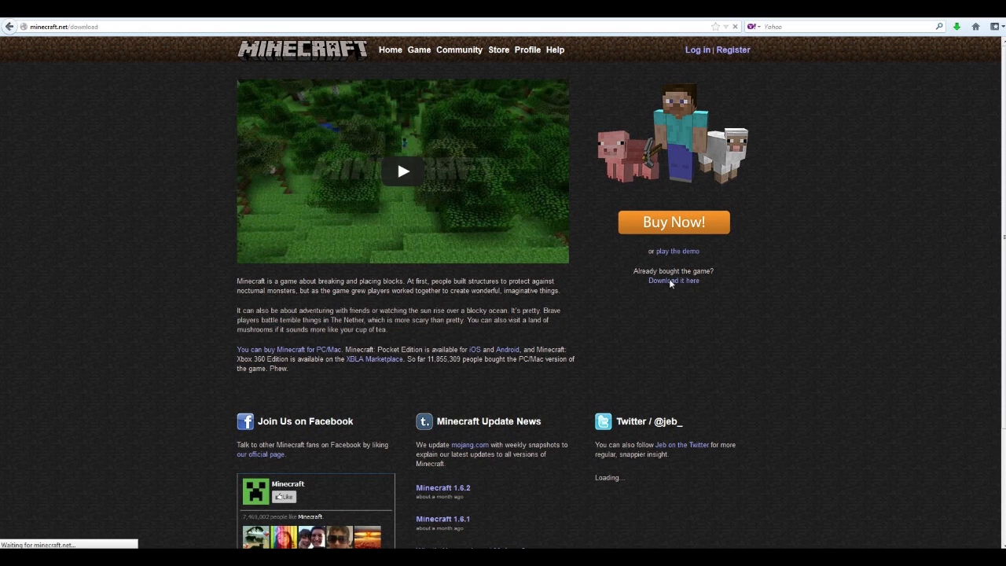
{"action": "left_click", "coordinate": [673, 280]}
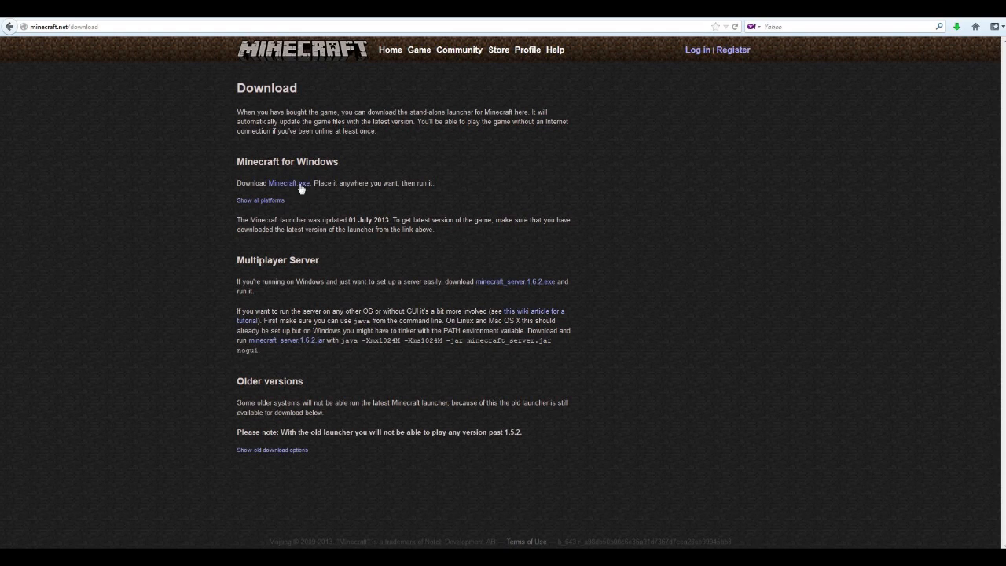
{"action": "mouse_move", "coordinate": [453, 240]}
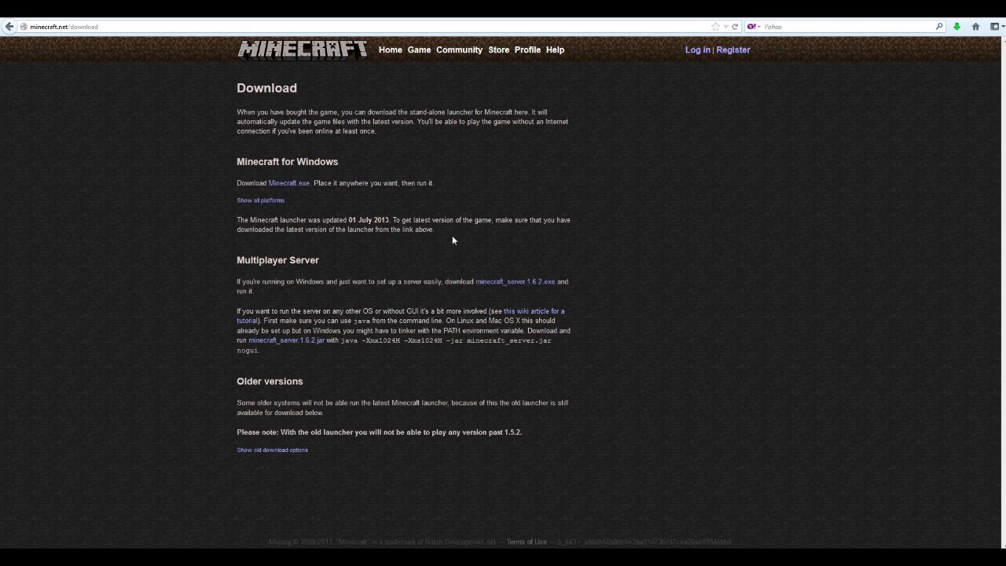
{"action": "mouse_move", "coordinate": [298, 187]}
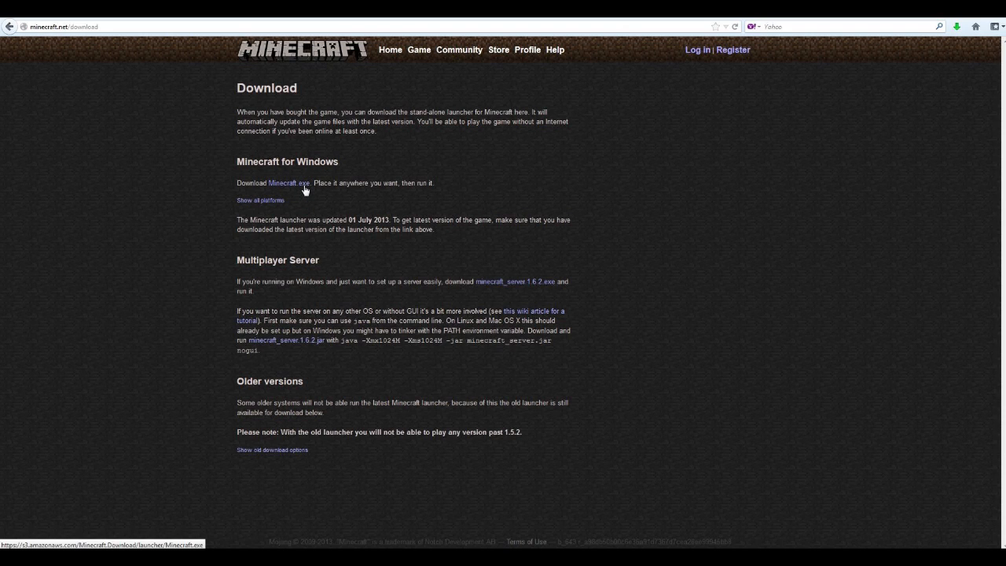
{"action": "mouse_move", "coordinate": [297, 184]}
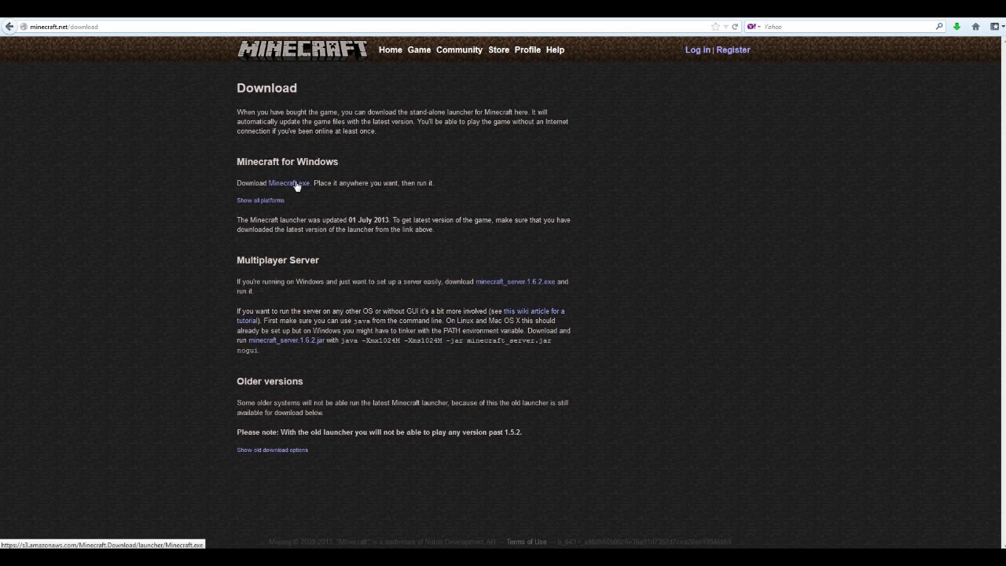
{"action": "mouse_move", "coordinate": [297, 219]}
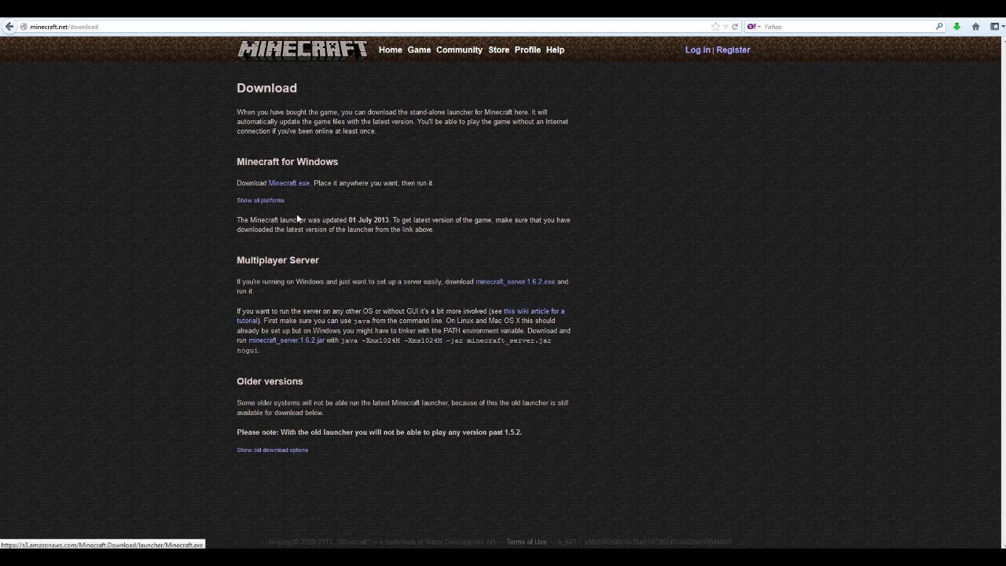
{"action": "mouse_move", "coordinate": [313, 258]}
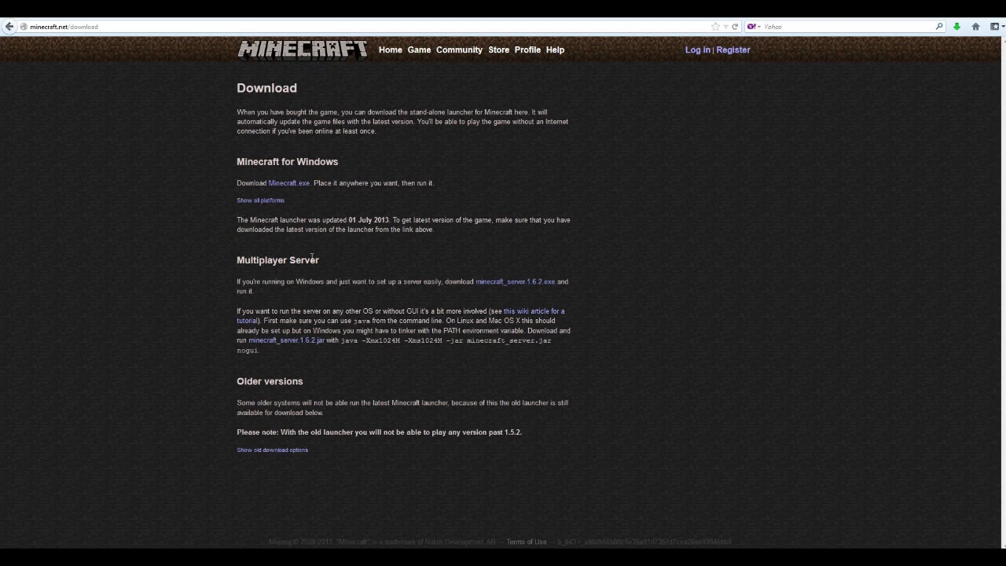
{"action": "mouse_move", "coordinate": [517, 285]}
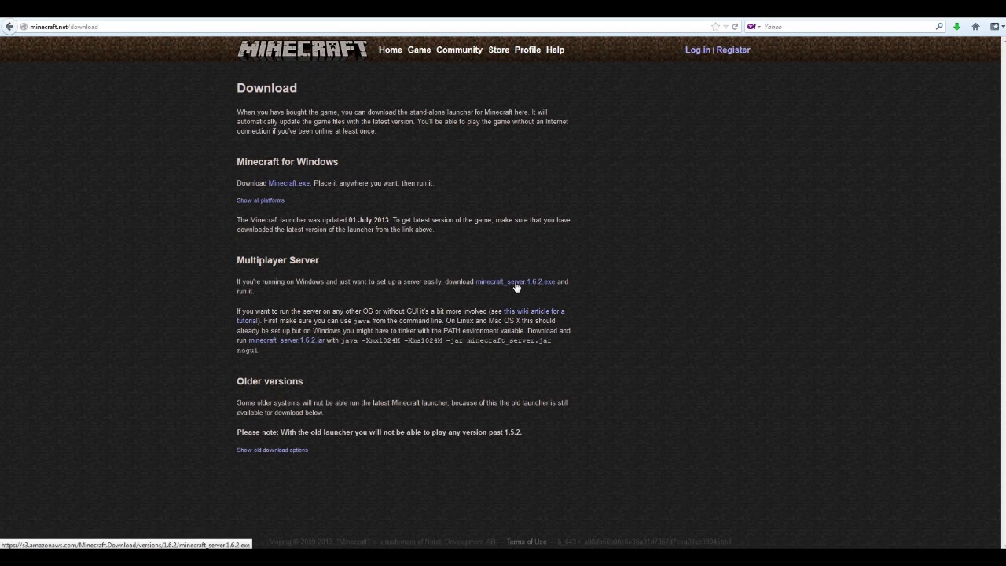
{"action": "double_click", "coordinate": [309, 282]}
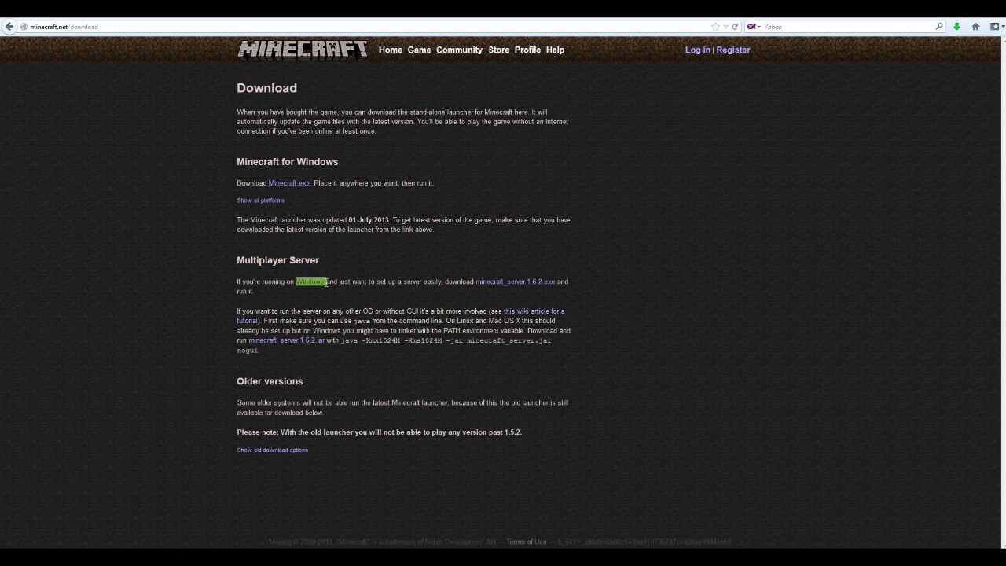
{"action": "mouse_move", "coordinate": [330, 295]}
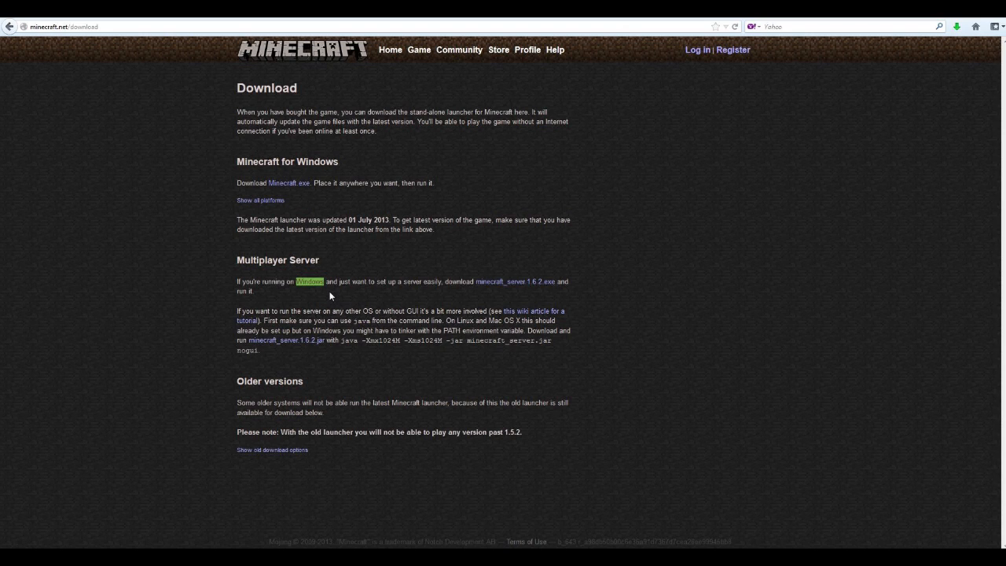
{"action": "mouse_move", "coordinate": [411, 281]}
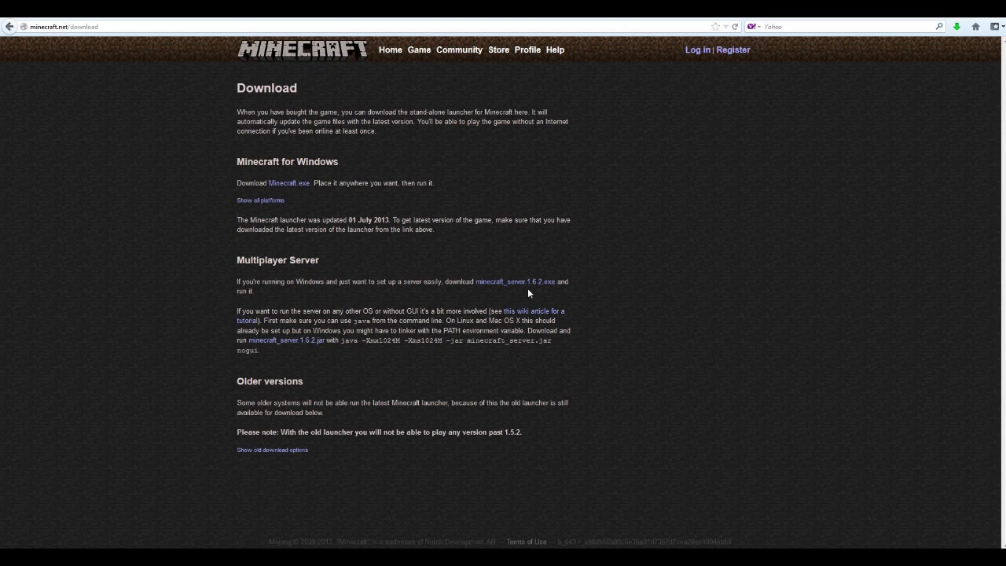
{"action": "mouse_move", "coordinate": [515, 286]}
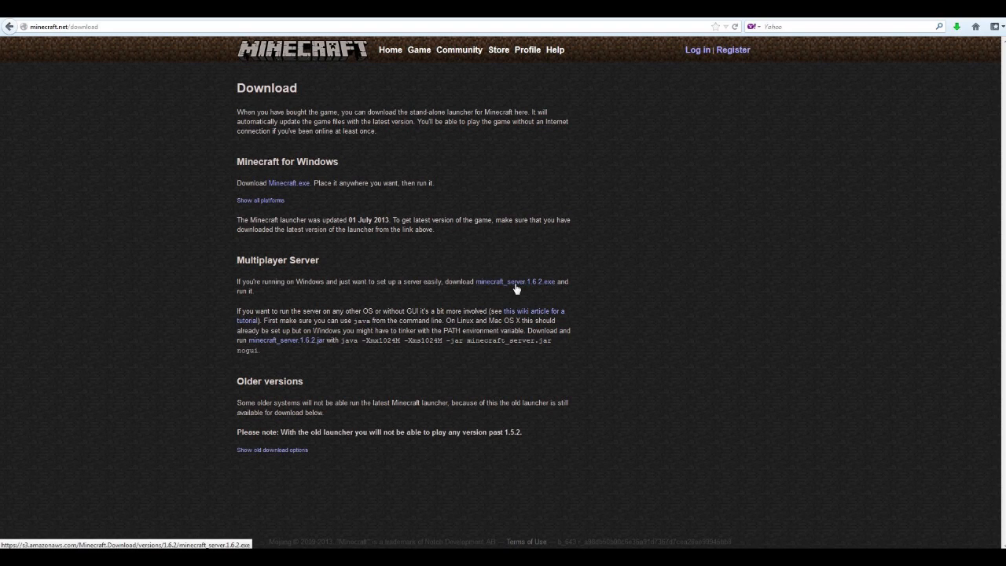
Save minecraft_server.1.6.2.exe, the 6.2 MB Windows server file, to disk.
{"action": "left_click", "coordinate": [515, 281]}
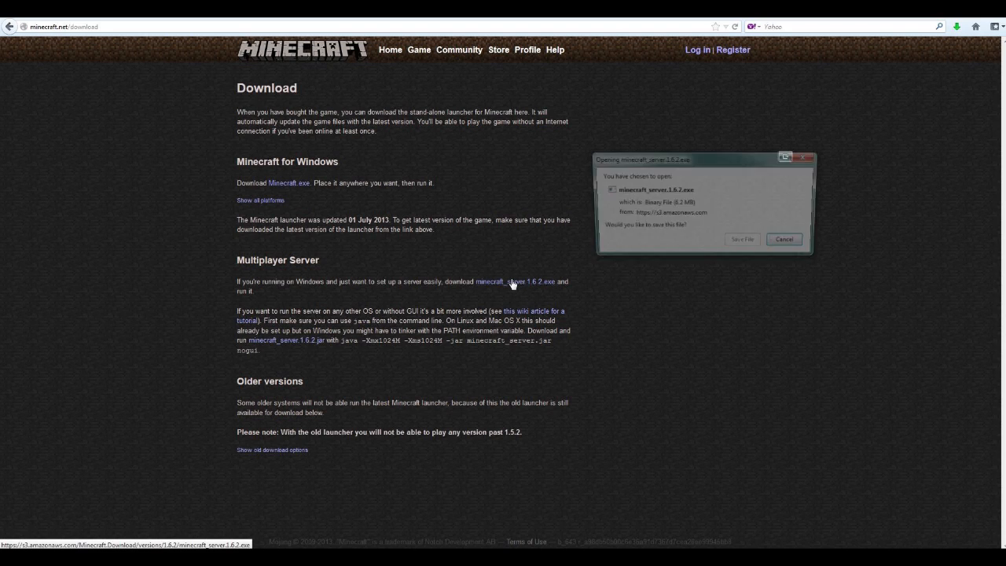
{"action": "left_click_drag", "start_coordinate": [703, 160], "coordinate": [611, 118]}
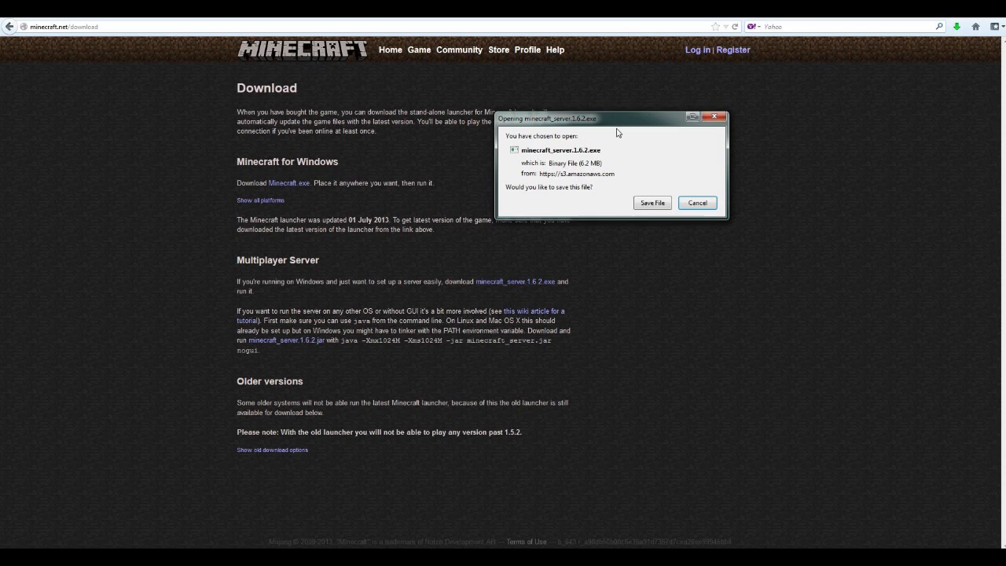
{"action": "left_click", "coordinate": [697, 203]}
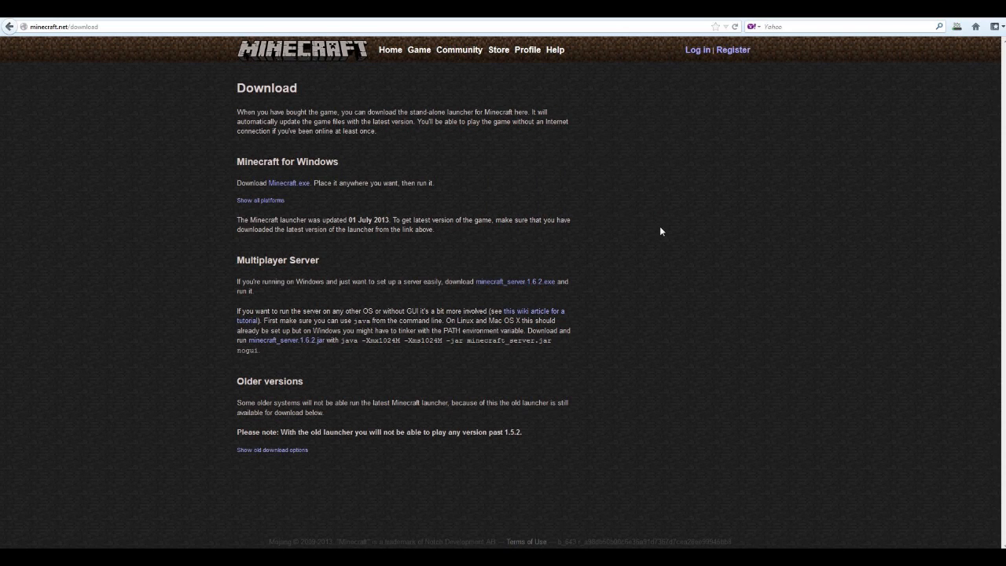
{"action": "mouse_move", "coordinate": [671, 170]}
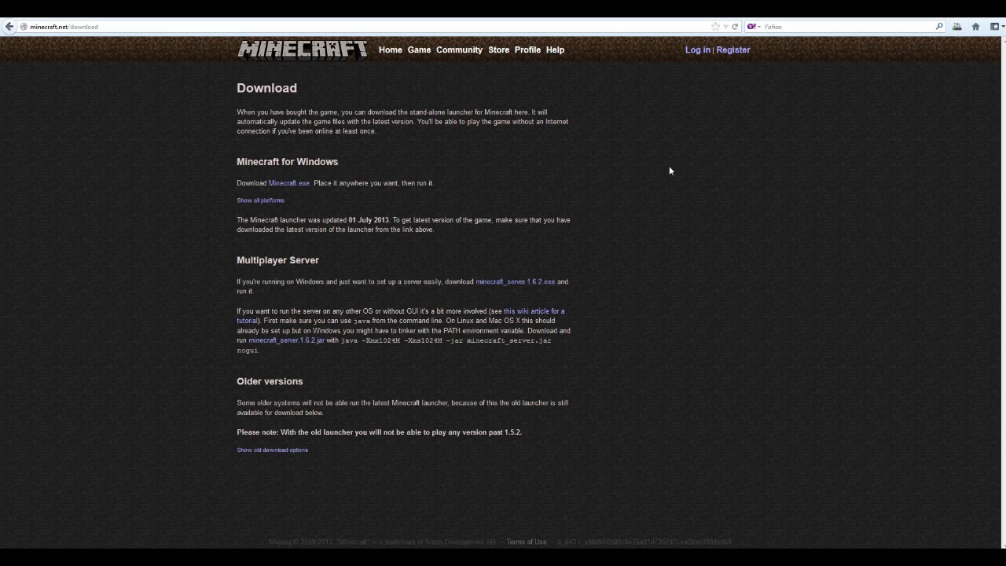
{"action": "mouse_move", "coordinate": [628, 246]}
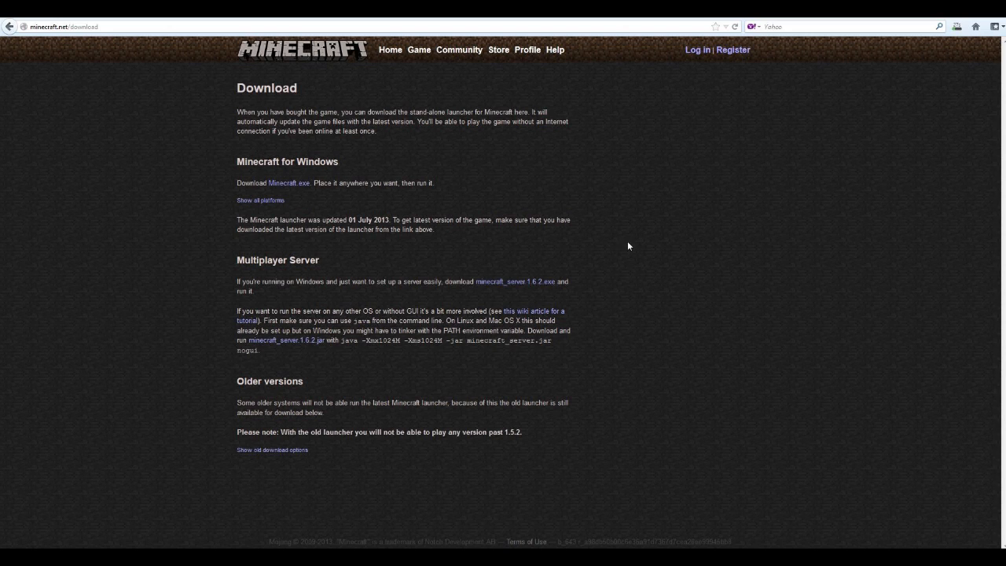
{"action": "mouse_move", "coordinate": [665, 290]}
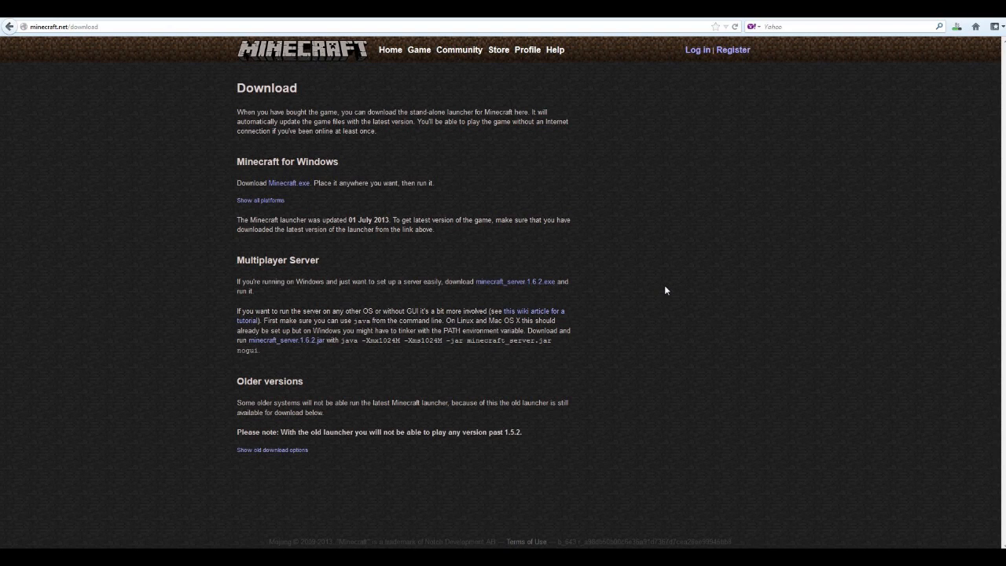
{"action": "mouse_move", "coordinate": [515, 281]}
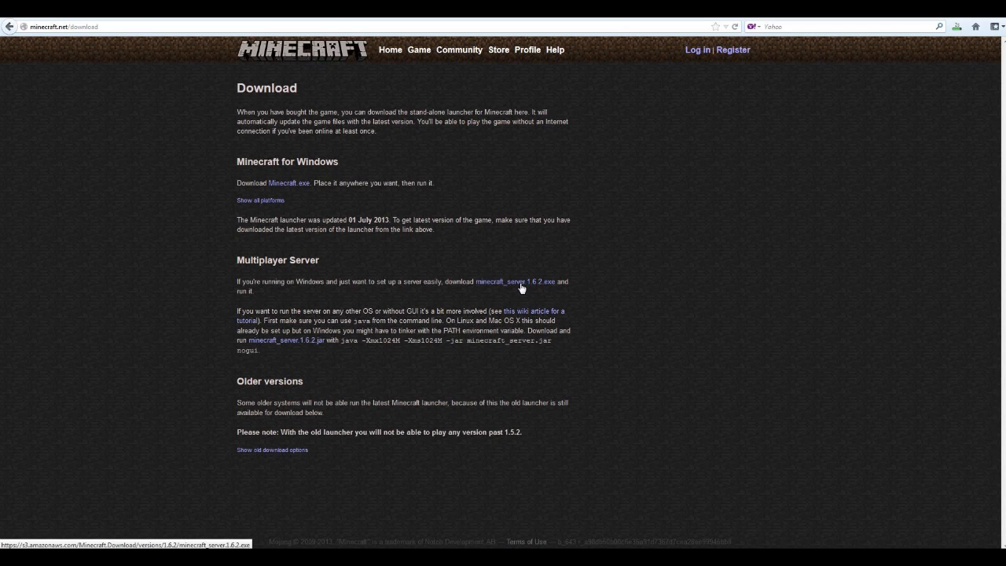
{"action": "mouse_move", "coordinate": [673, 280]}
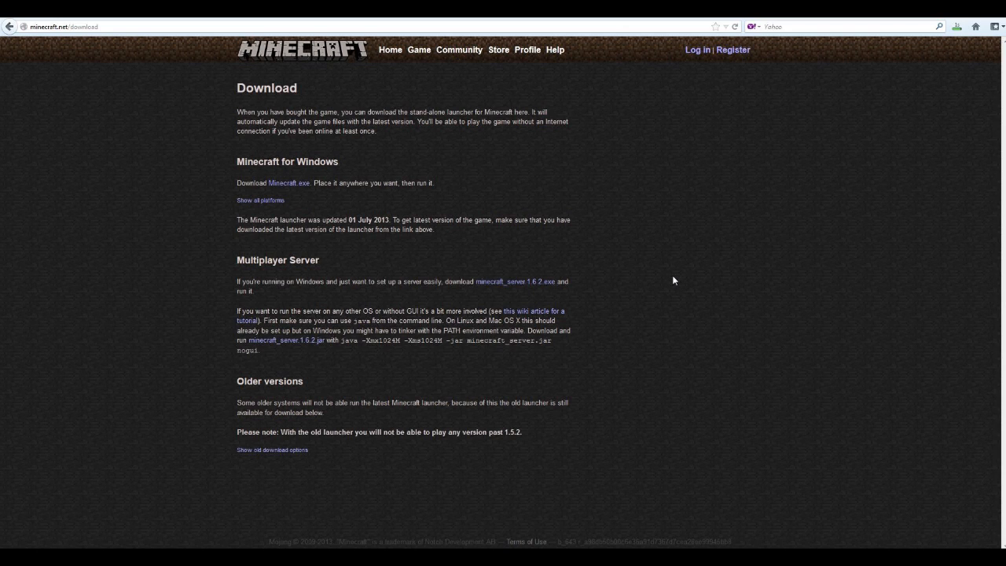
{"action": "mouse_move", "coordinate": [517, 283]}
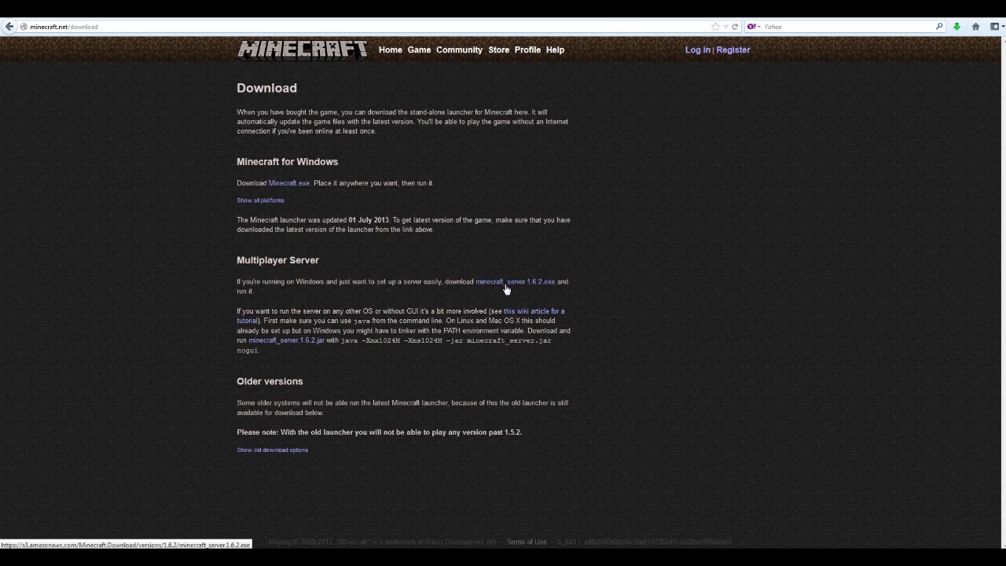
{"action": "mouse_move", "coordinate": [506, 285]}
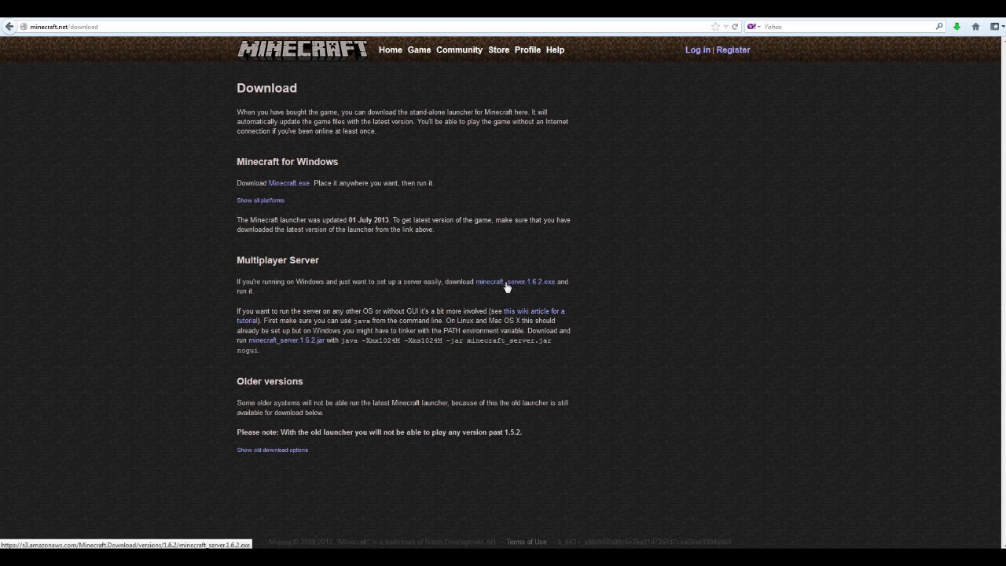
Append 'minecraft port 25565' to the download page's web address.
{"action": "left_click", "coordinate": [513, 281]}
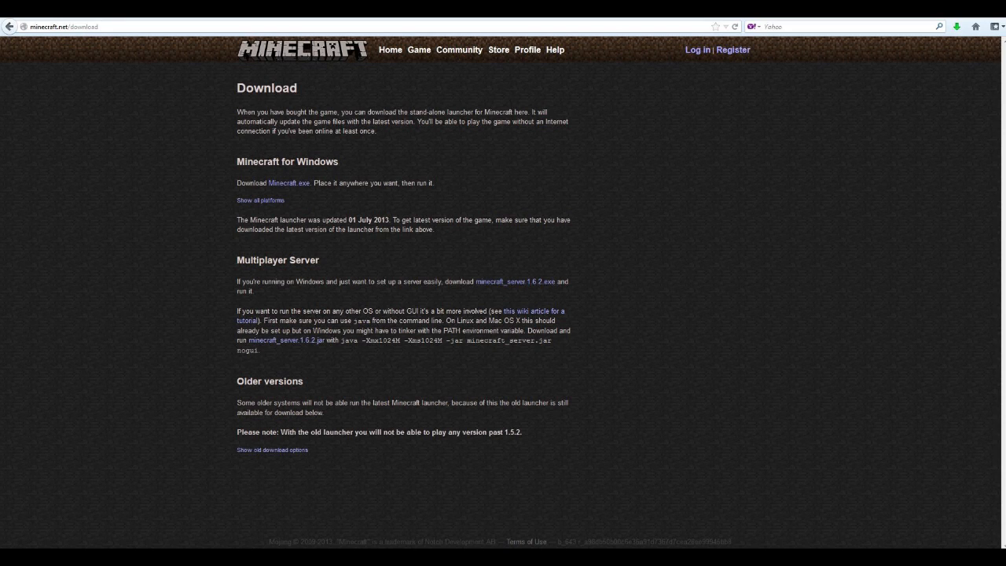
{"action": "type", "text": "m"}
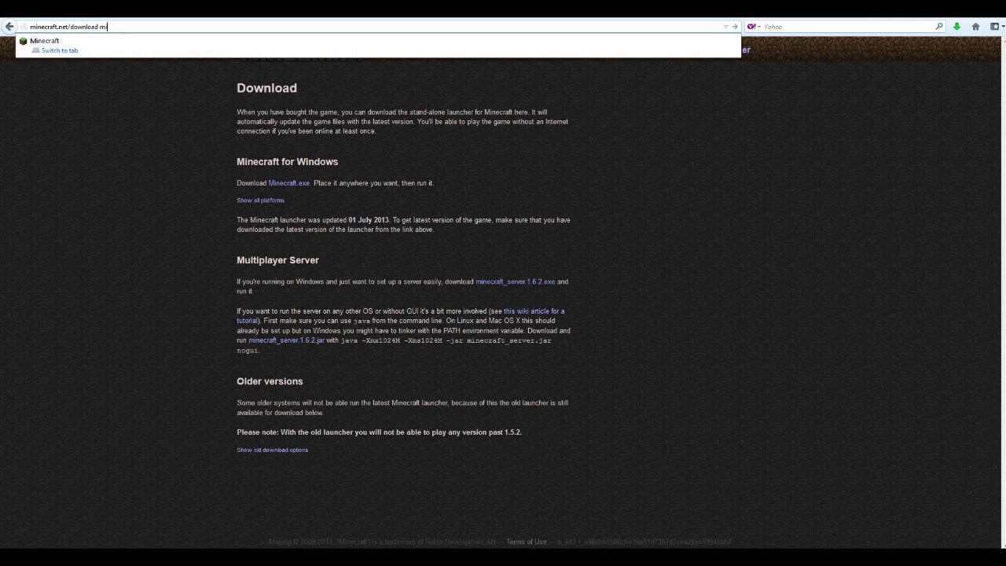
{"action": "type", "text": "inecraft port"}
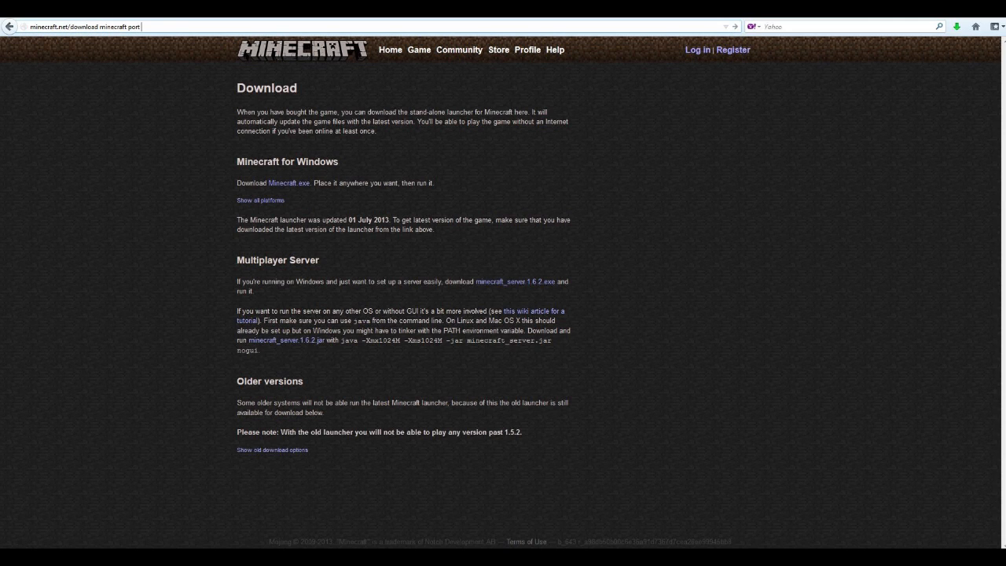
{"action": "type", "text": "25565"}
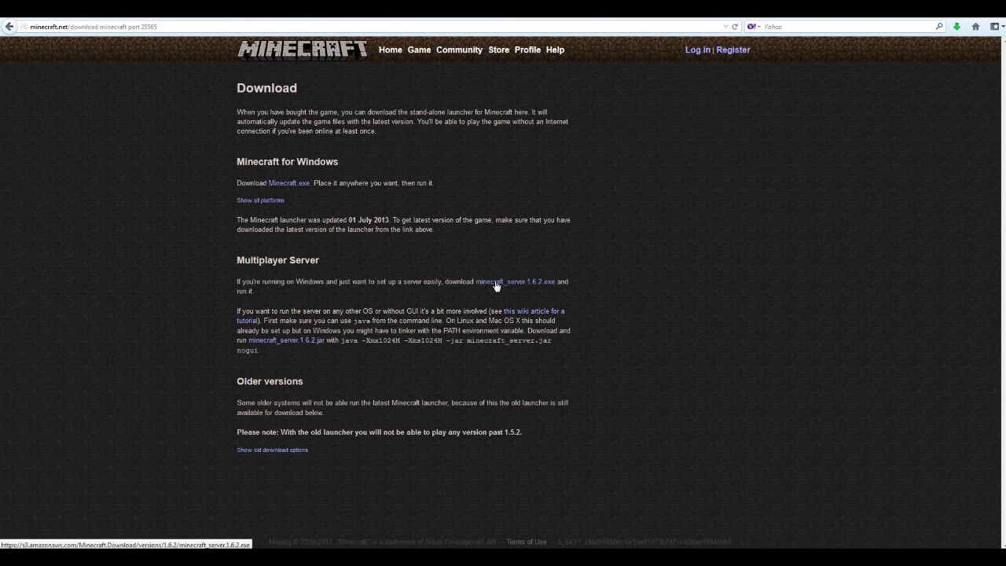
{"action": "mouse_move", "coordinate": [488, 276]}
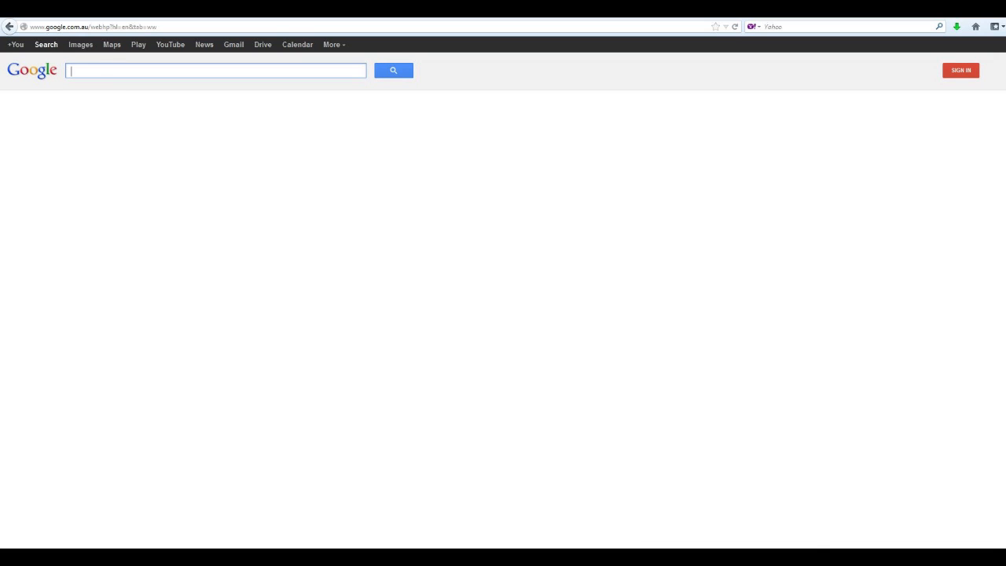
Load minecraft.net/download, then browse the wiki's 'Setting up a server' tutorial.
{"action": "type", "text": "minecraft.net/download minecraft port 25565"}
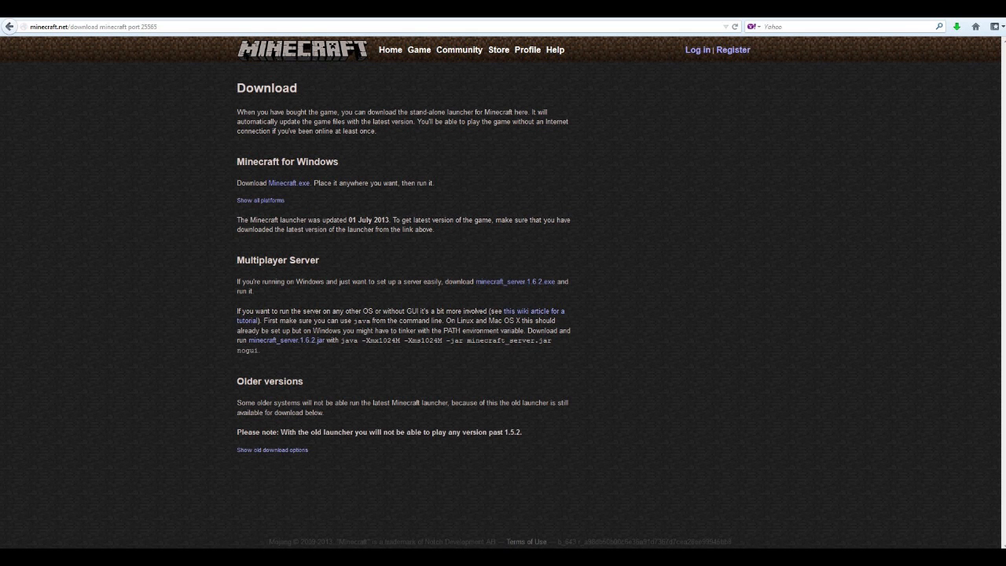
{"action": "mouse_move", "coordinate": [451, 130]}
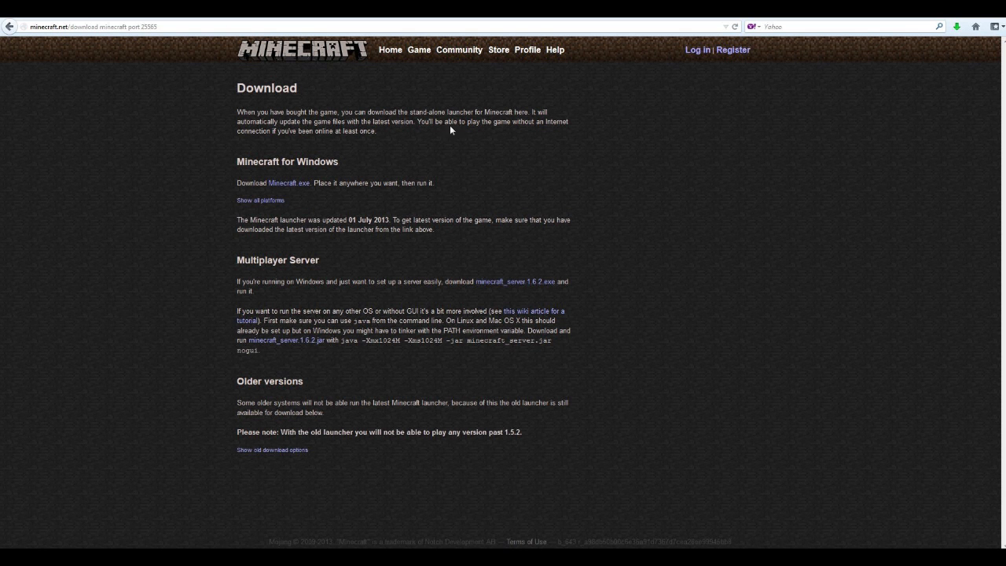
{"action": "mouse_move", "coordinate": [617, 216]}
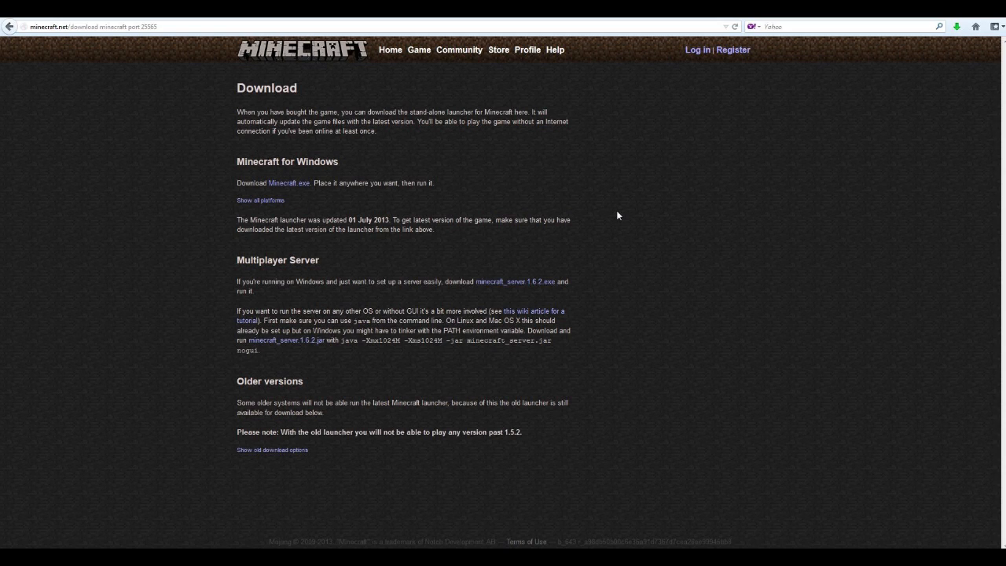
{"action": "mouse_move", "coordinate": [770, 296]}
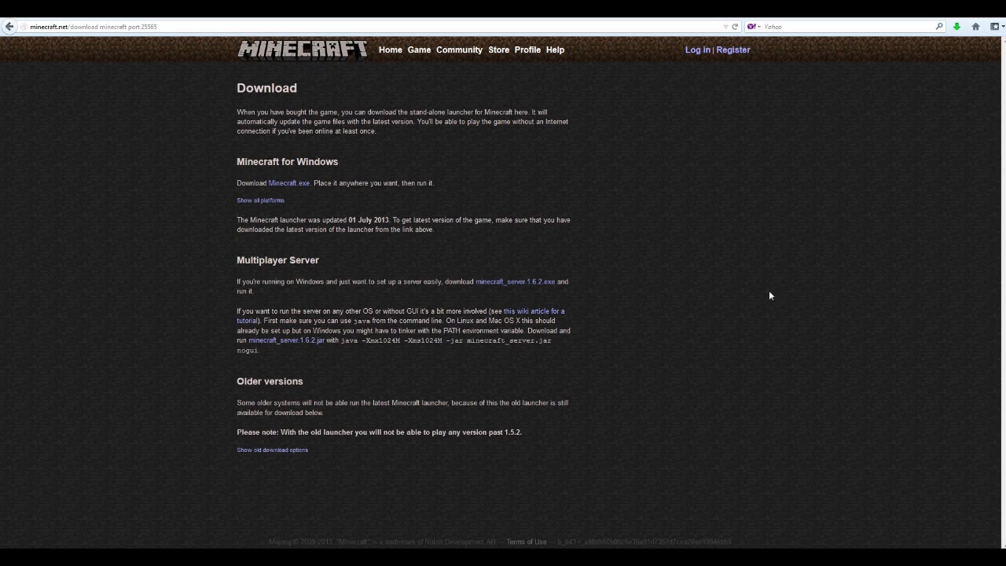
{"action": "mouse_move", "coordinate": [618, 290]}
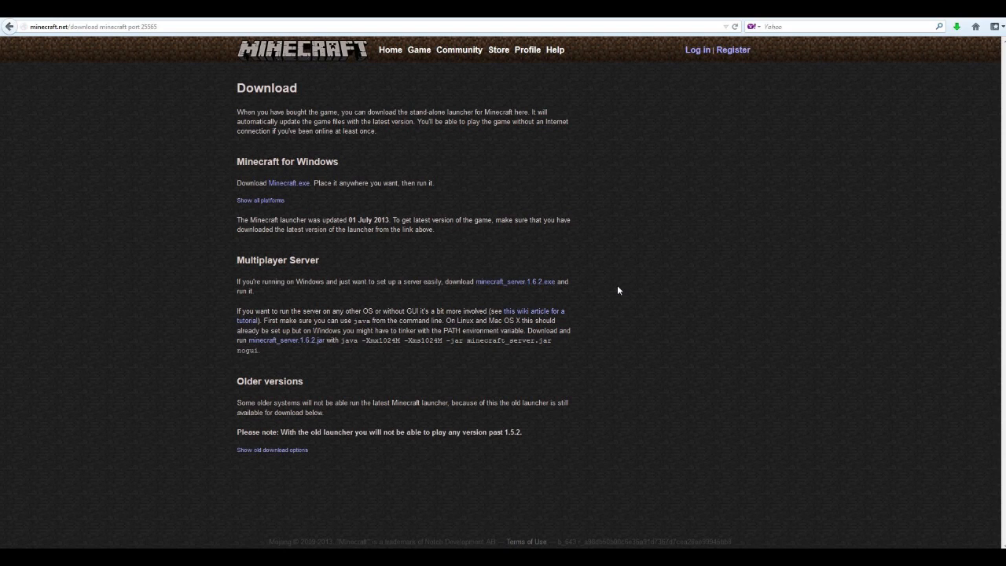
{"action": "mouse_move", "coordinate": [503, 291]}
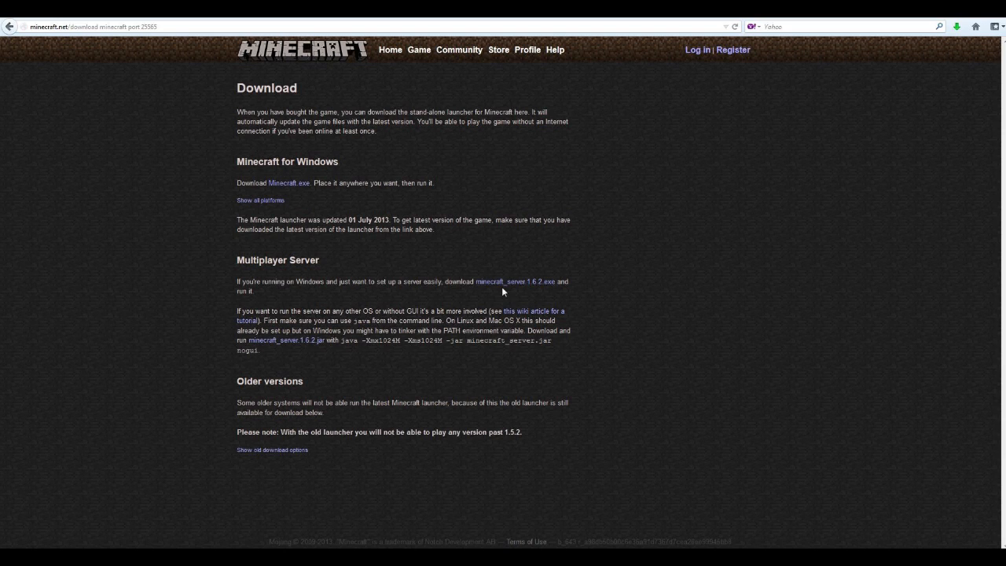
{"action": "mouse_move", "coordinate": [515, 281]}
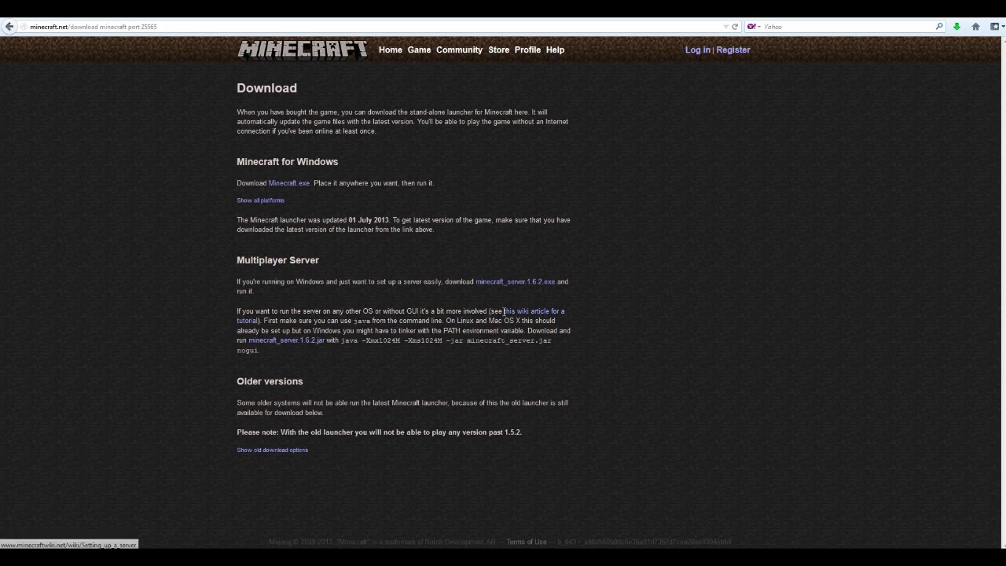
{"action": "mouse_move", "coordinate": [250, 327]}
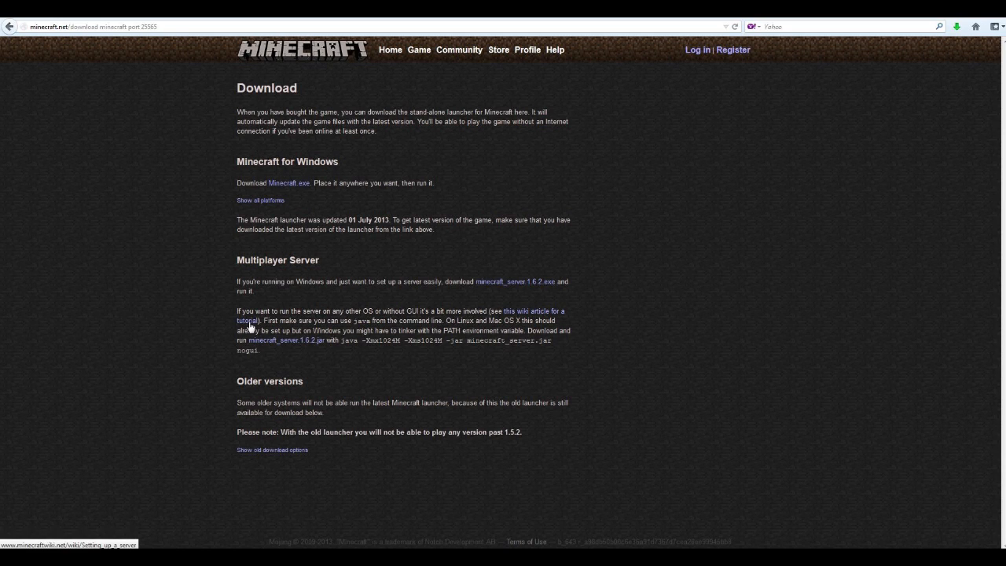
{"action": "mouse_move", "coordinate": [540, 313]}
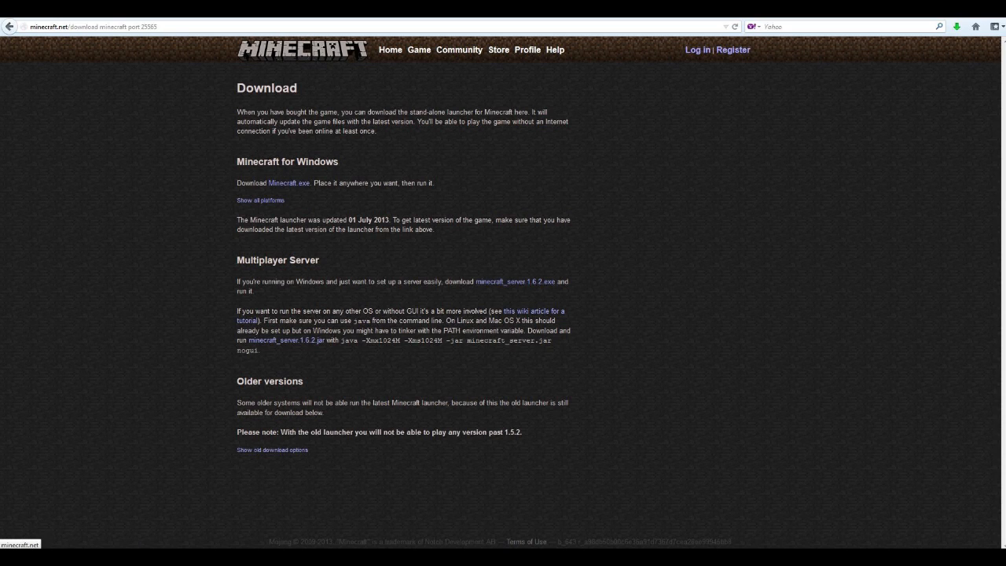
{"action": "left_click", "coordinate": [526, 311]}
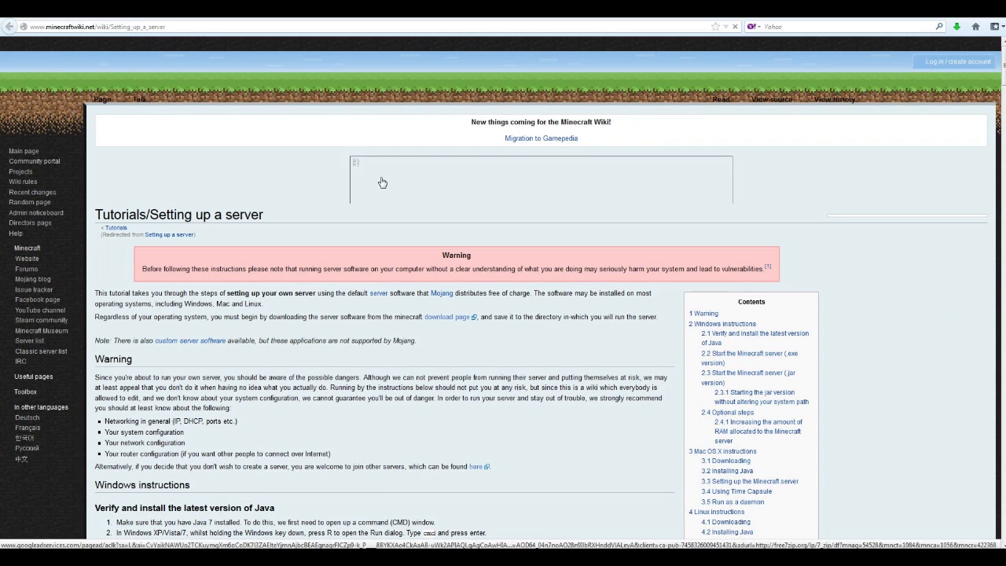
{"action": "scroll", "scroll_direction": "down", "scroll_amount": 3}
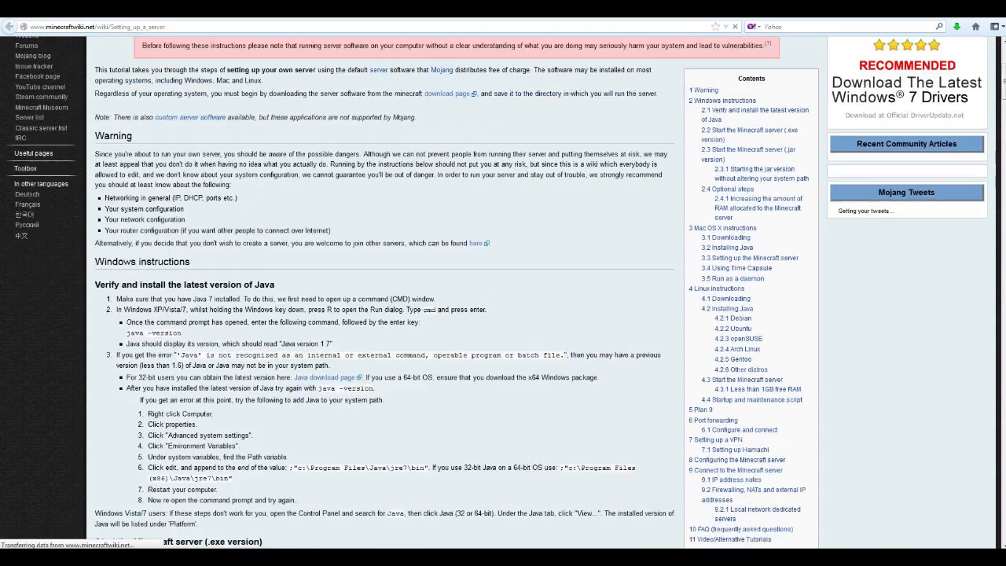
{"action": "scroll", "scroll_direction": "down", "scroll_amount": 3}
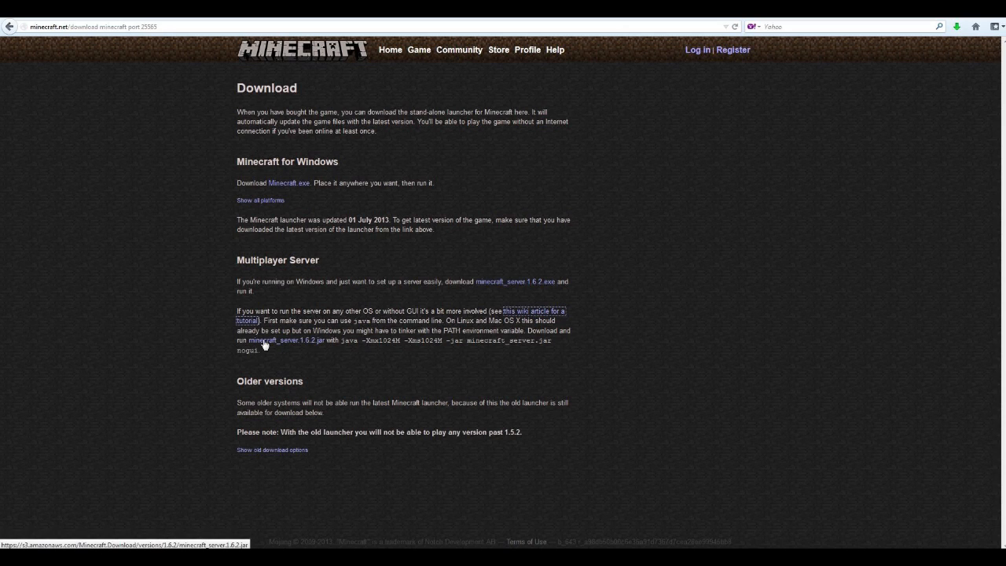
{"action": "mouse_move", "coordinate": [313, 348]}
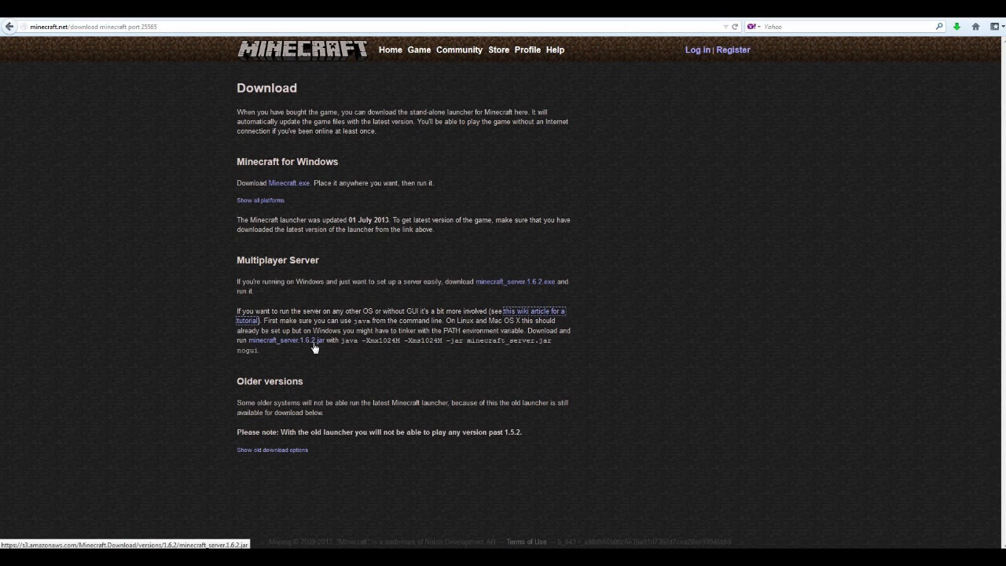
{"action": "mouse_move", "coordinate": [353, 344]}
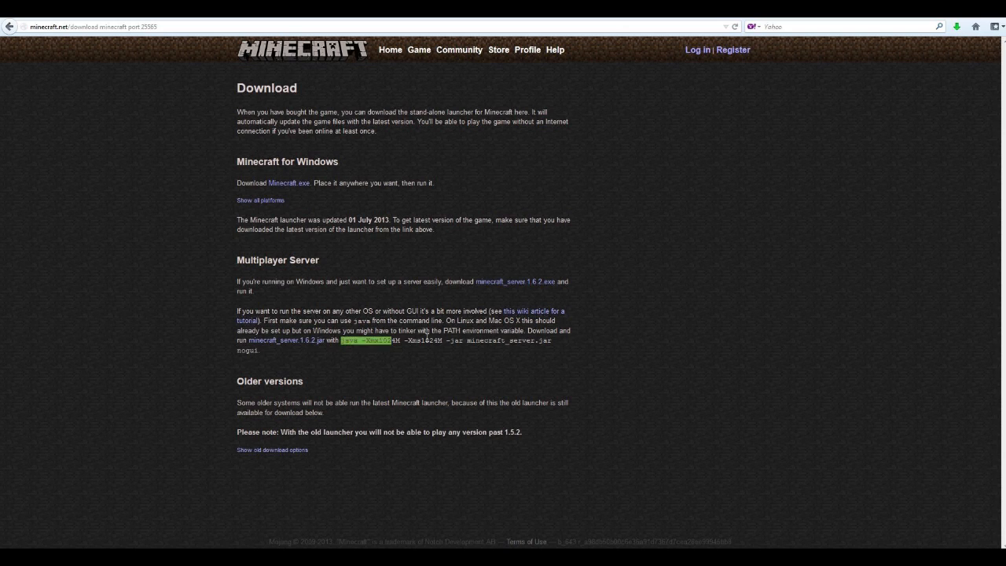
{"action": "left_click_drag", "start_coordinate": [338, 341], "coordinate": [259, 350]}
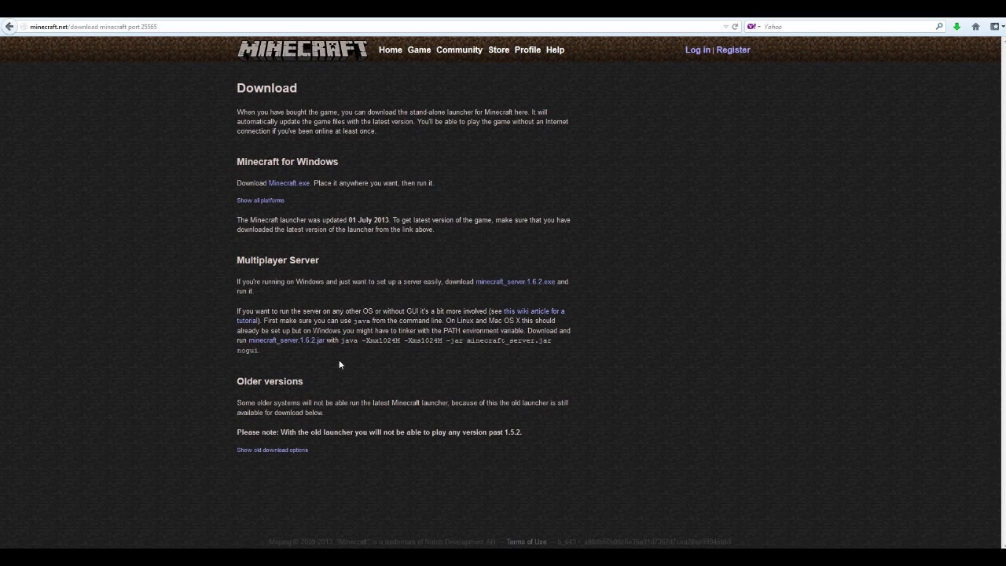
{"action": "mouse_move", "coordinate": [306, 346]}
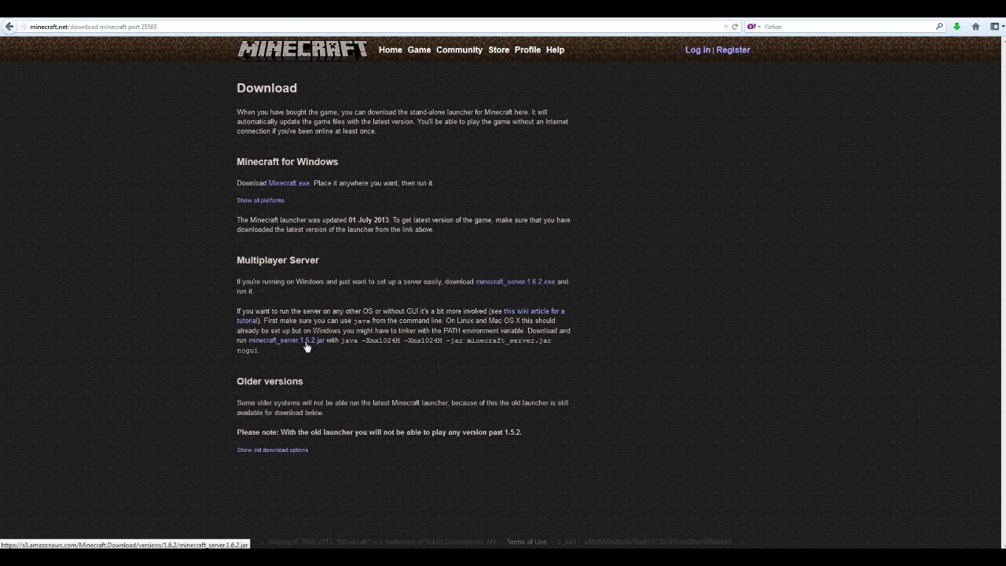
{"action": "mouse_move", "coordinate": [500, 286]}
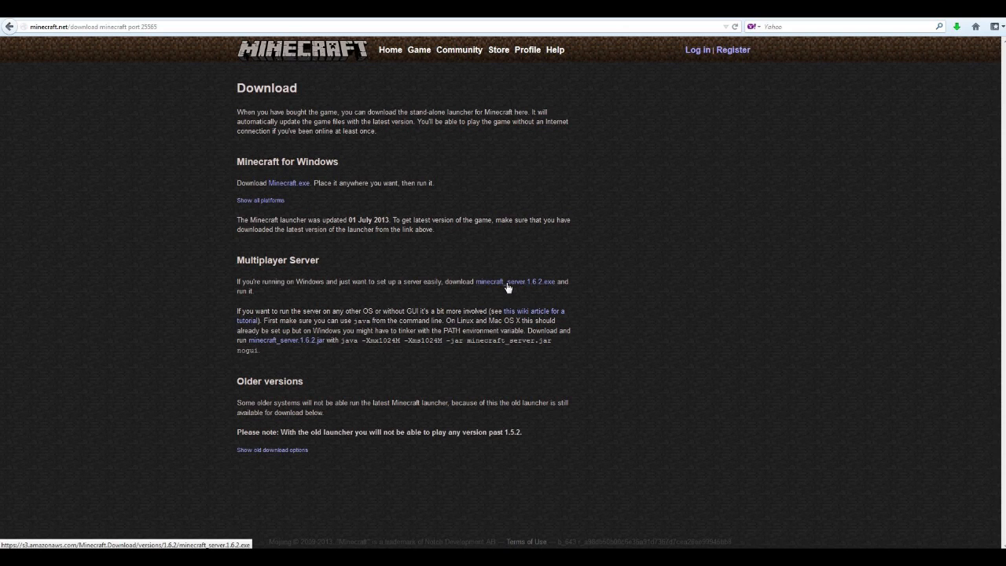
{"action": "mouse_move", "coordinate": [379, 351]}
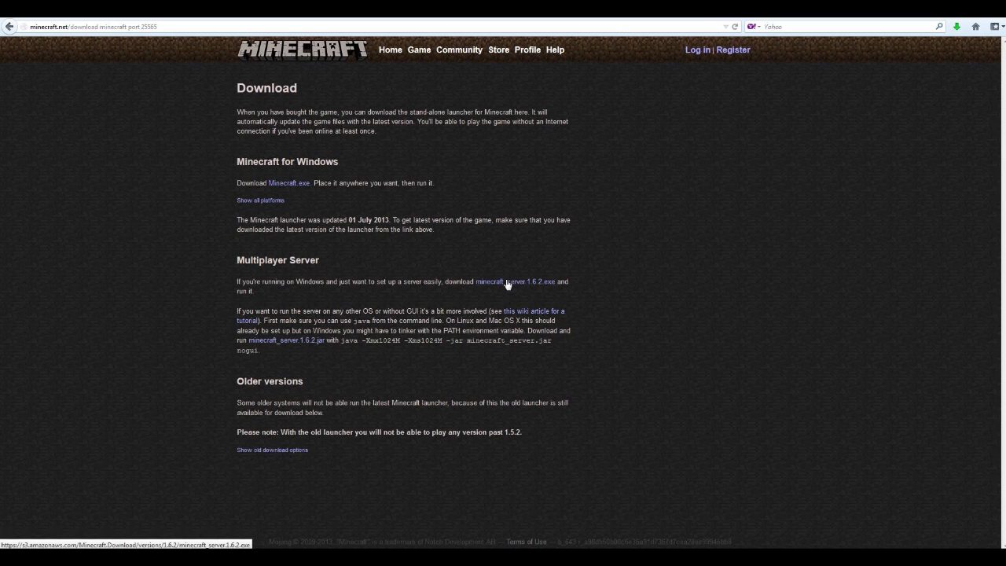
{"action": "mouse_move", "coordinate": [644, 315]}
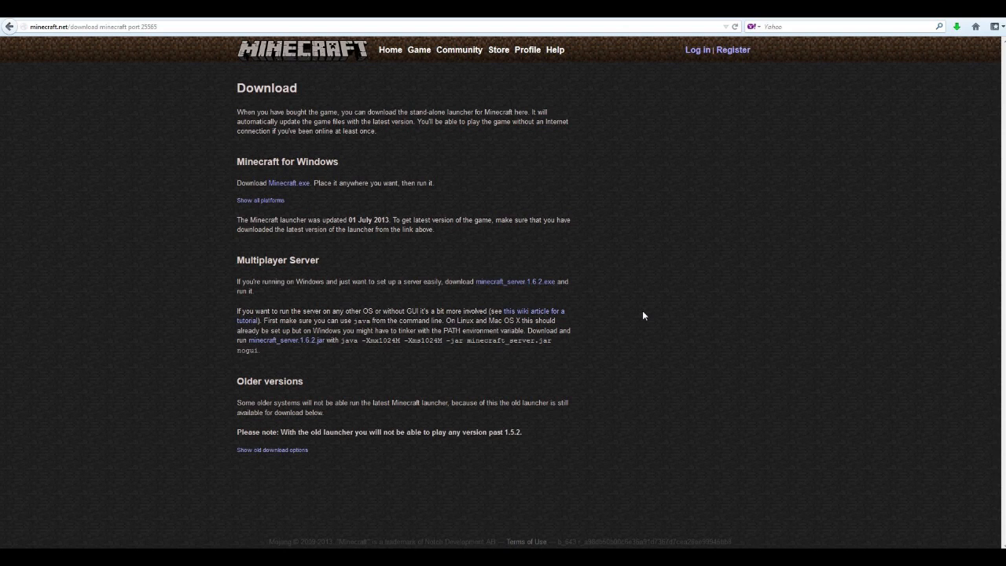
{"action": "mouse_move", "coordinate": [493, 291]}
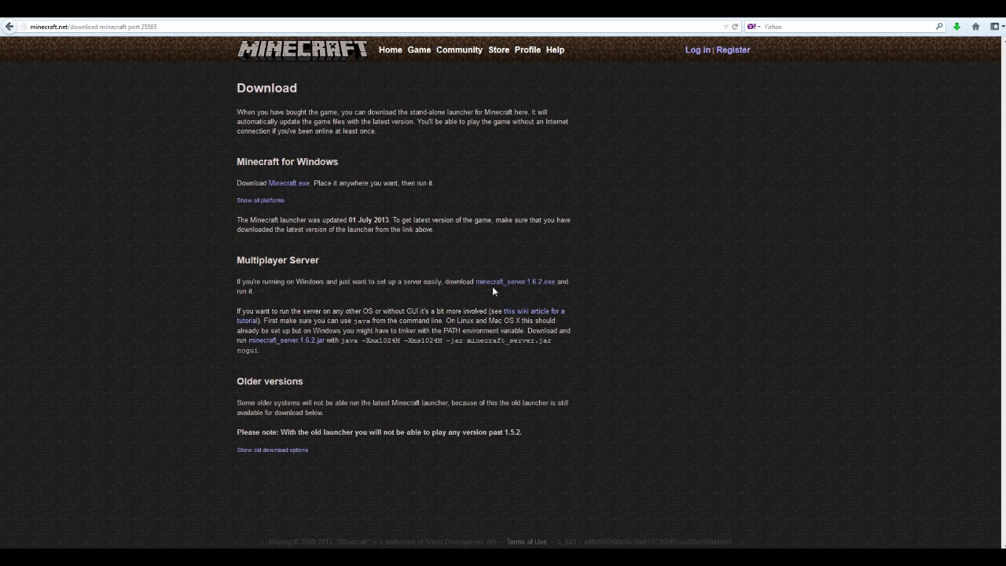
{"action": "mouse_move", "coordinate": [530, 287]}
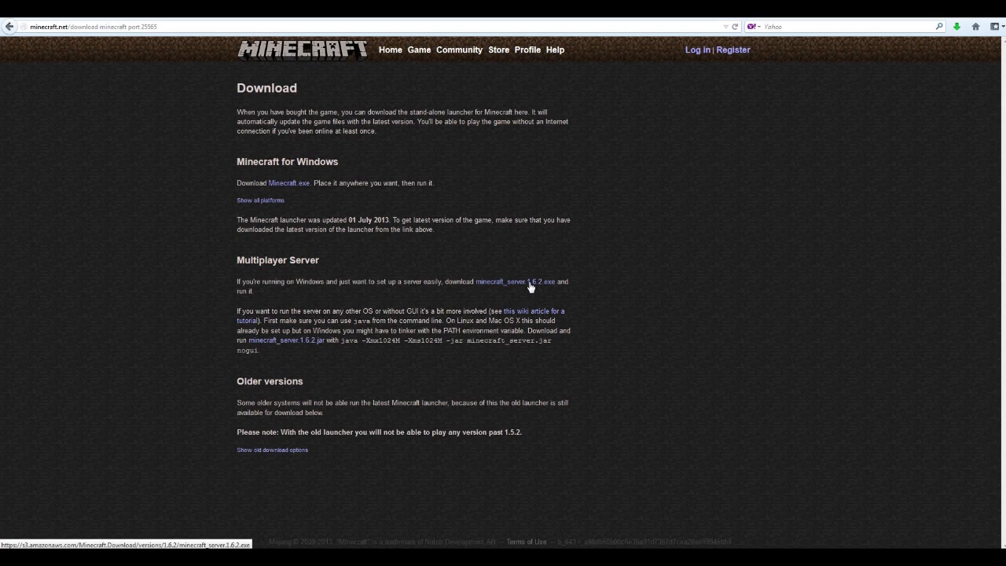
{"action": "mouse_move", "coordinate": [287, 340]}
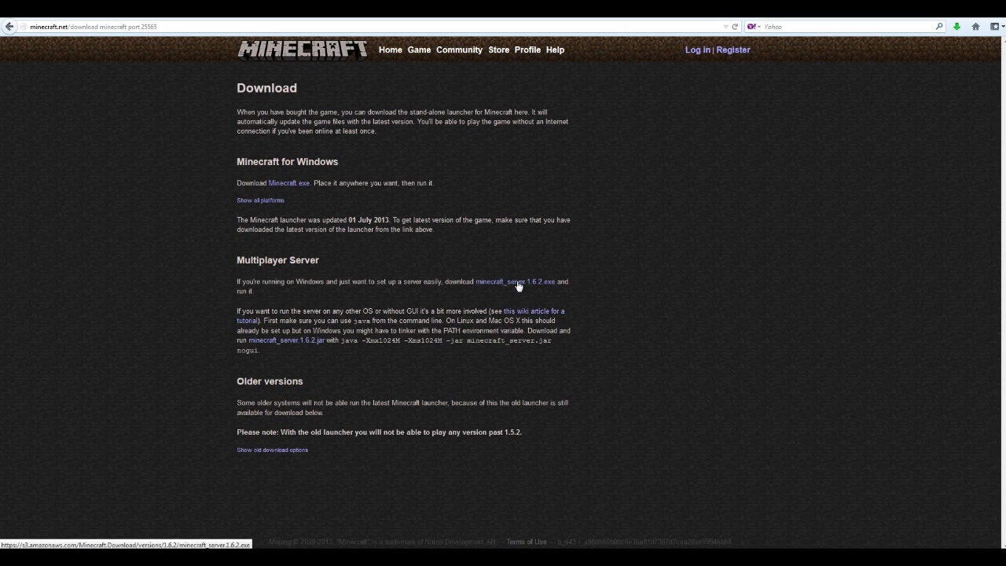
{"action": "mouse_move", "coordinate": [393, 284]}
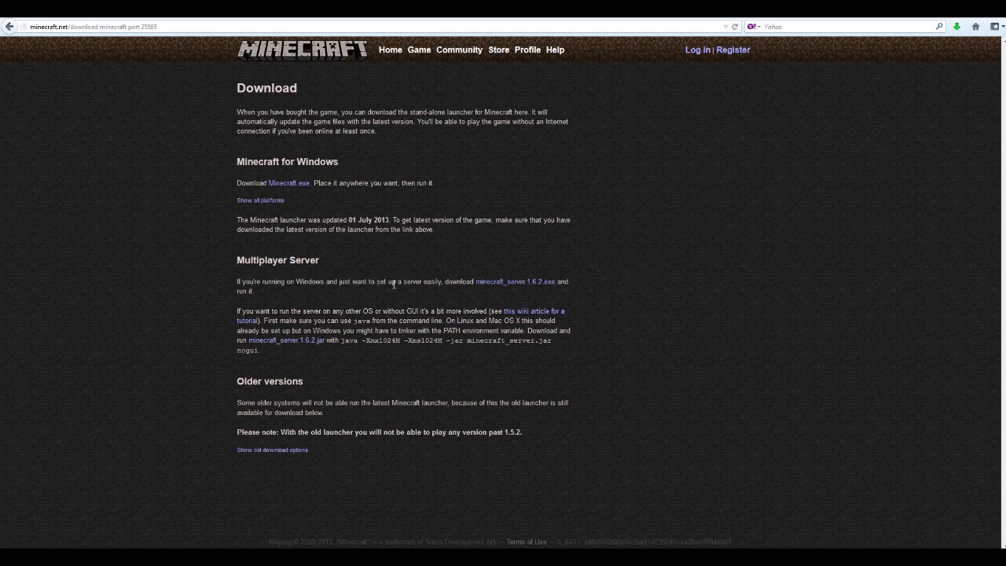
{"action": "mouse_move", "coordinate": [285, 340]}
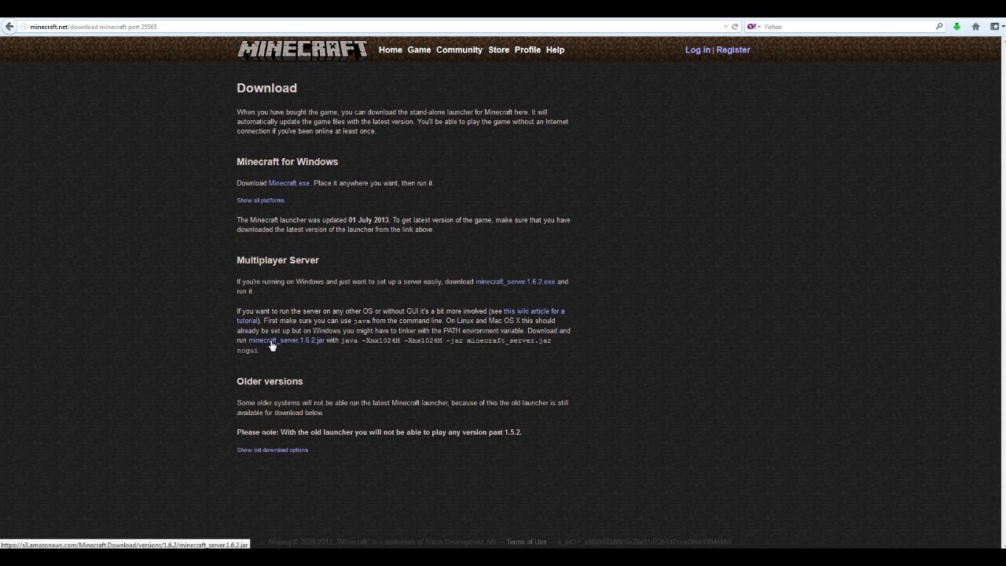
{"action": "mouse_move", "coordinate": [306, 349]}
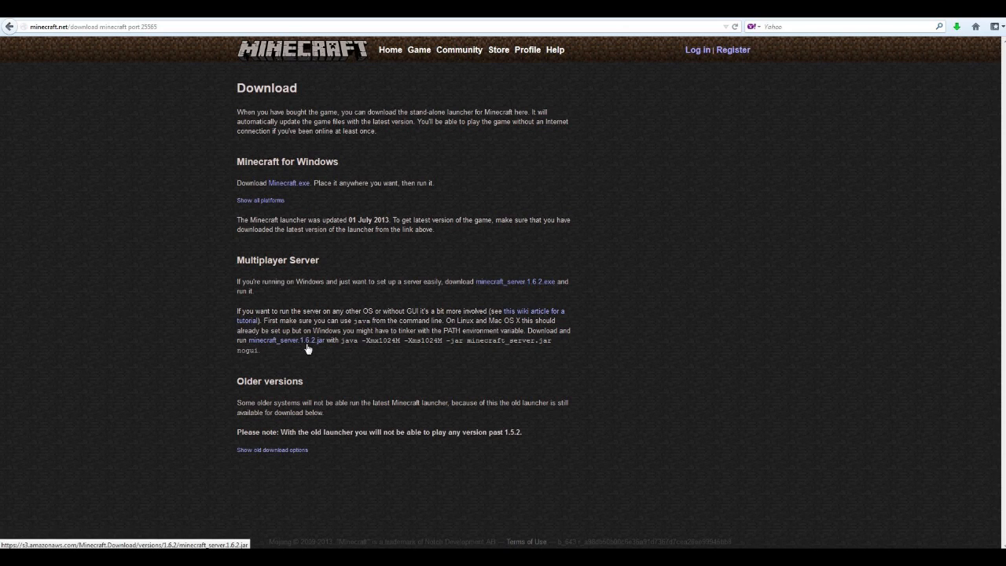
{"action": "mouse_move", "coordinate": [507, 290]}
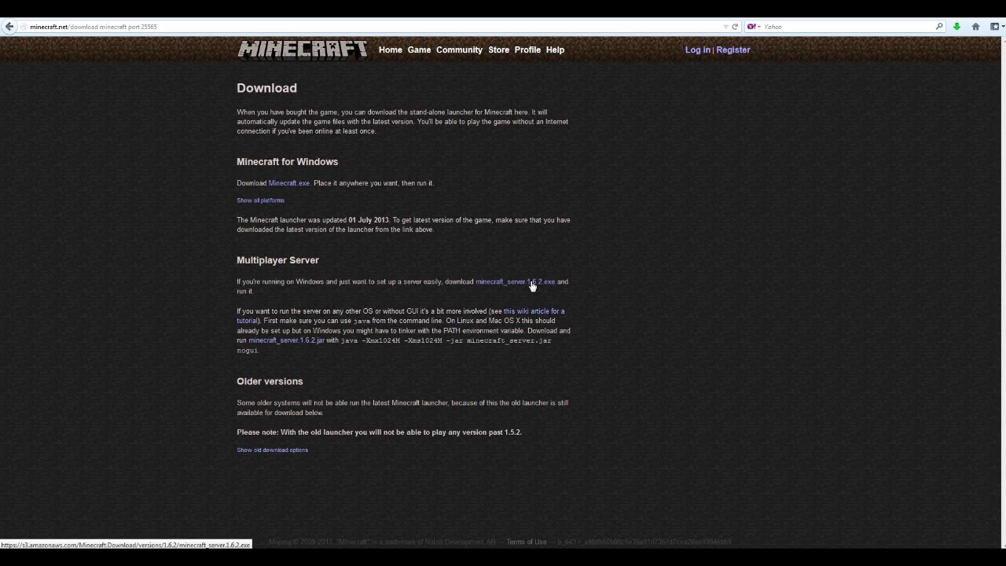
{"action": "mouse_move", "coordinate": [499, 292]}
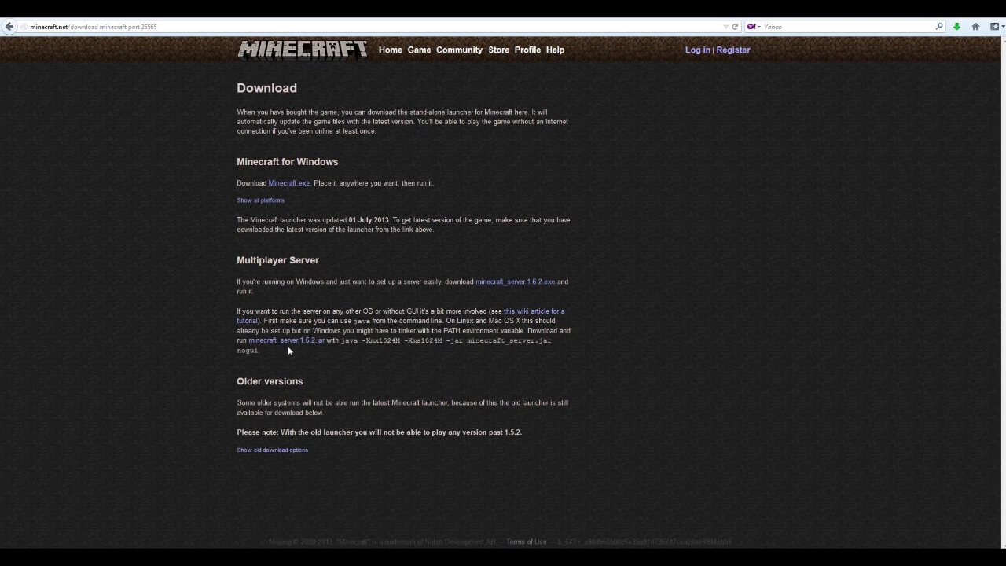
{"action": "mouse_move", "coordinate": [283, 347]}
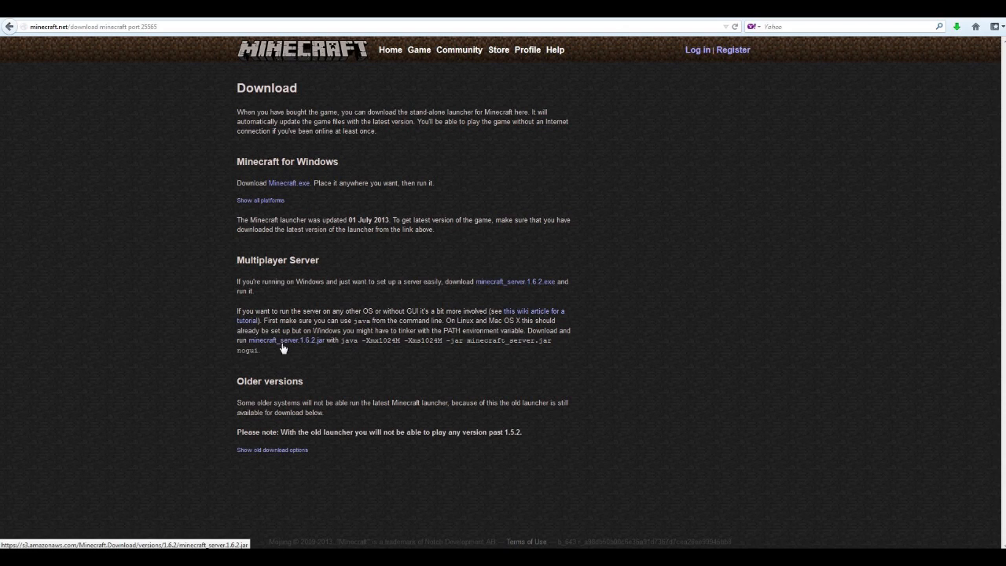
{"action": "mouse_move", "coordinate": [289, 349]}
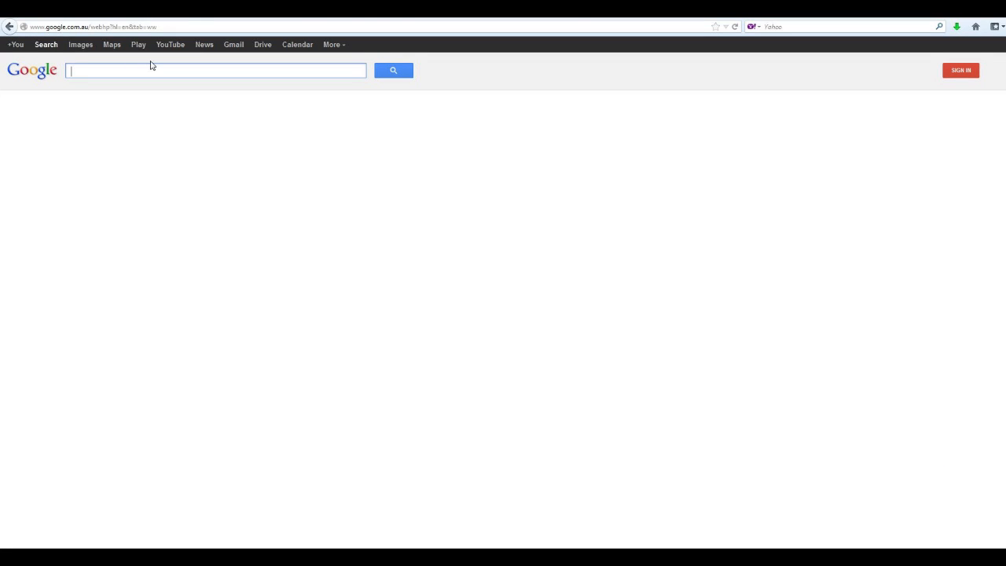
Search Google for 'haydz' and open the HaydzSolutions homepage result.
{"action": "type", "text": "haydzsolutions"}
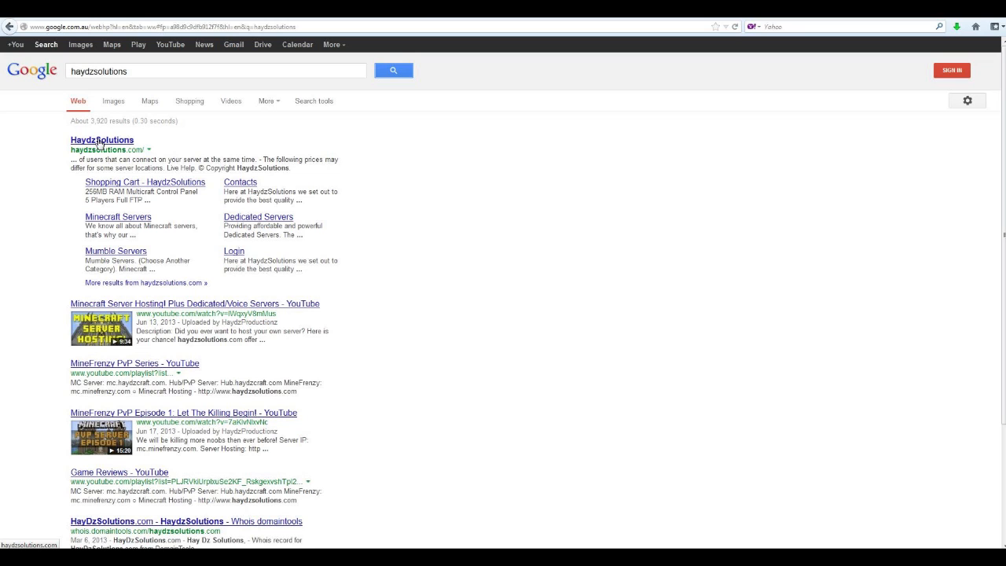
{"action": "mouse_move", "coordinate": [98, 150]}
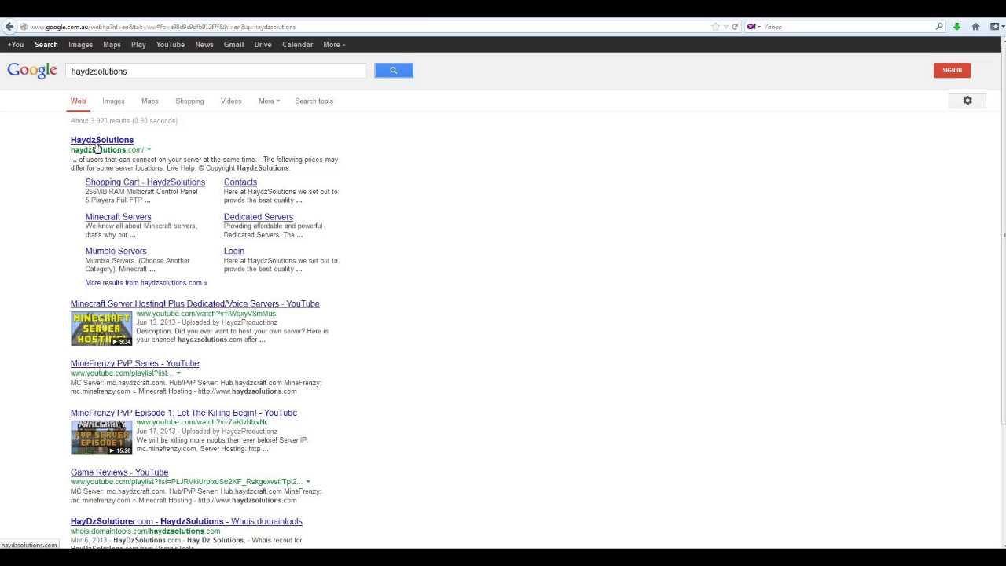
{"action": "left_click", "coordinate": [101, 139]}
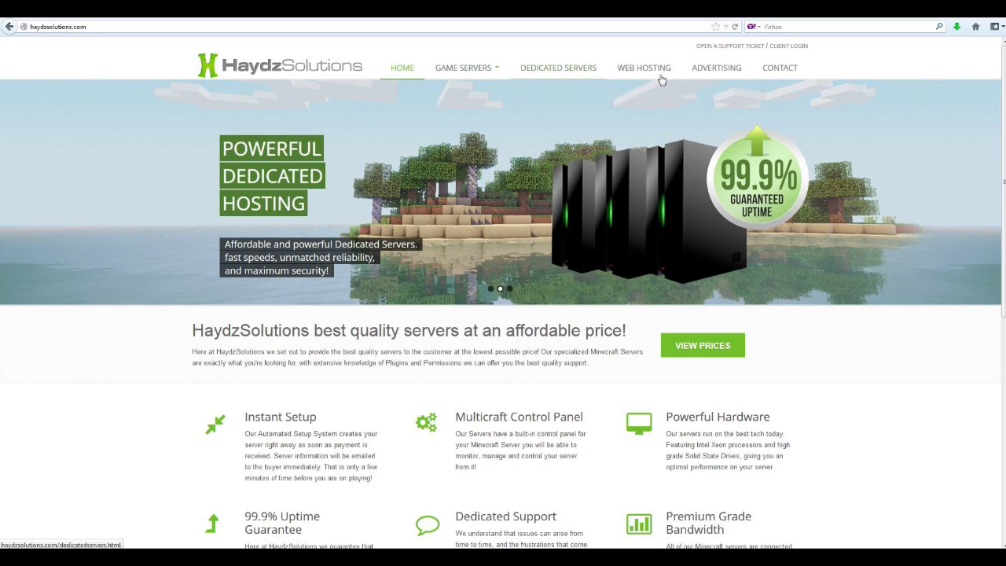
{"action": "mouse_move", "coordinate": [100, 354]}
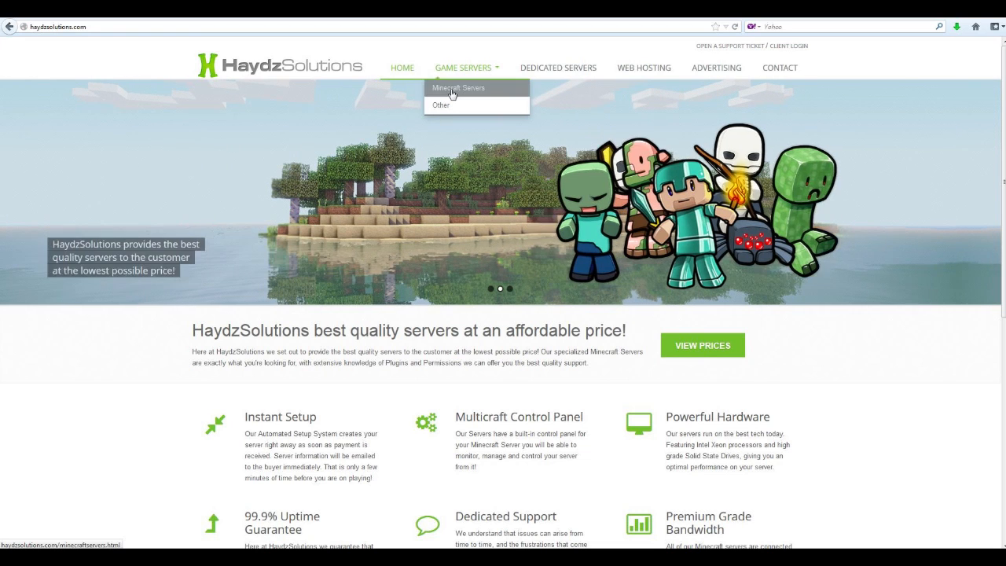
Go to the Minecraft Servers page and scroll to the first plan cards.
{"action": "left_click", "coordinate": [458, 87]}
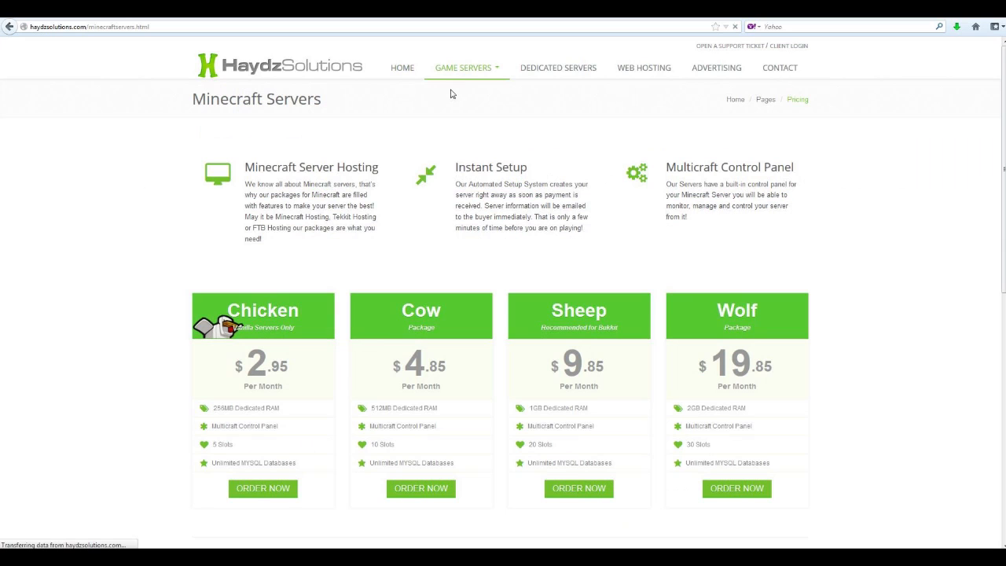
{"action": "scroll", "scroll_direction": "down", "scroll_amount": 3}
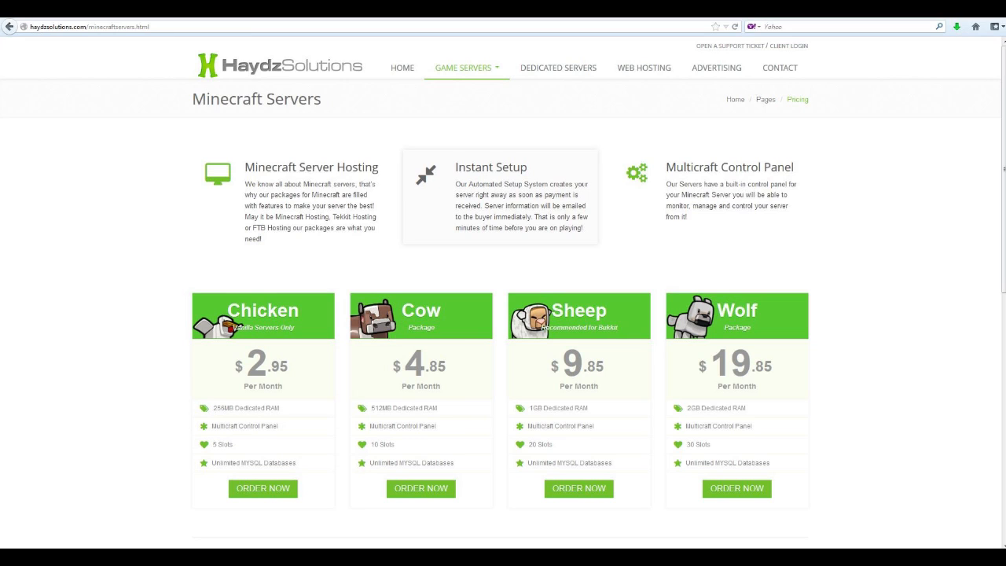
{"action": "mouse_move", "coordinate": [567, 193]}
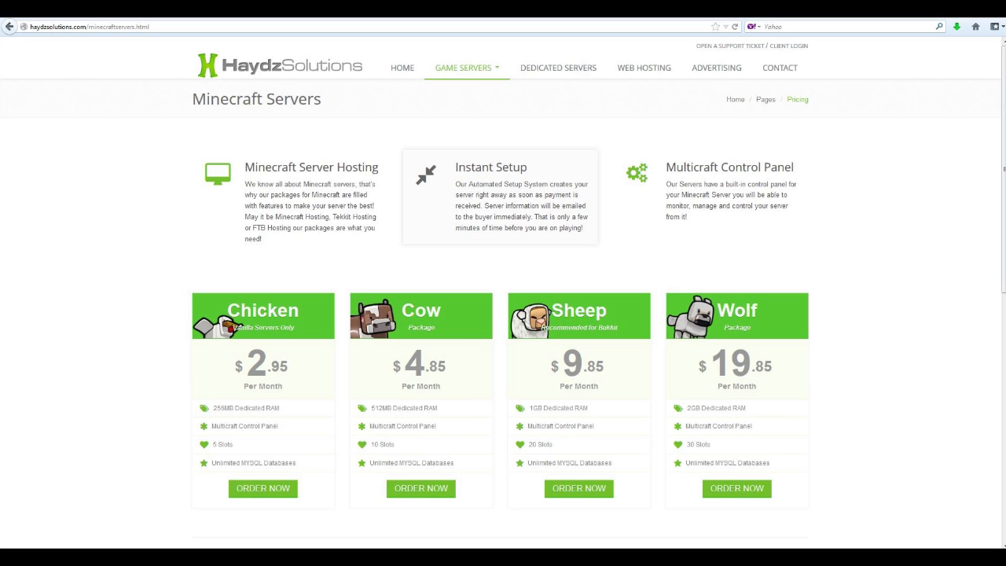
{"action": "scroll", "scroll_direction": "down", "scroll_amount": 3}
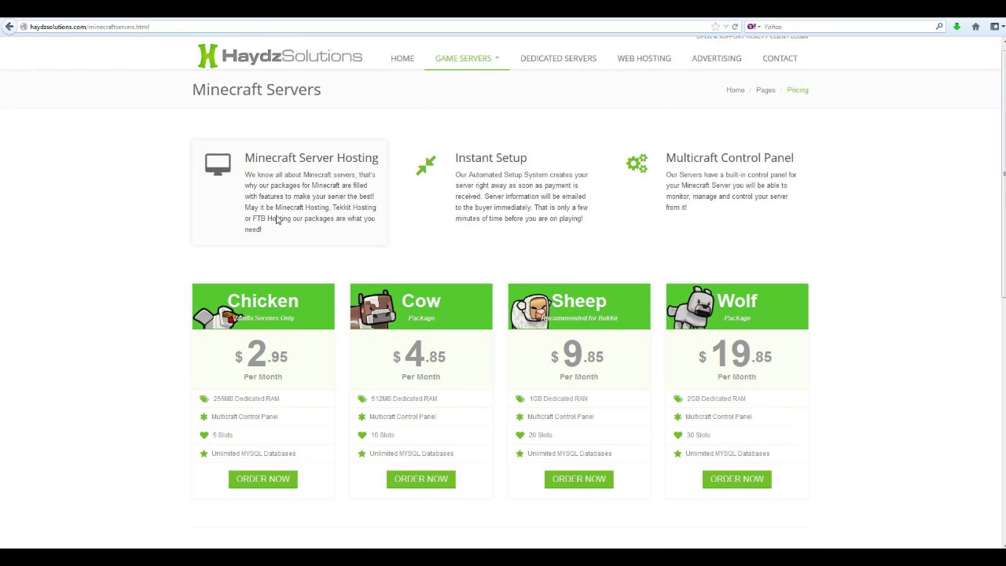
Scroll down to the Skeleton, Zombie, Enderman and Creeper plans ($29.85–$79.85).
{"action": "scroll", "scroll_direction": "down", "scroll_amount": 3}
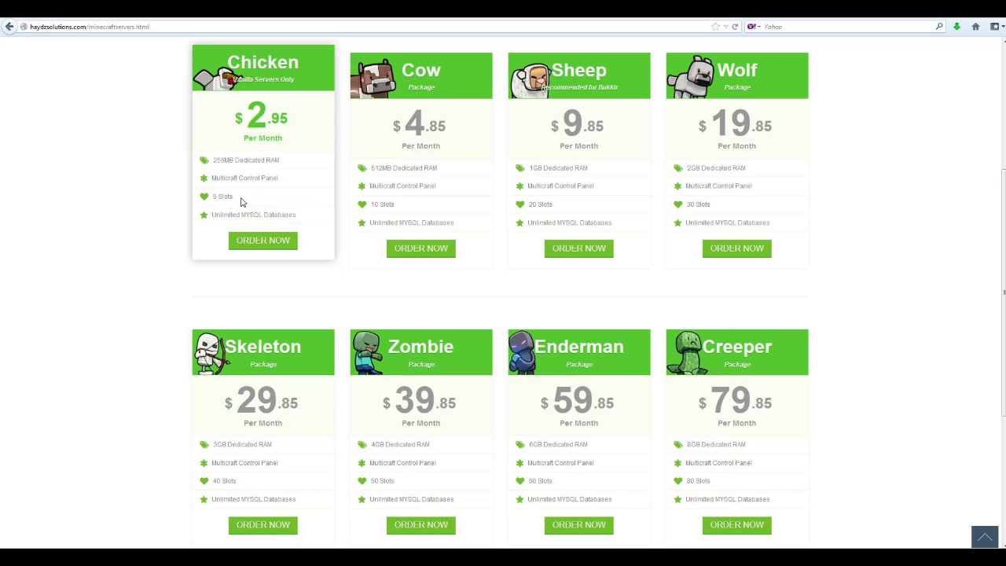
{"action": "mouse_move", "coordinate": [244, 200]}
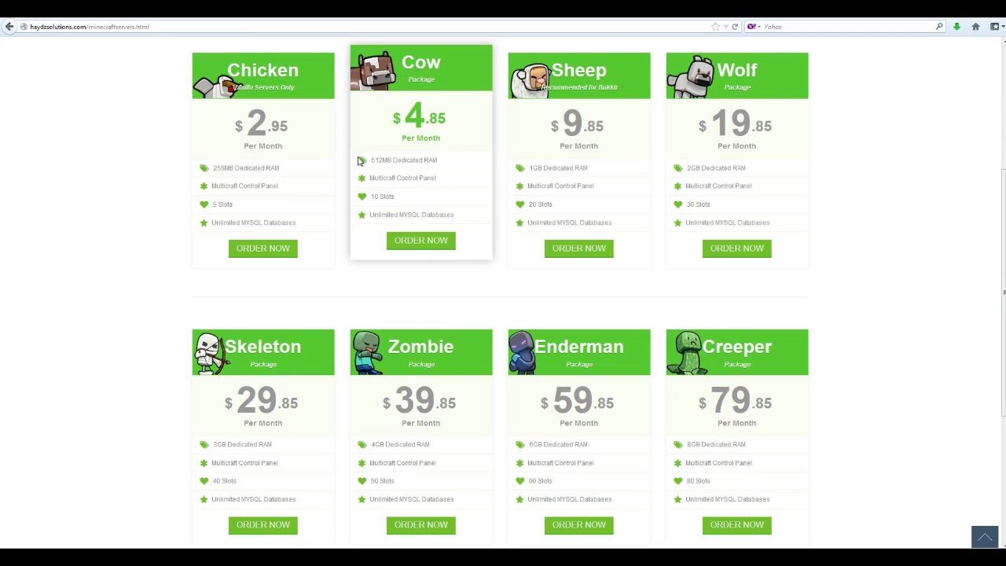
{"action": "mouse_move", "coordinate": [379, 205]}
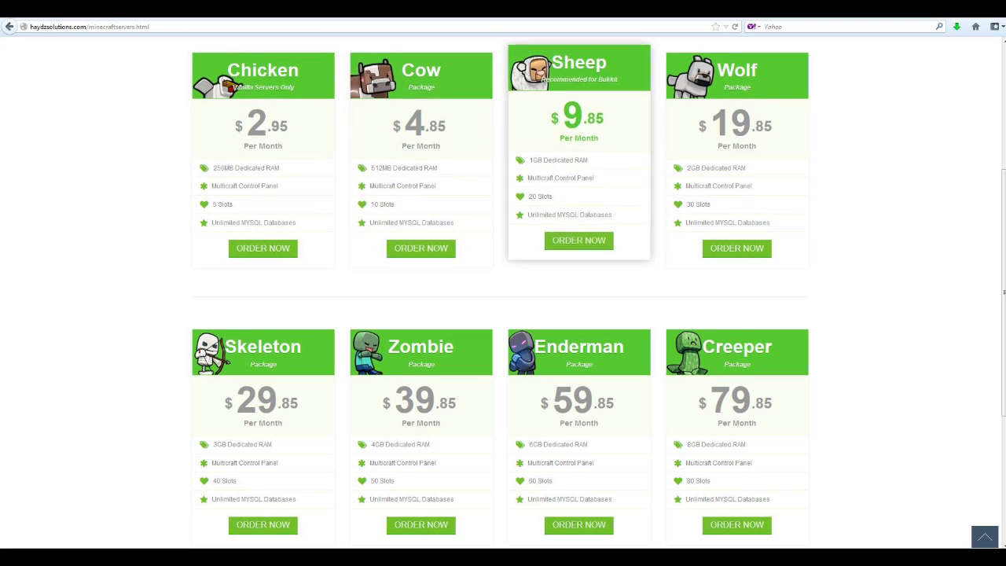
{"action": "double_click", "coordinate": [557, 159]}
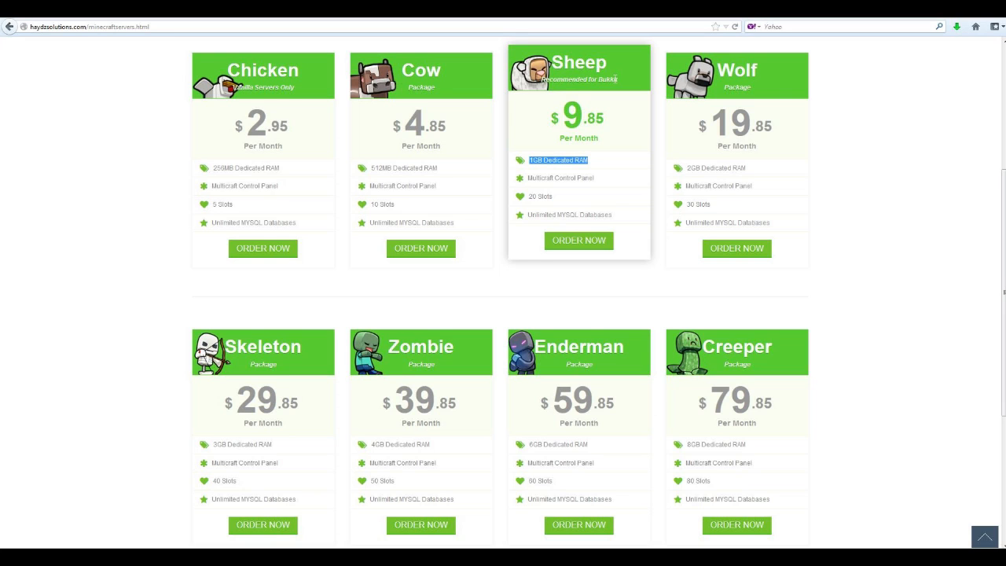
{"action": "mouse_move", "coordinate": [617, 76]}
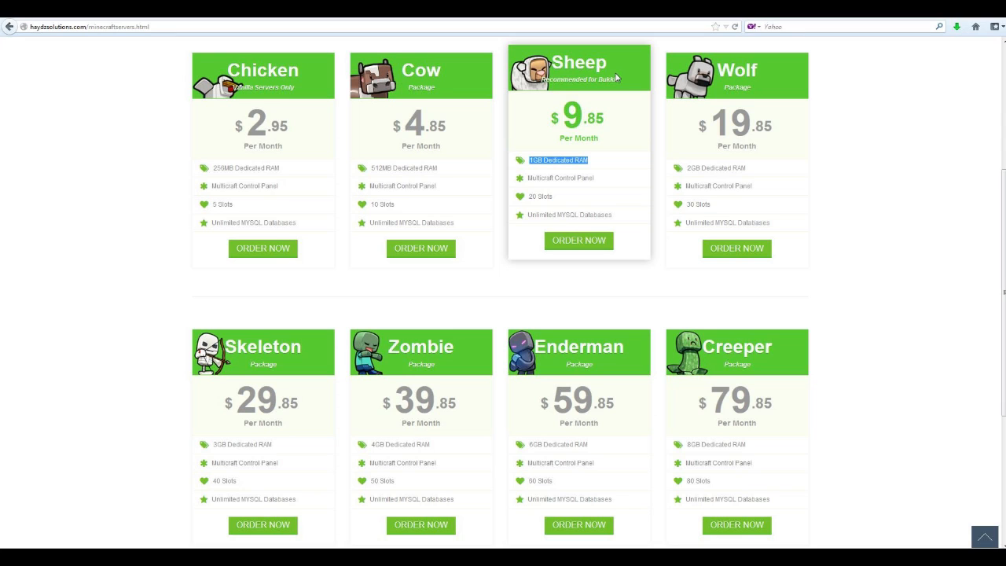
{"action": "mouse_move", "coordinate": [617, 77]}
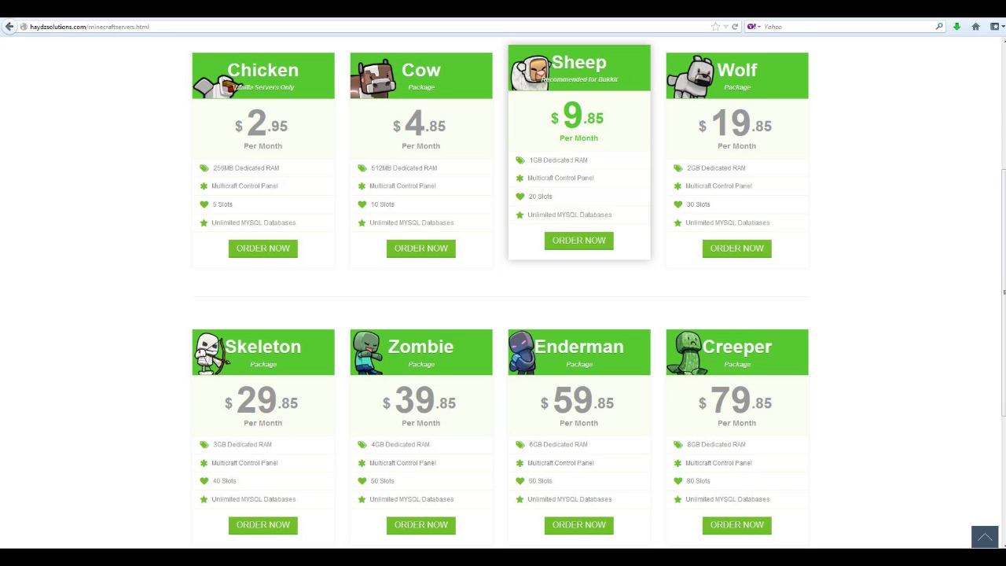
{"action": "mouse_move", "coordinate": [553, 171]}
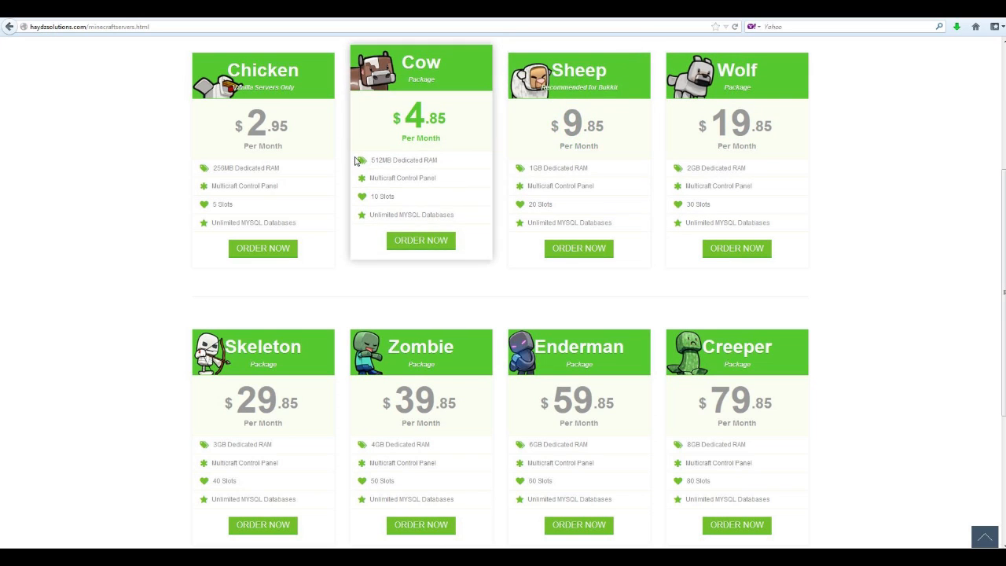
Scroll up to the Instant Setup and Multicraft Control Panel blurbs.
{"action": "scroll", "scroll_direction": "up", "scroll_amount": 3}
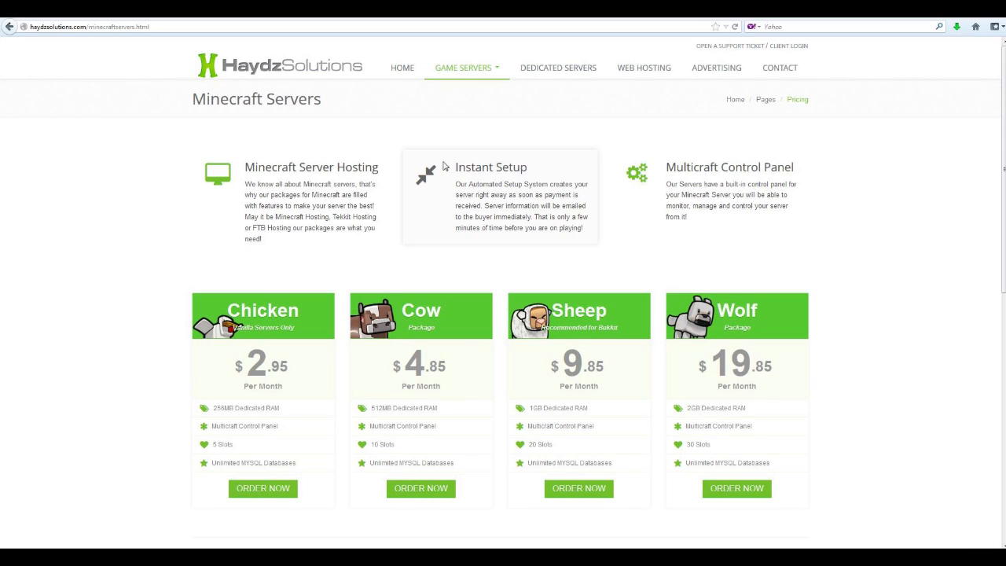
{"action": "mouse_move", "coordinate": [456, 72]}
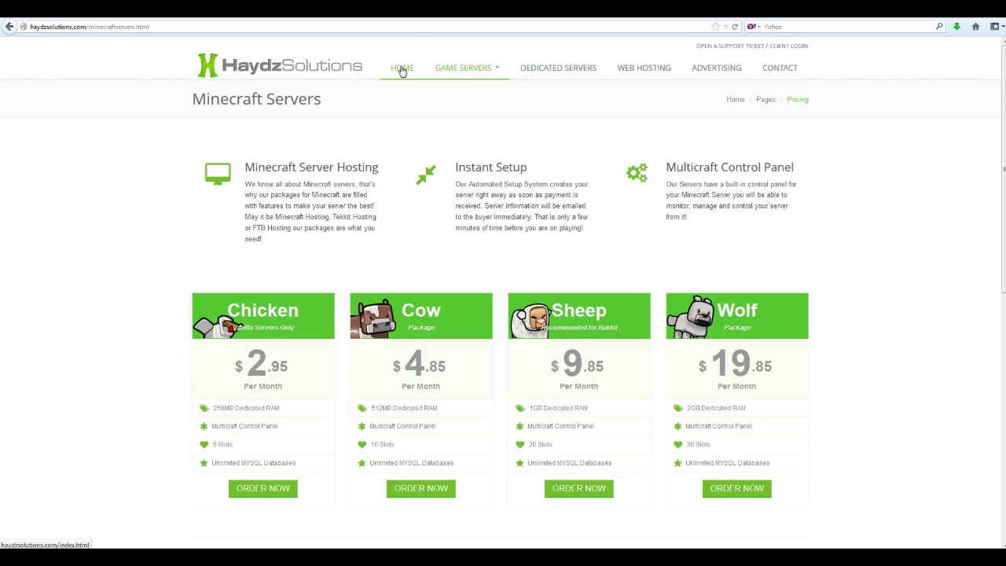
{"action": "mouse_move", "coordinate": [558, 68]}
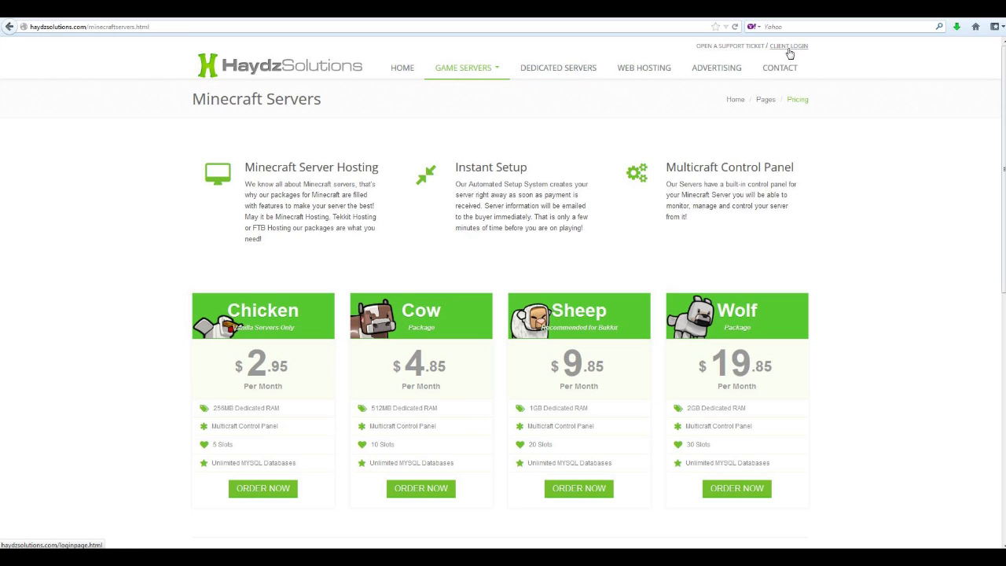
Visit the client Login page, select its username field, then move to Contact.
{"action": "left_click", "coordinate": [788, 45]}
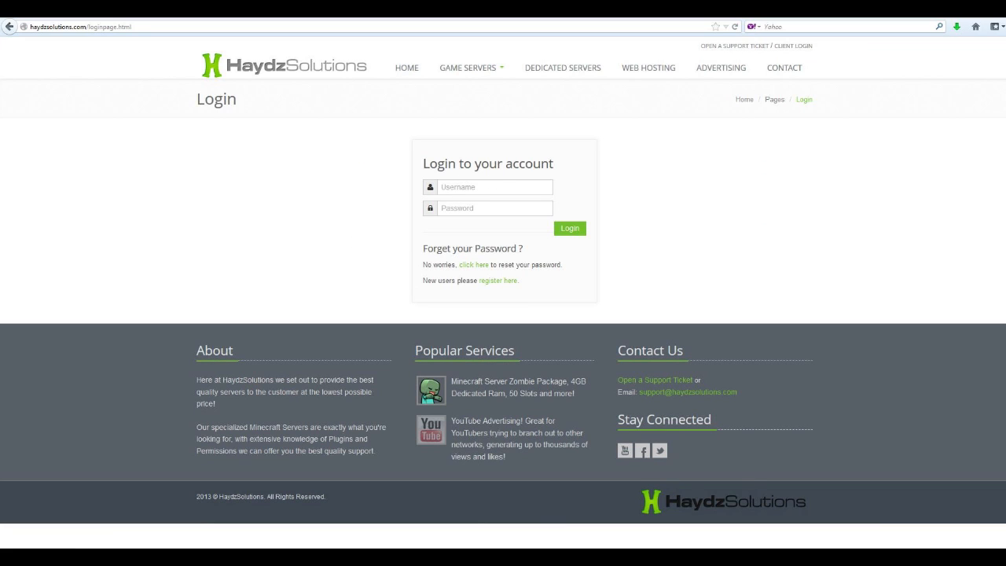
{"action": "left_click", "coordinate": [495, 187]}
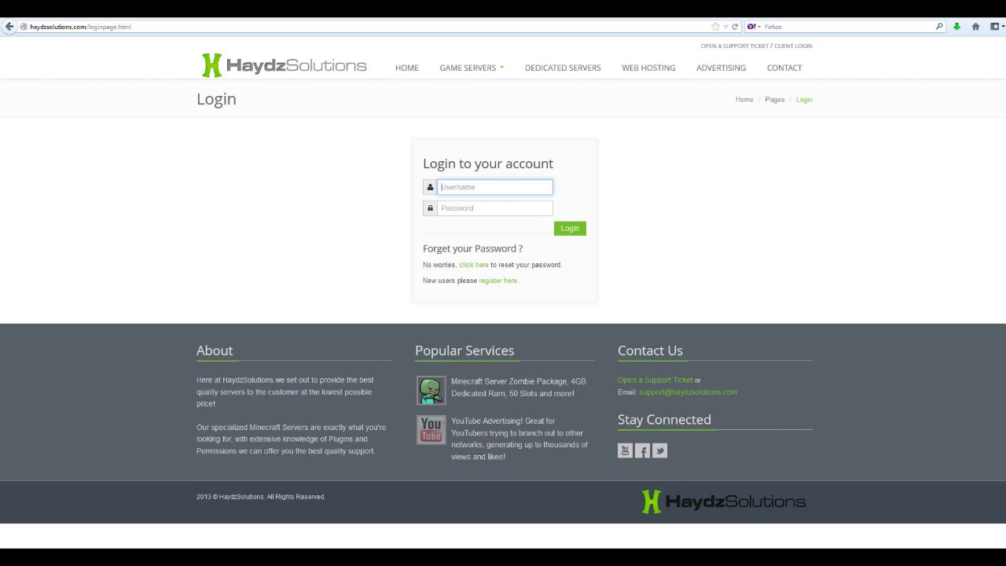
{"action": "mouse_move", "coordinate": [555, 79]}
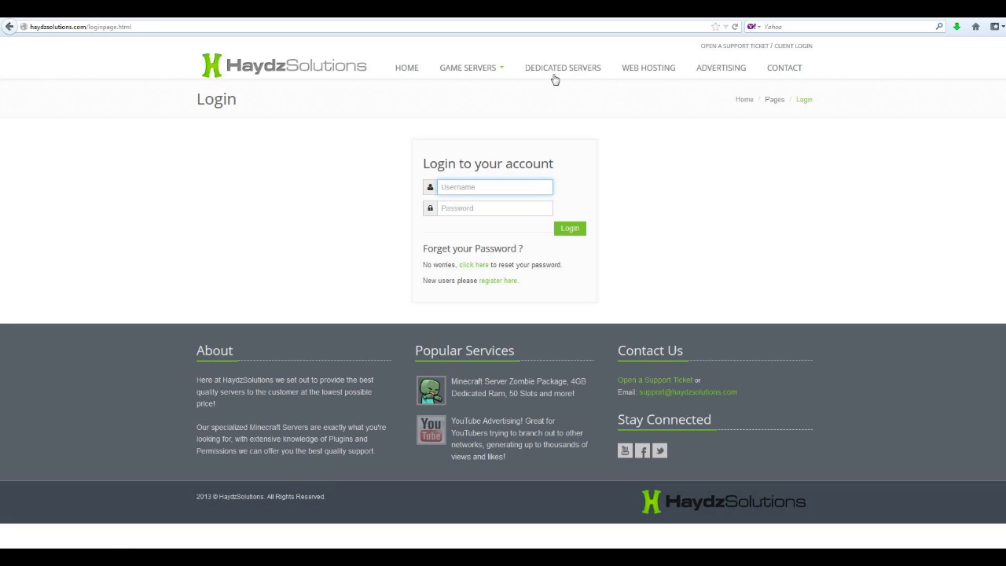
{"action": "left_click", "coordinate": [784, 67]}
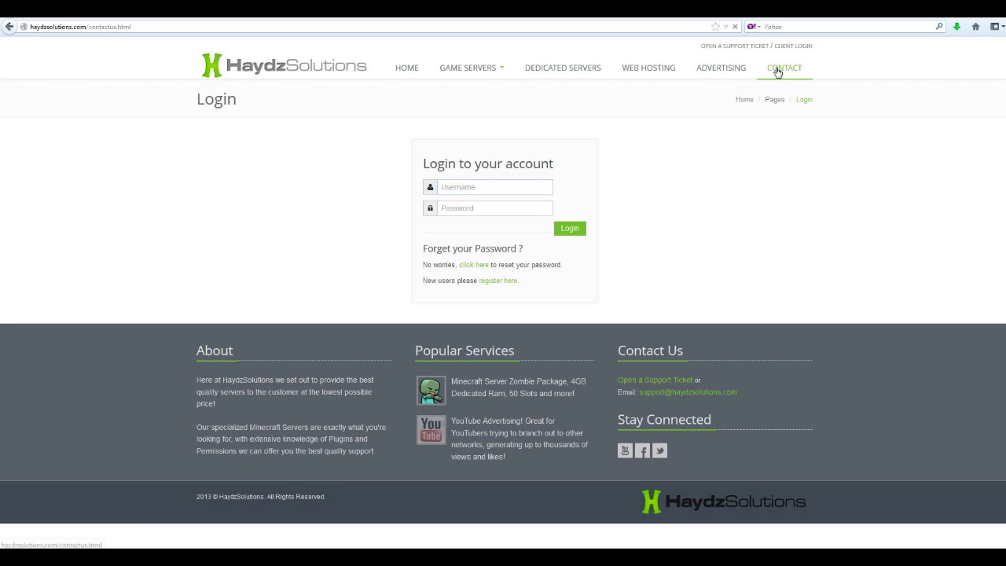
Load the Our Contacts page and select the Name field of its form.
{"action": "left_click", "coordinate": [784, 68]}
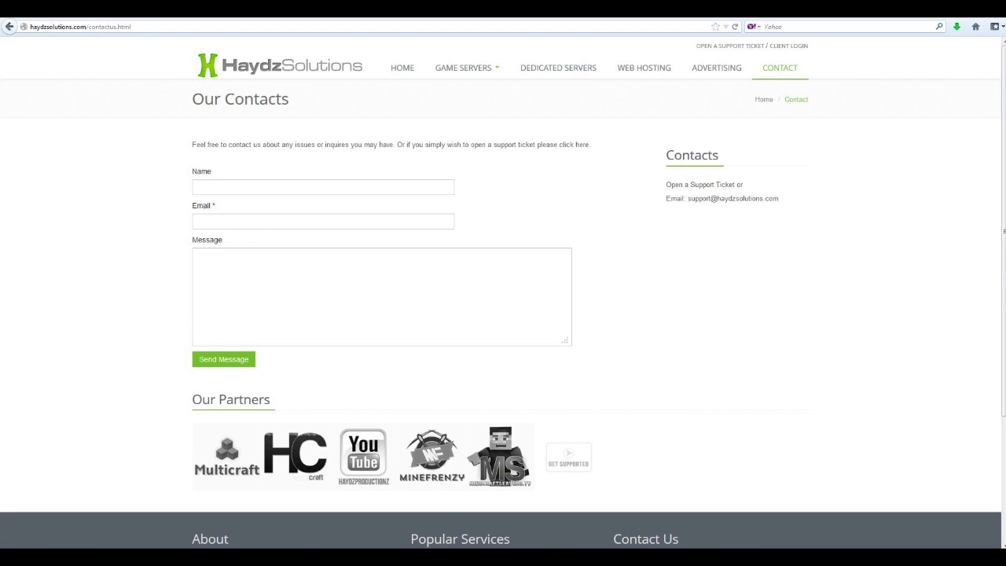
{"action": "left_click", "coordinate": [322, 187]}
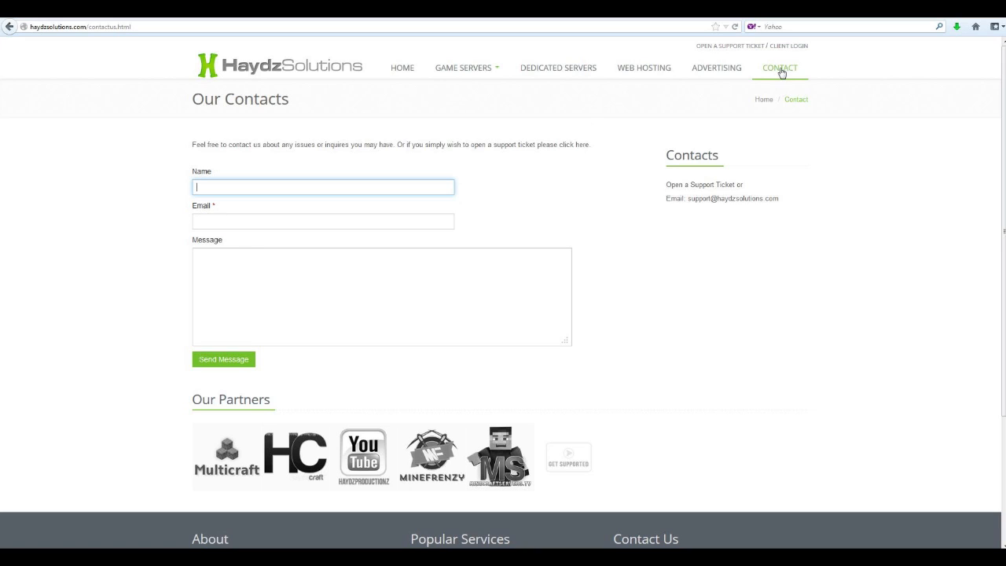
{"action": "left_click", "coordinate": [381, 296]}
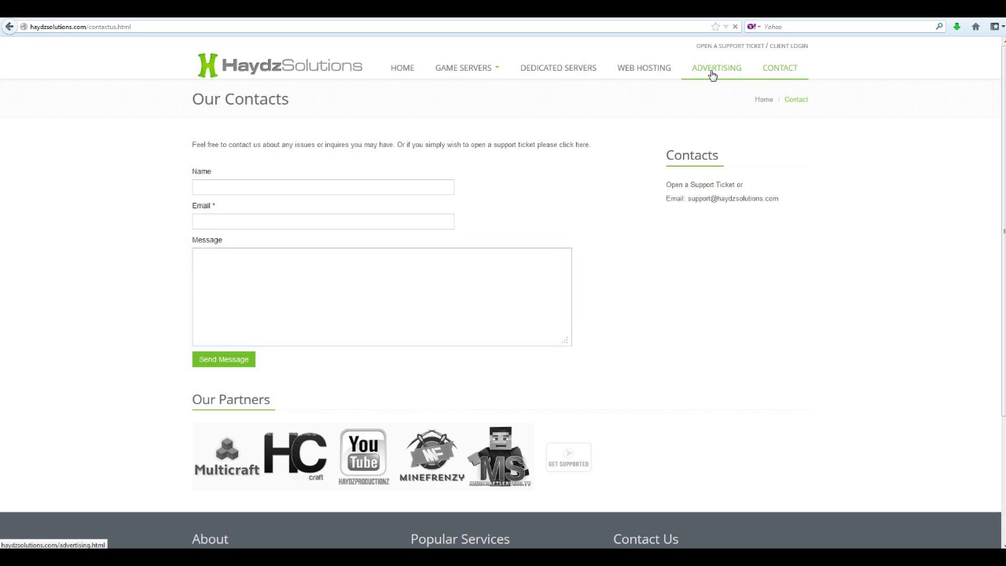
Browse the Advertising page's YouTube ($20, $50, $100) and Game Server ad packs.
{"action": "left_click", "coordinate": [716, 68]}
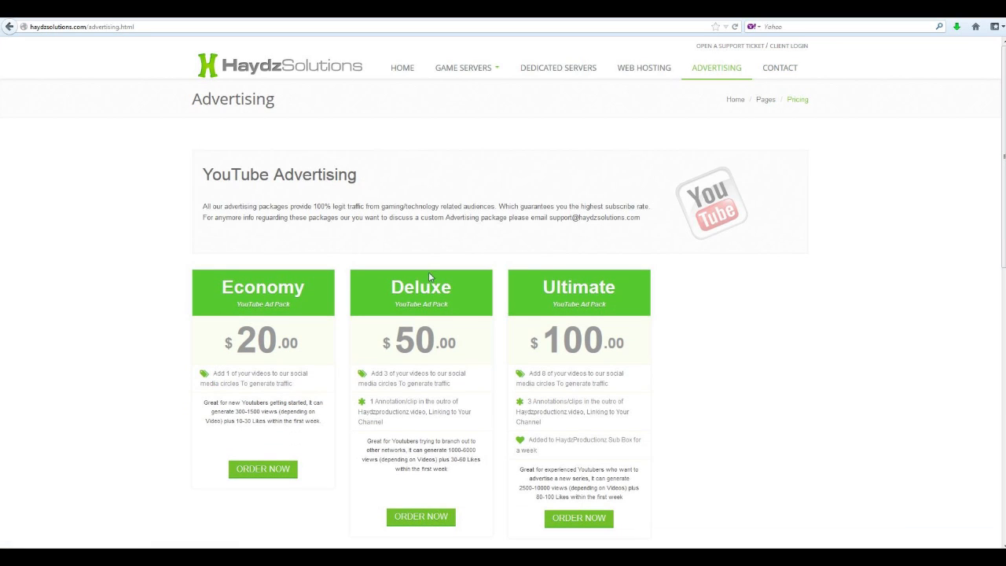
{"action": "scroll", "scroll_direction": "down", "scroll_amount": 3}
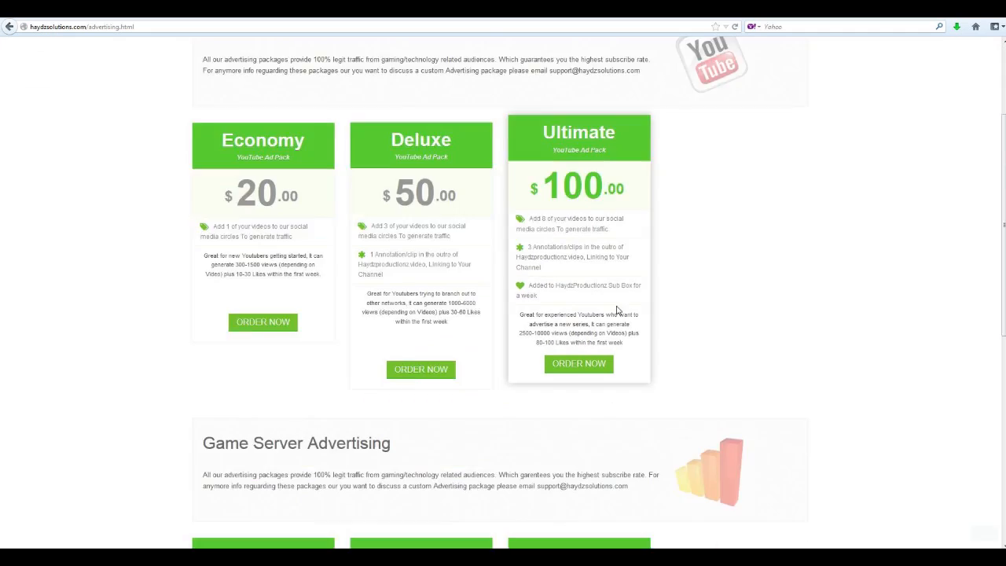
{"action": "scroll", "scroll_direction": "down", "scroll_amount": 3}
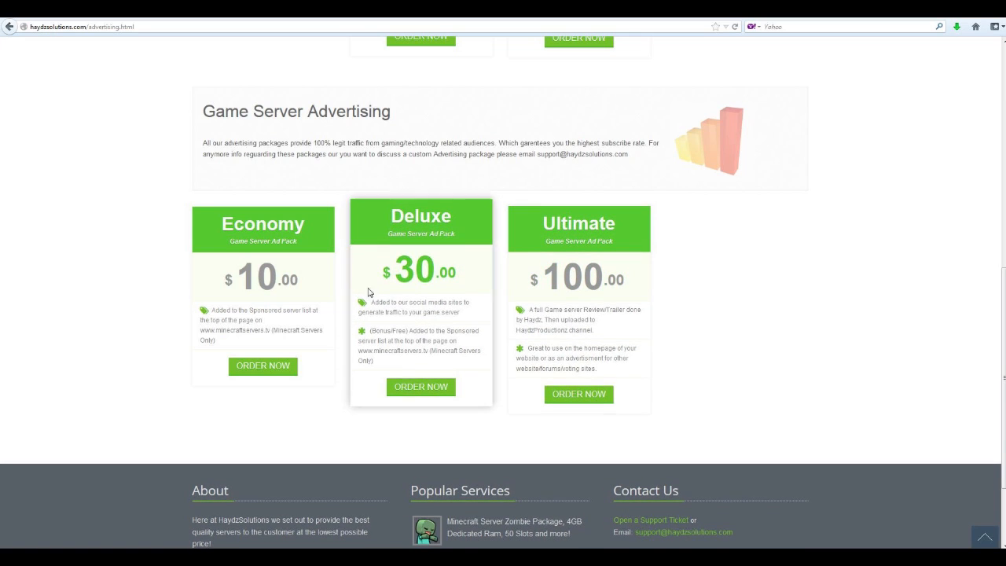
{"action": "scroll", "scroll_direction": "up", "scroll_amount": 3}
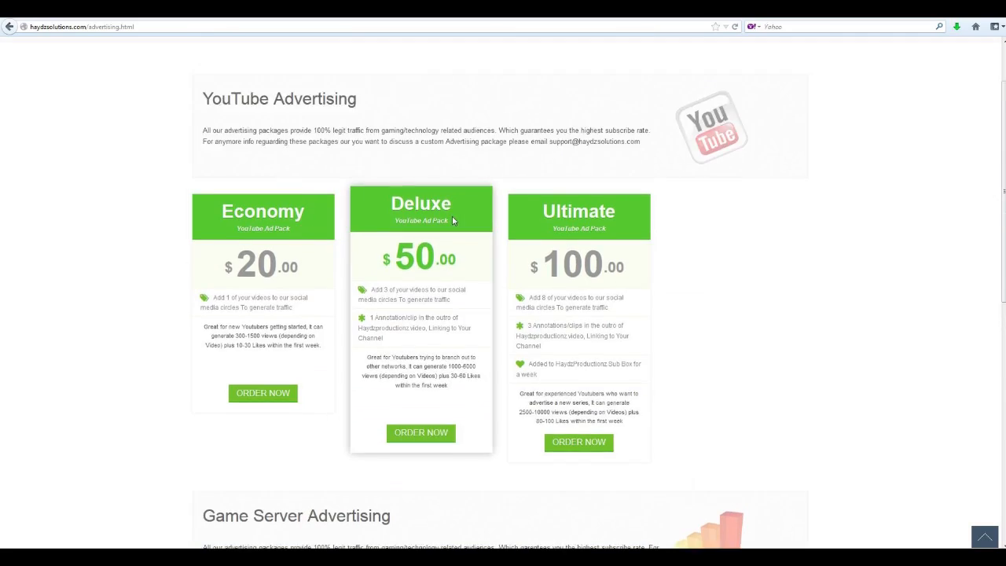
View the Web Hosting plans: Economy $1.95, Deluxe $5.95, Ultimate $9.95, and Customised.
{"action": "left_click", "coordinate": [644, 67]}
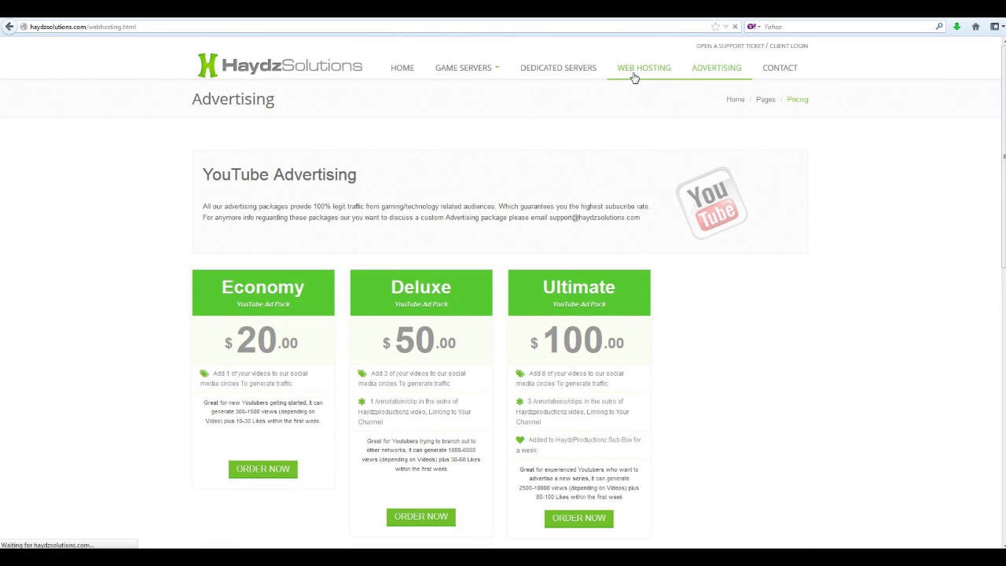
{"action": "left_click", "coordinate": [643, 68]}
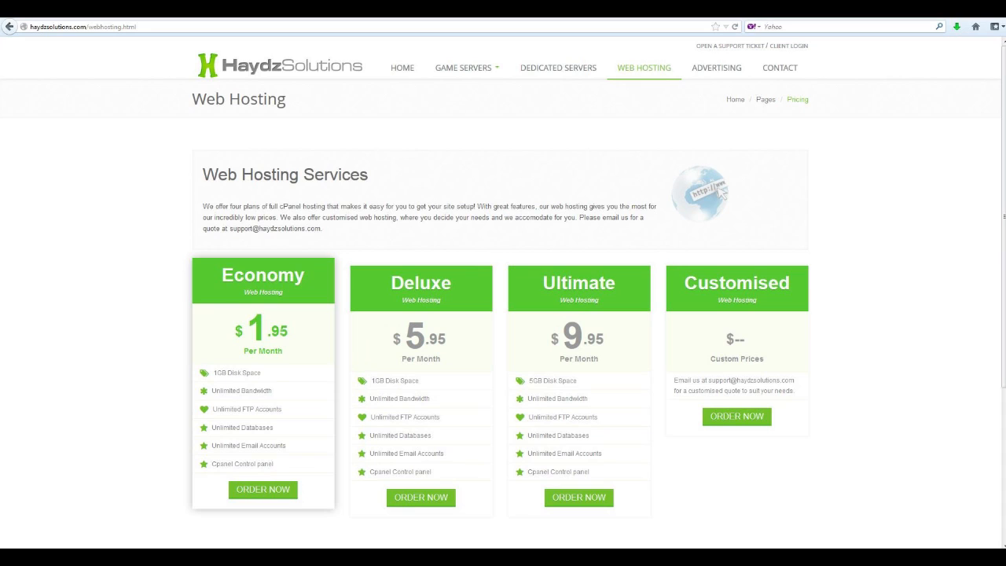
{"action": "mouse_move", "coordinate": [275, 351]}
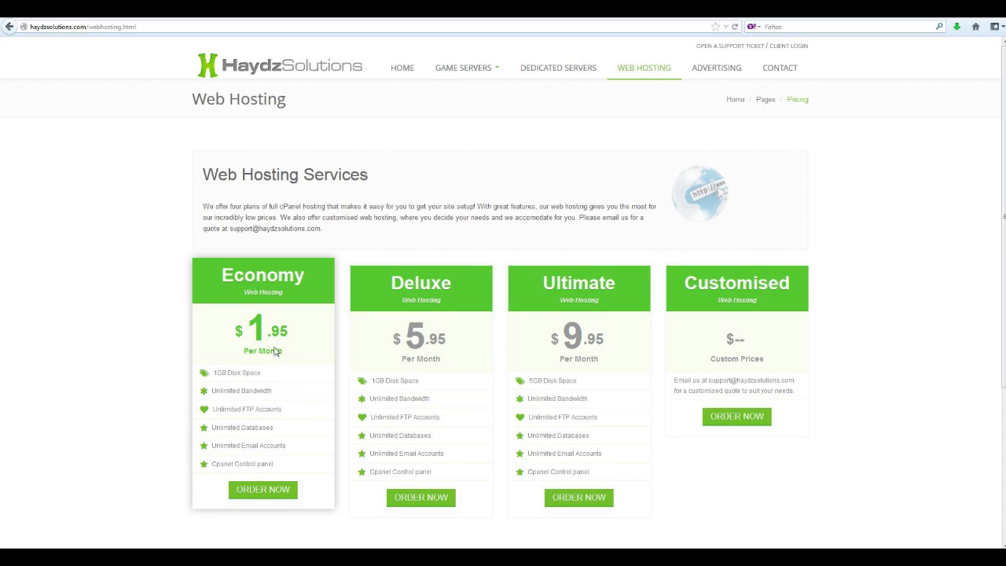
{"action": "mouse_move", "coordinate": [265, 400]}
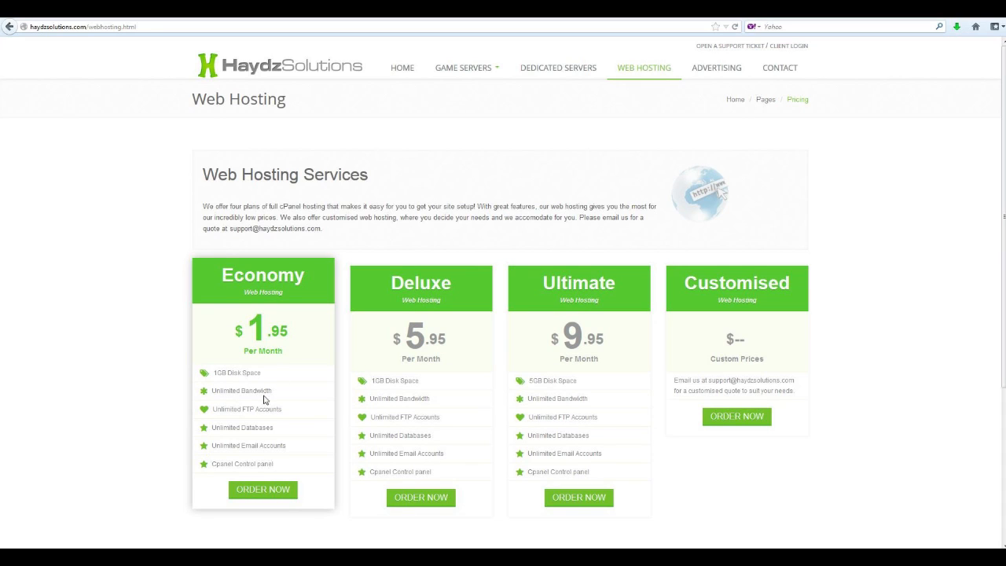
{"action": "mouse_move", "coordinate": [557, 68]}
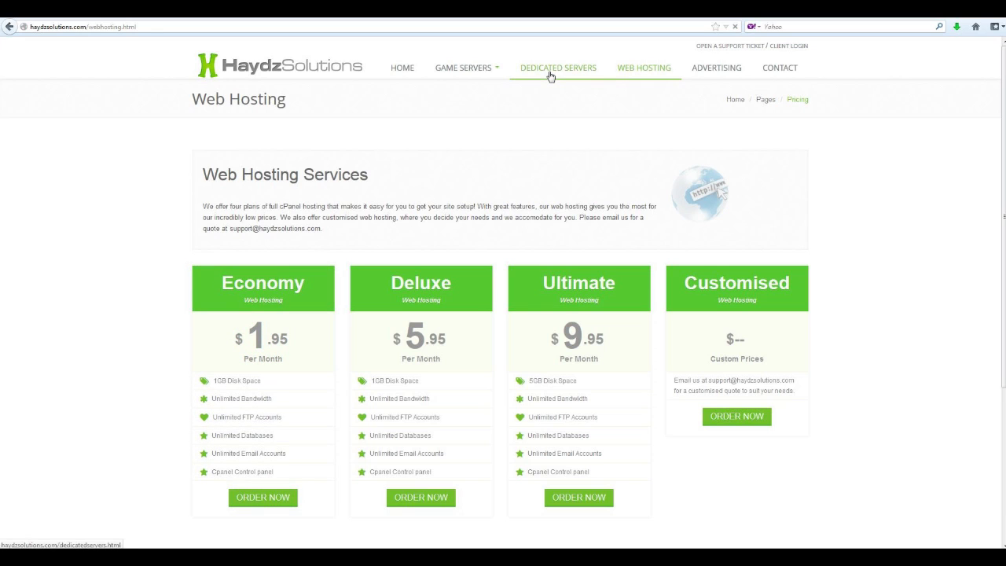
Scroll through the six Intel dedicated server plans priced $99 to $349 monthly.
{"action": "left_click", "coordinate": [558, 67]}
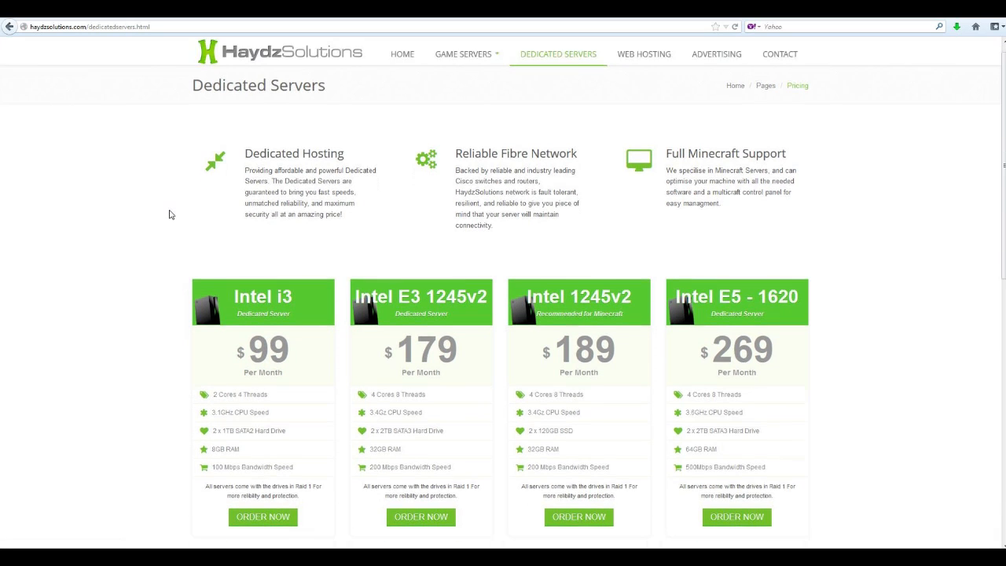
{"action": "scroll", "scroll_direction": "down", "scroll_amount": 3}
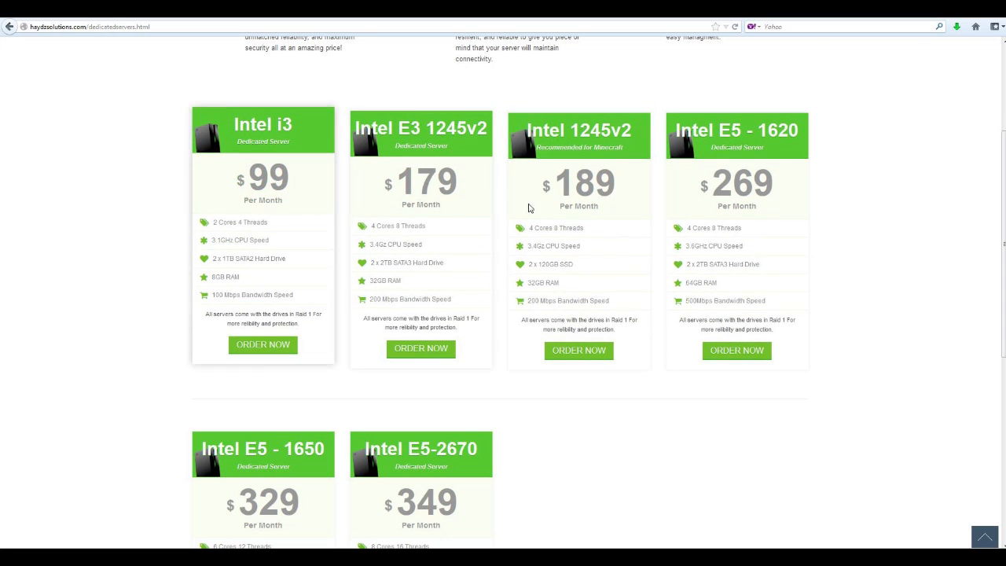
{"action": "scroll", "scroll_direction": "down", "scroll_amount": 3}
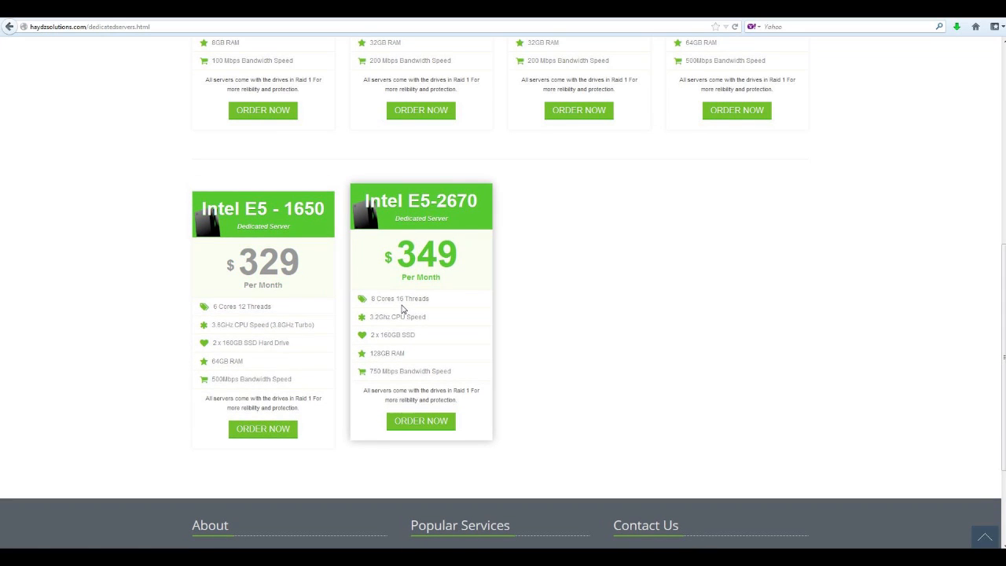
{"action": "mouse_move", "coordinate": [416, 316]}
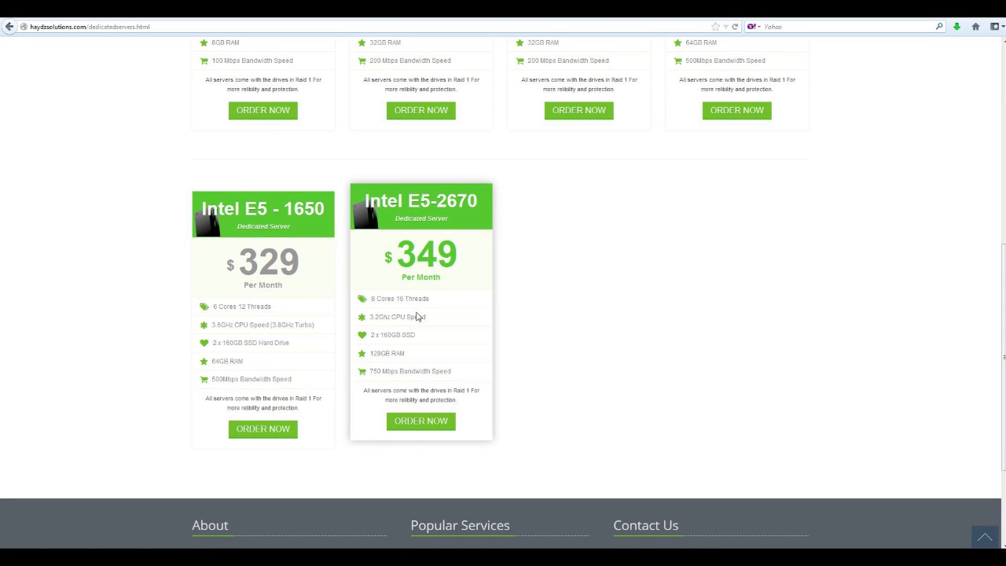
{"action": "scroll", "scroll_direction": "up", "scroll_amount": 3}
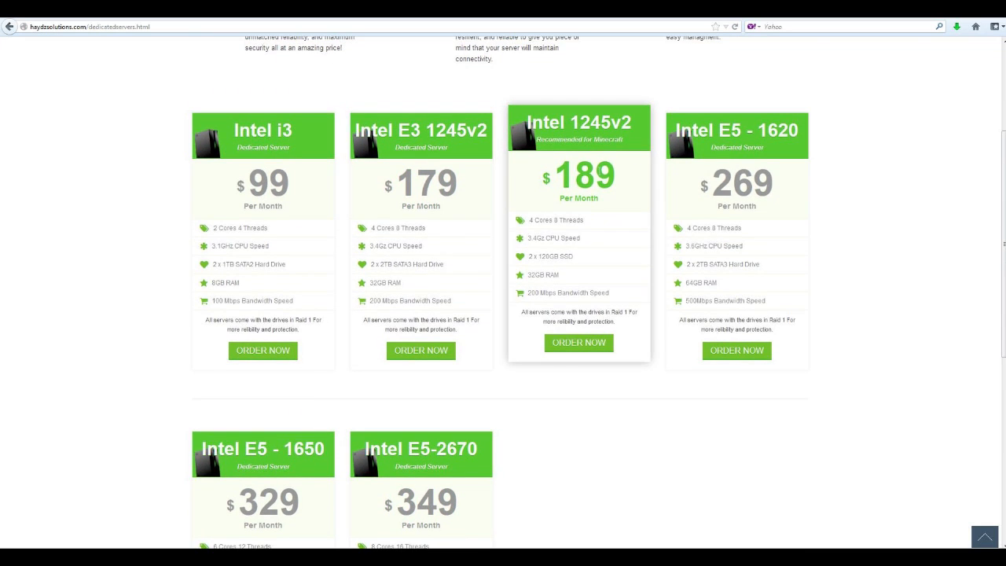
{"action": "scroll", "scroll_direction": "down", "scroll_amount": 3}
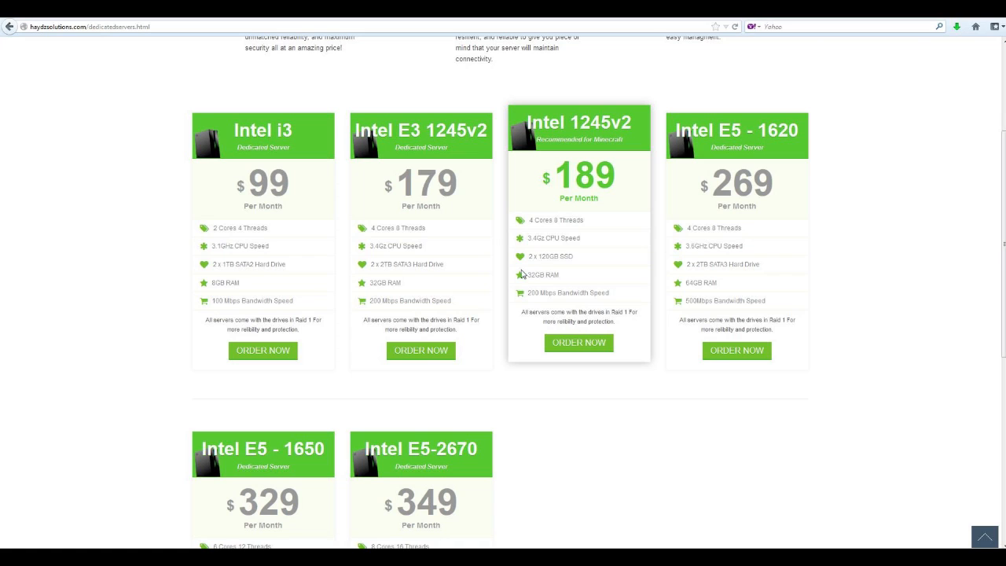
{"action": "mouse_move", "coordinate": [540, 293]}
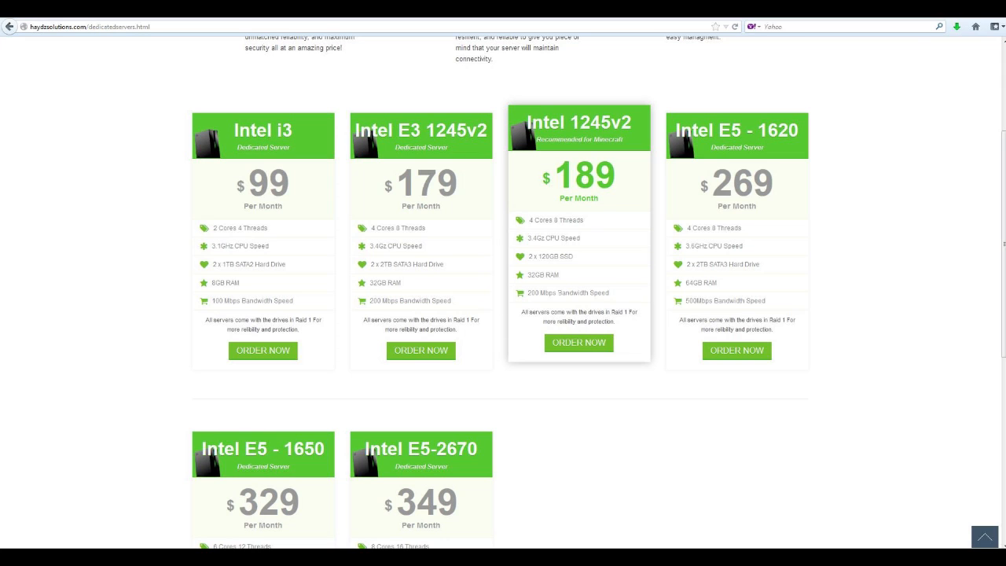
{"action": "mouse_move", "coordinate": [548, 305]}
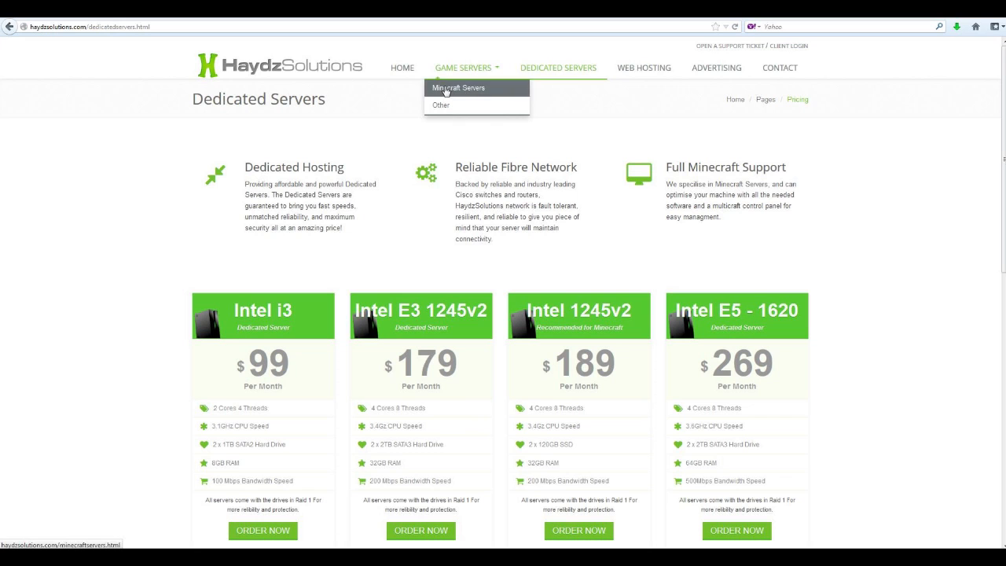
Show the eight Minecraft packages, from Chicken $2.95 to Creeper $79.85, including Sheep.
{"action": "left_click", "coordinate": [457, 87]}
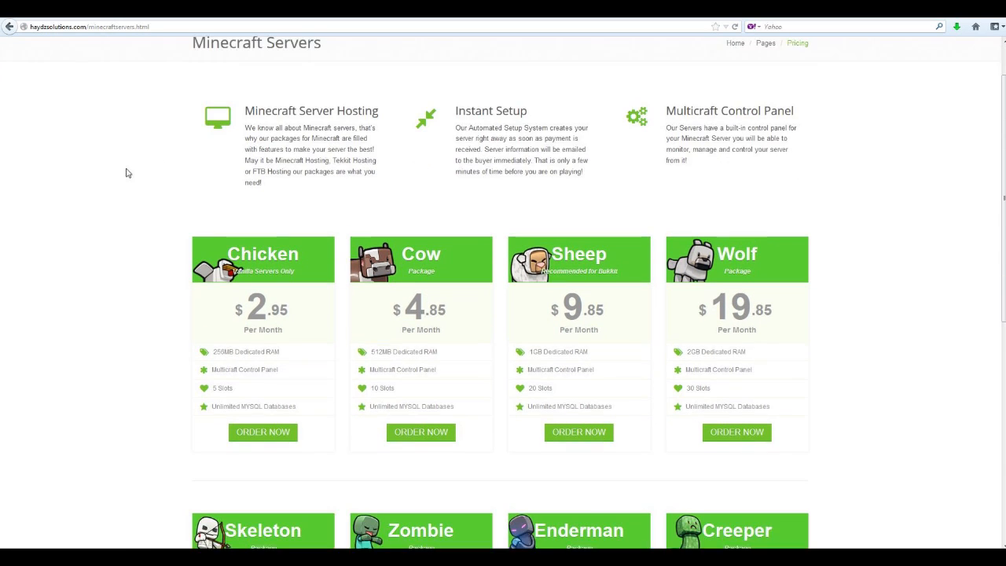
{"action": "scroll", "scroll_direction": "down", "scroll_amount": 3}
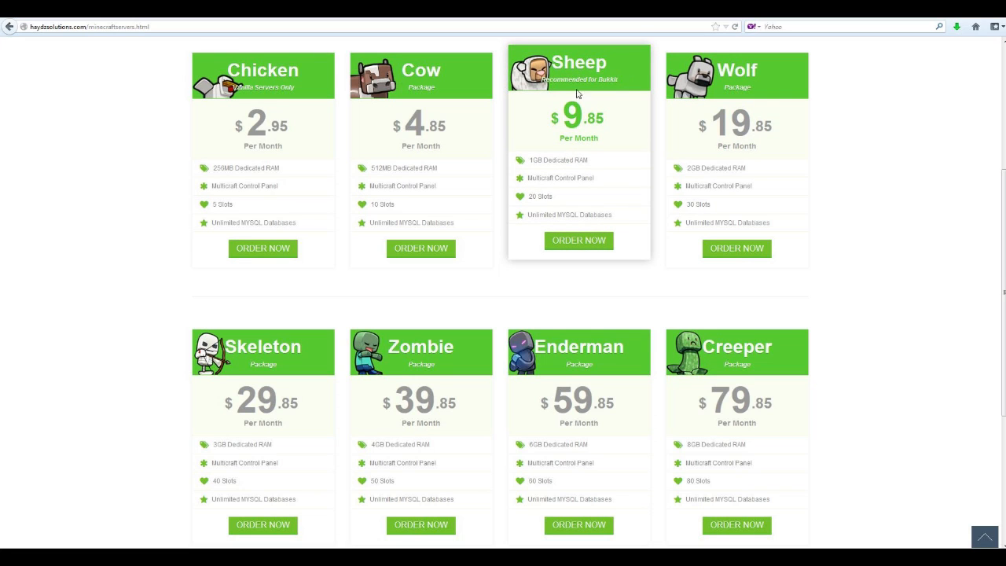
{"action": "mouse_move", "coordinate": [623, 160]}
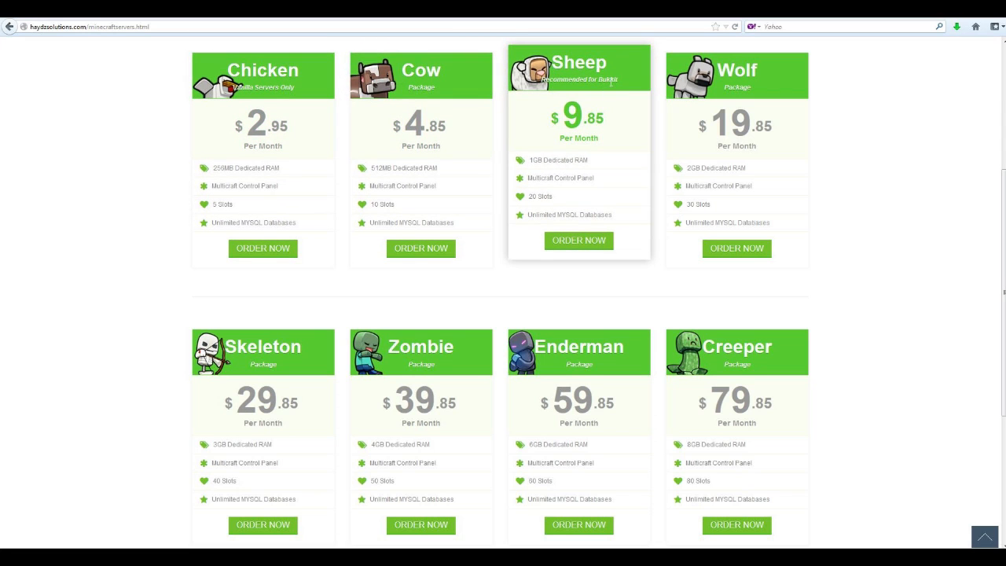
{"action": "mouse_move", "coordinate": [620, 88]}
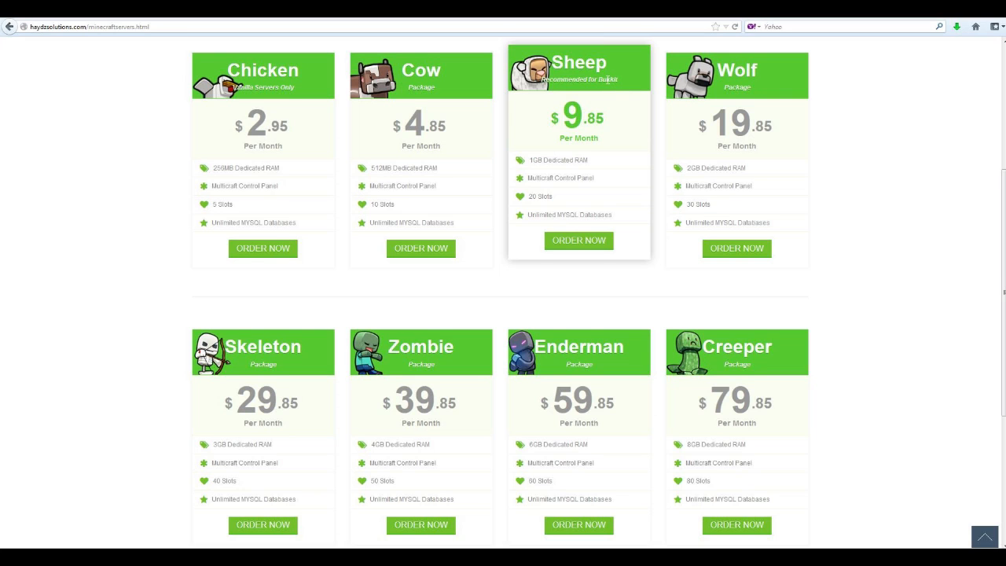
{"action": "mouse_move", "coordinate": [595, 103]}
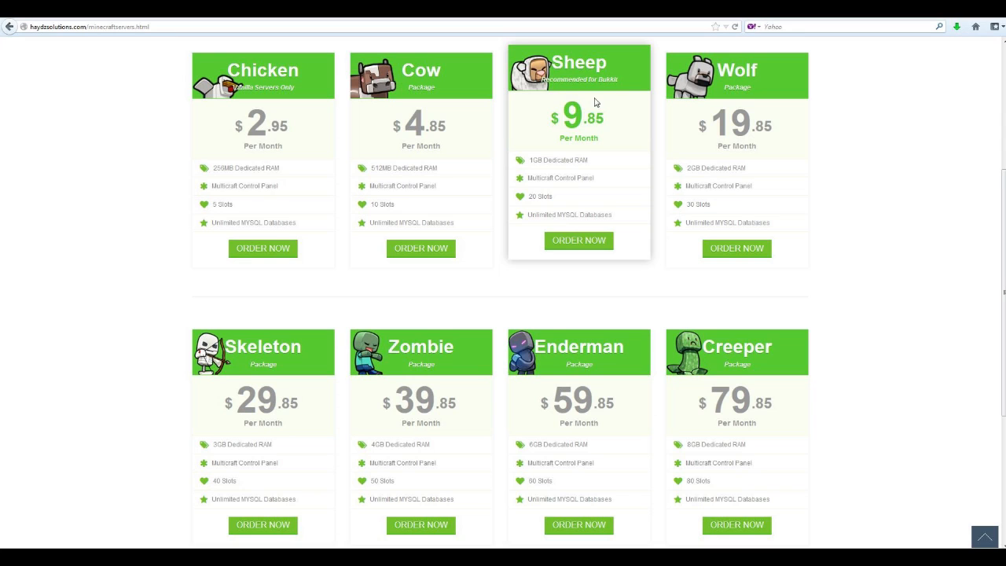
{"action": "mouse_move", "coordinate": [592, 165]}
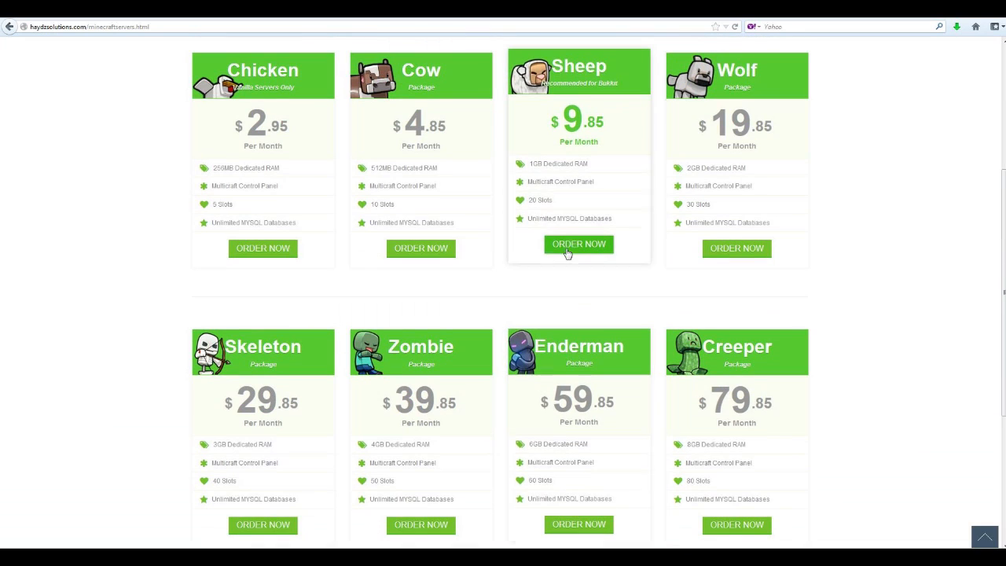
{"action": "left_click", "coordinate": [579, 243]}
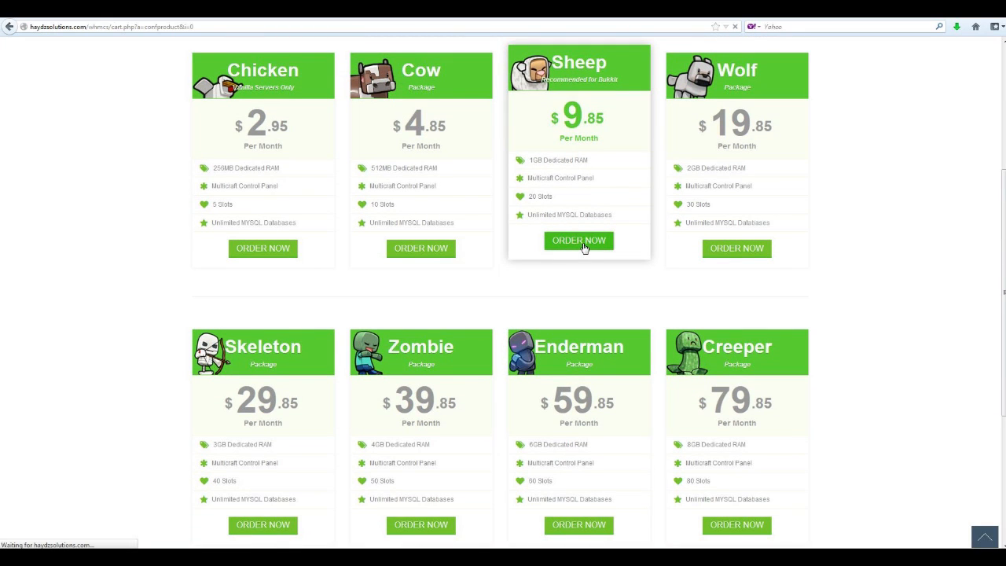
{"action": "left_click", "coordinate": [579, 240]}
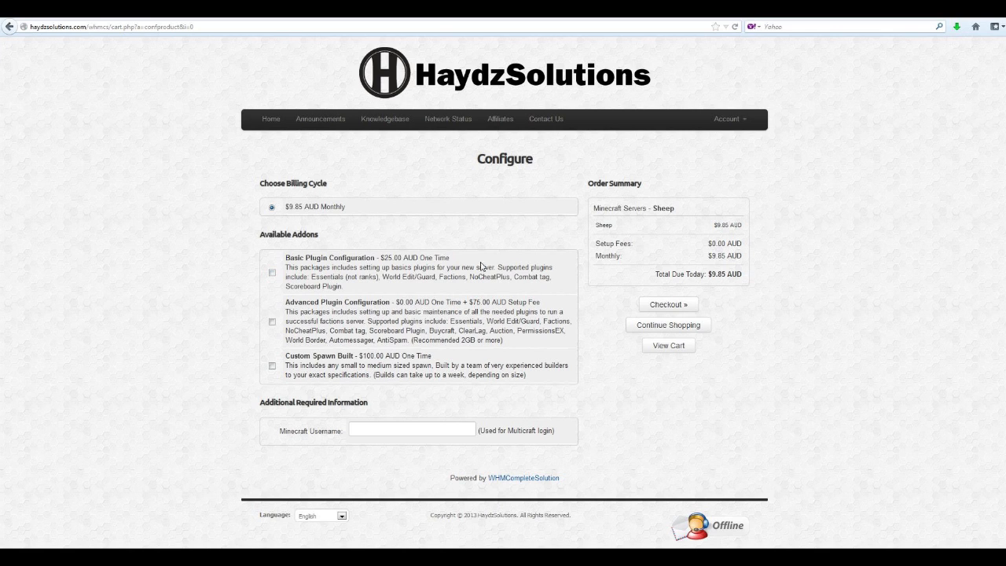
{"action": "left_click", "coordinate": [272, 273]}
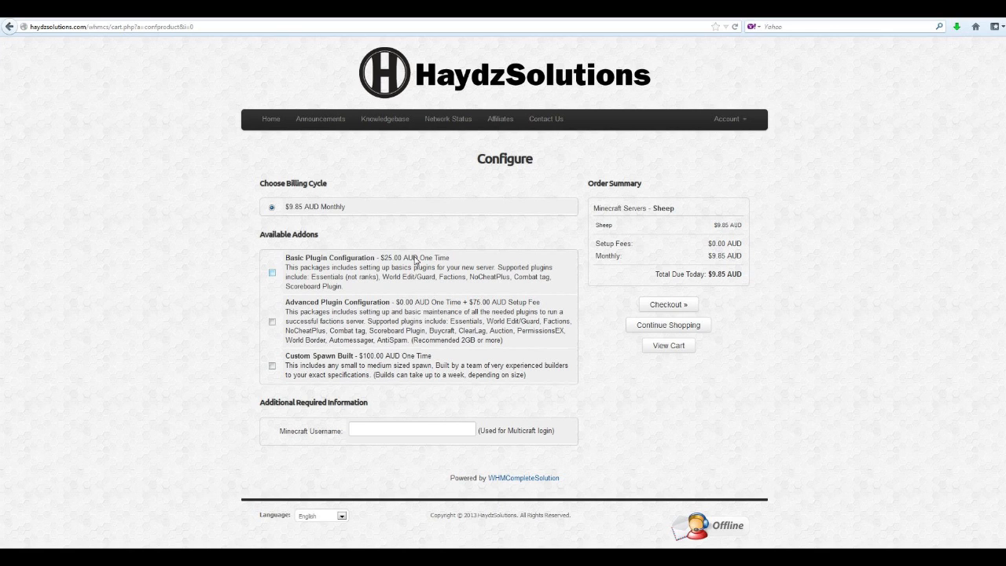
{"action": "left_click", "coordinate": [272, 272]}
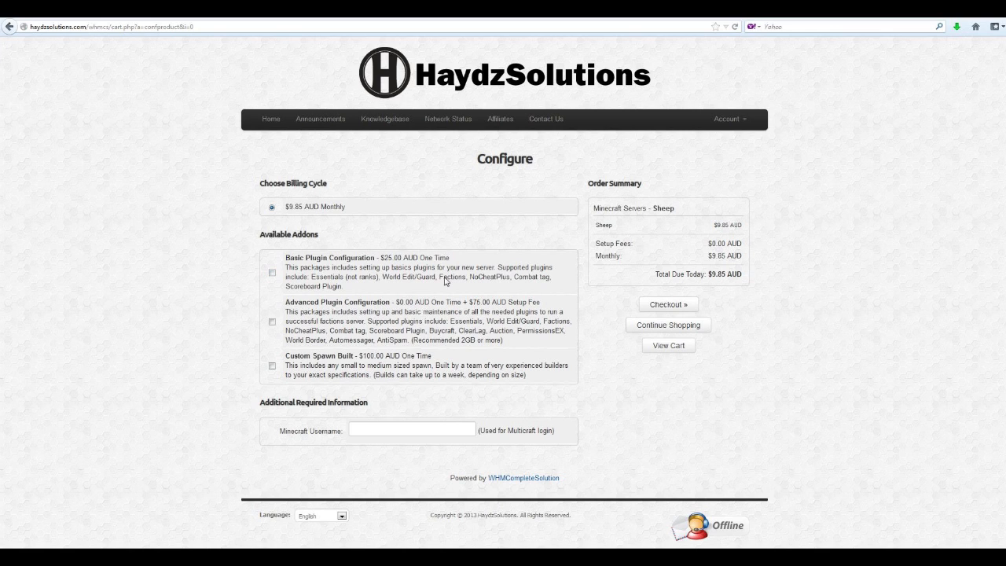
{"action": "left_click", "coordinate": [272, 273]}
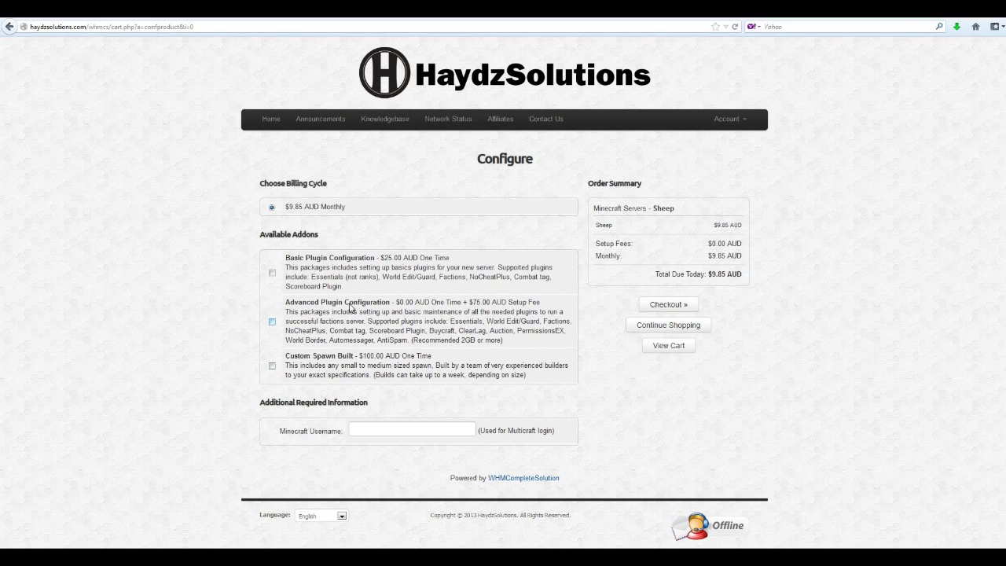
{"action": "mouse_move", "coordinate": [548, 336]}
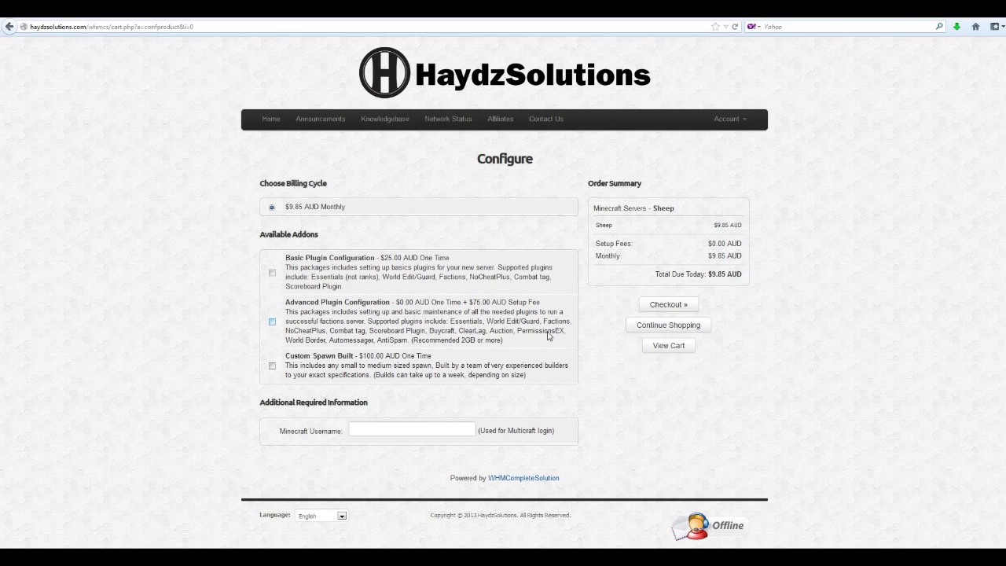
{"action": "mouse_move", "coordinate": [418, 346]}
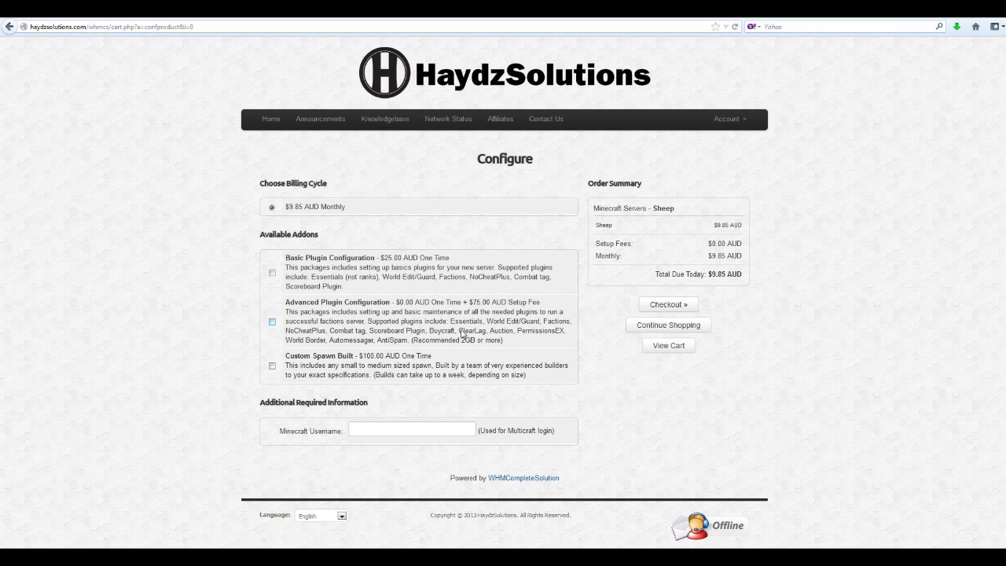
{"action": "mouse_move", "coordinate": [471, 347]}
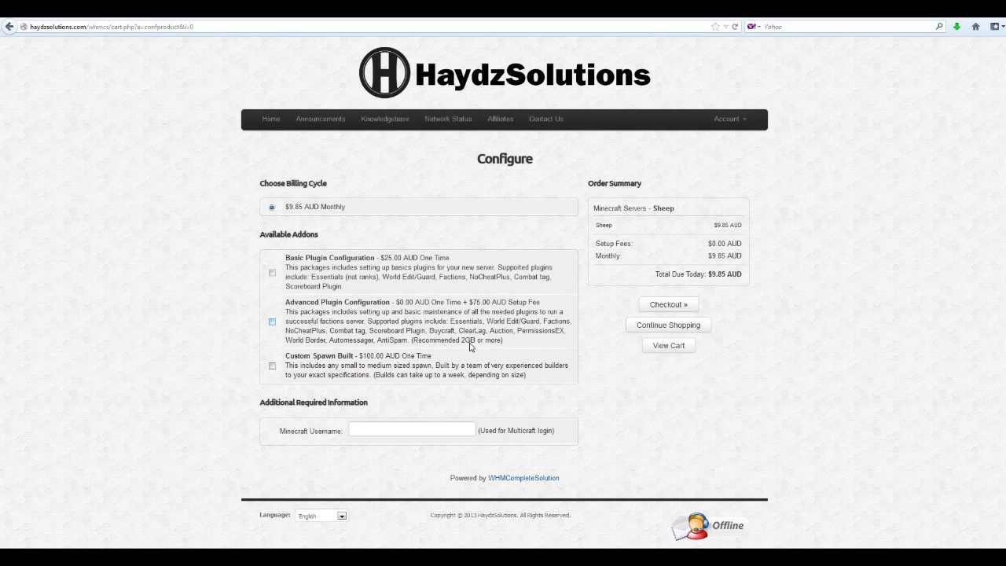
{"action": "mouse_move", "coordinate": [328, 348]}
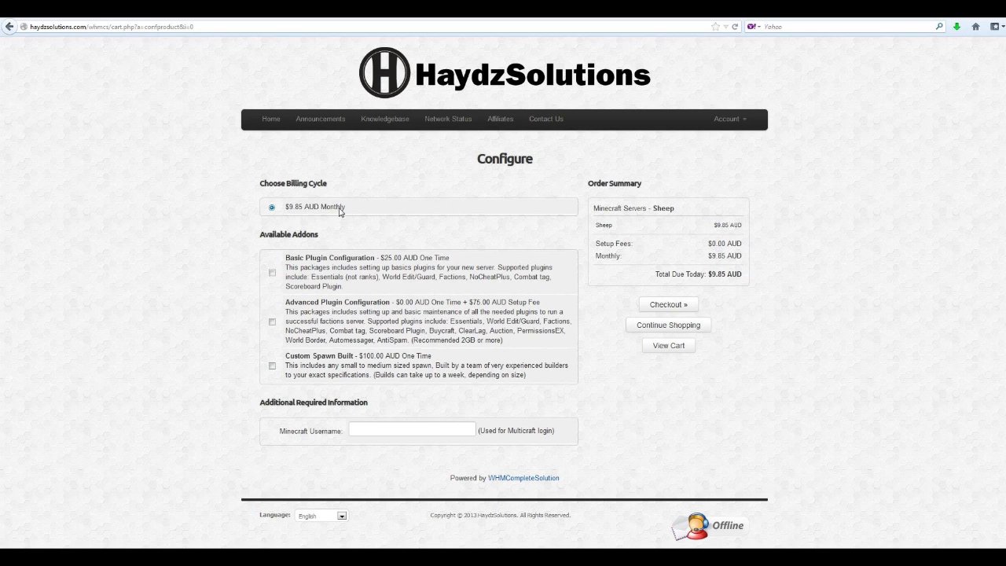
{"action": "mouse_move", "coordinate": [313, 214]}
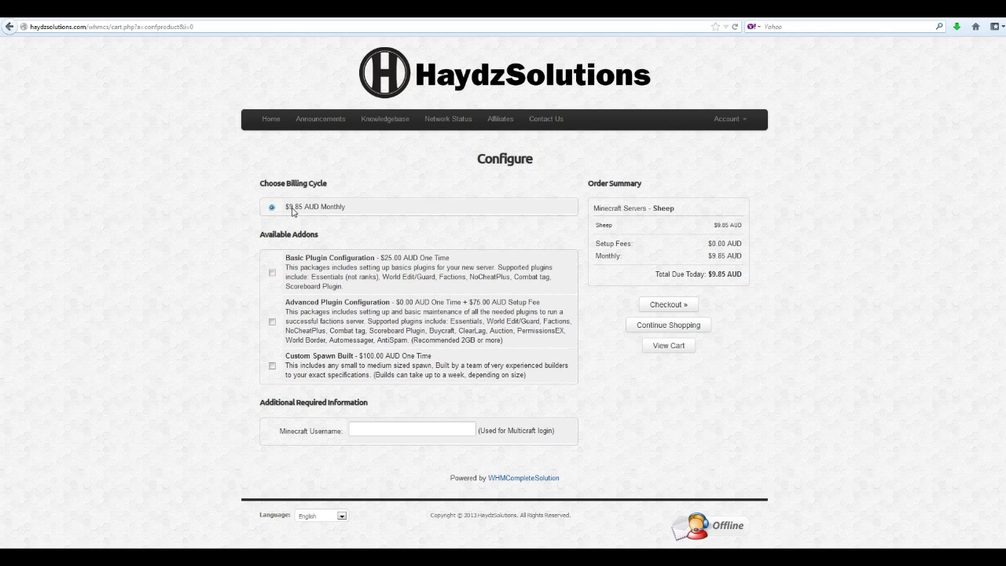
{"action": "mouse_move", "coordinate": [312, 210]}
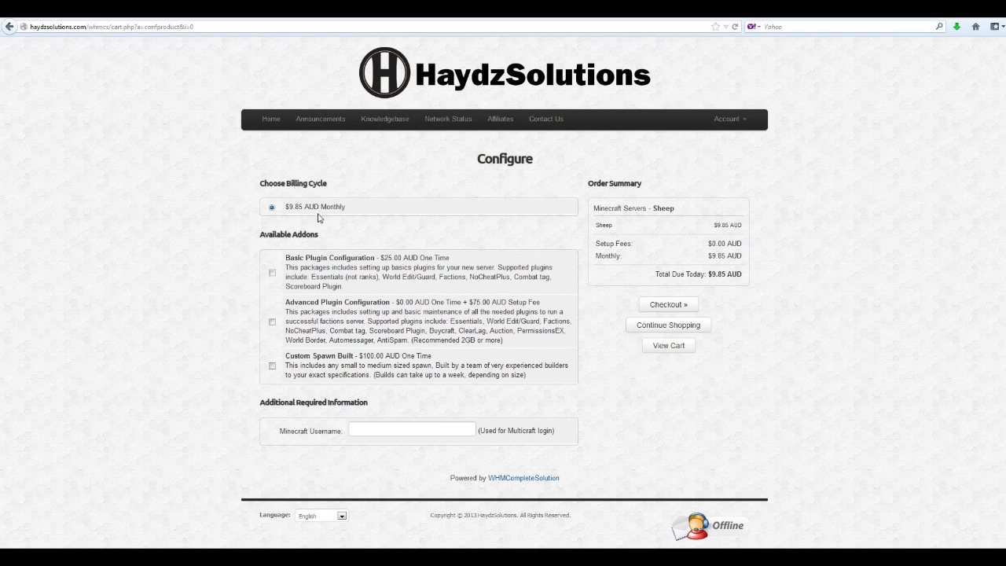
{"action": "mouse_move", "coordinate": [264, 220]}
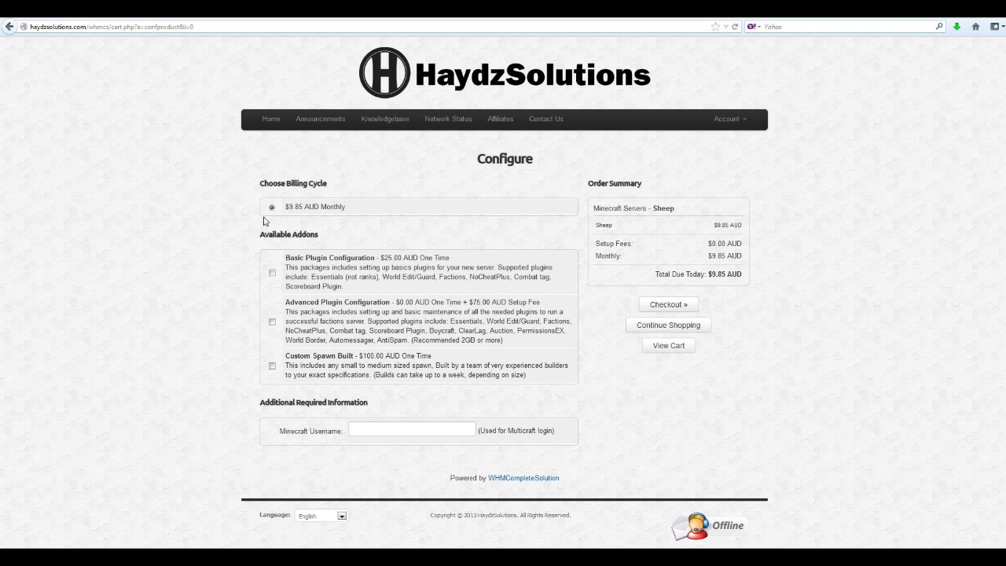
Enter Minecraft username 'haydzmc' on the Sheep order and submit it to checkout.
{"action": "left_click", "coordinate": [412, 430]}
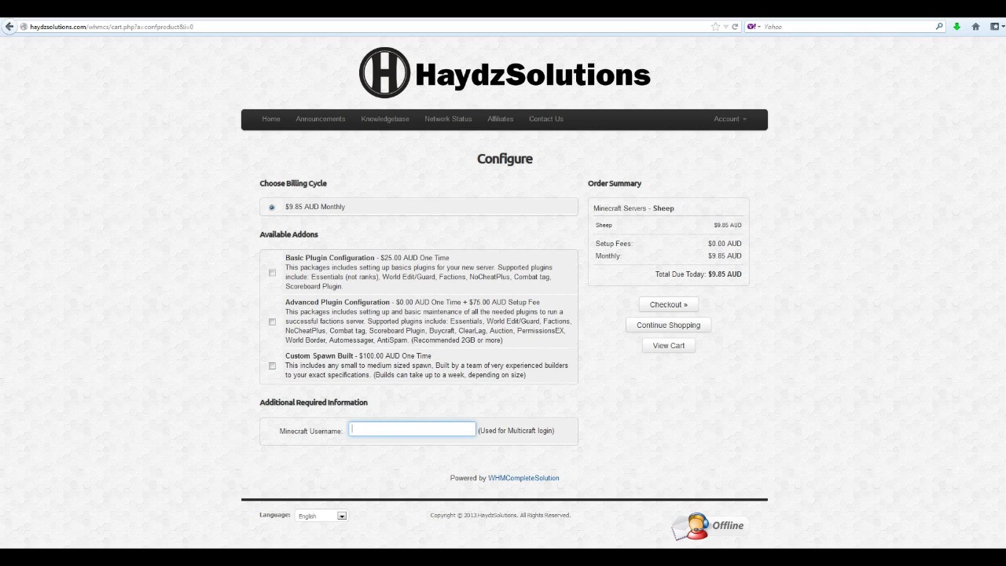
{"action": "type", "text": "haydzmc"}
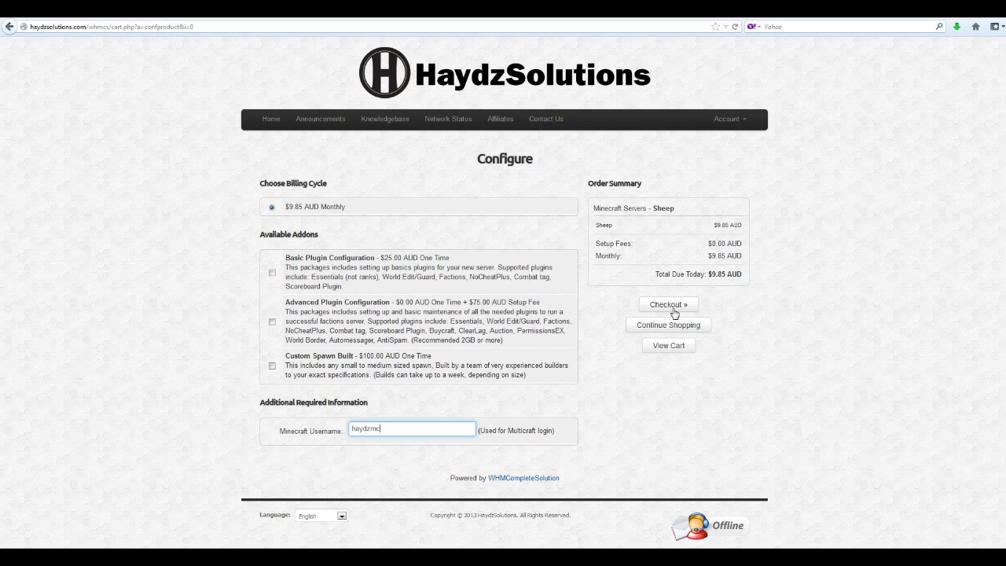
{"action": "left_click", "coordinate": [668, 304]}
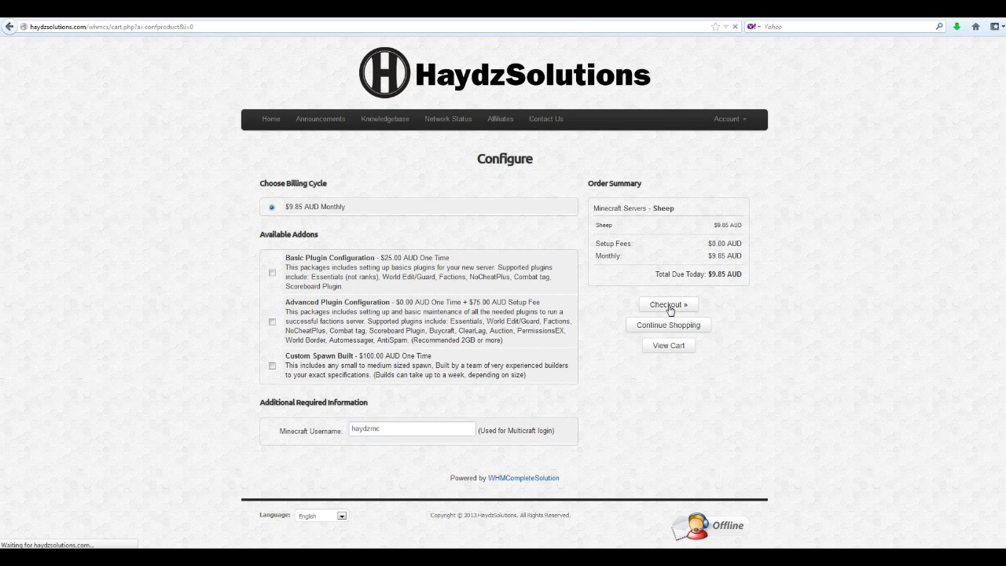
Load Review & Checkout for the $9.85 AUD Sheep order and scroll through its sections.
{"action": "left_click", "coordinate": [667, 305]}
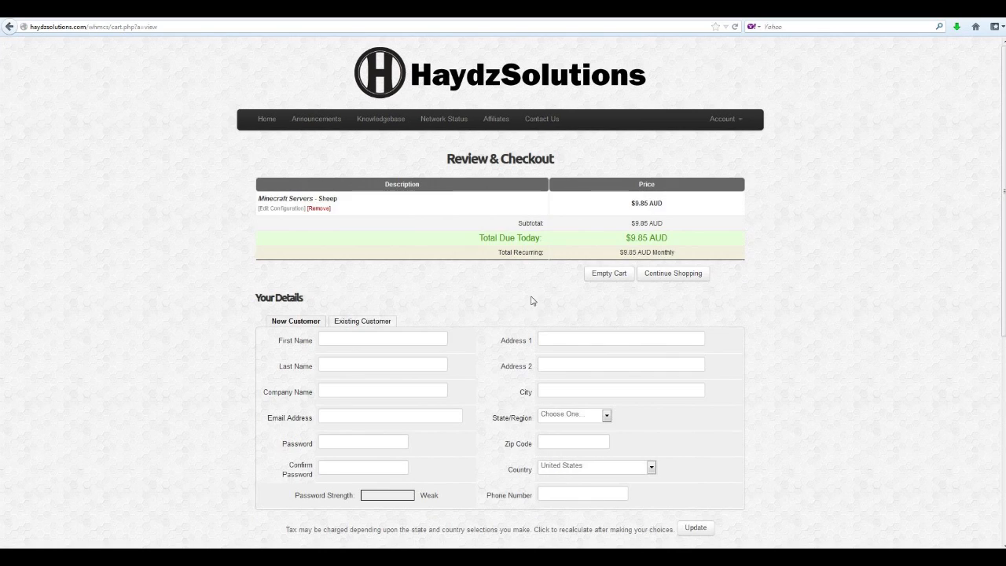
{"action": "scroll", "scroll_direction": "down", "scroll_amount": 3}
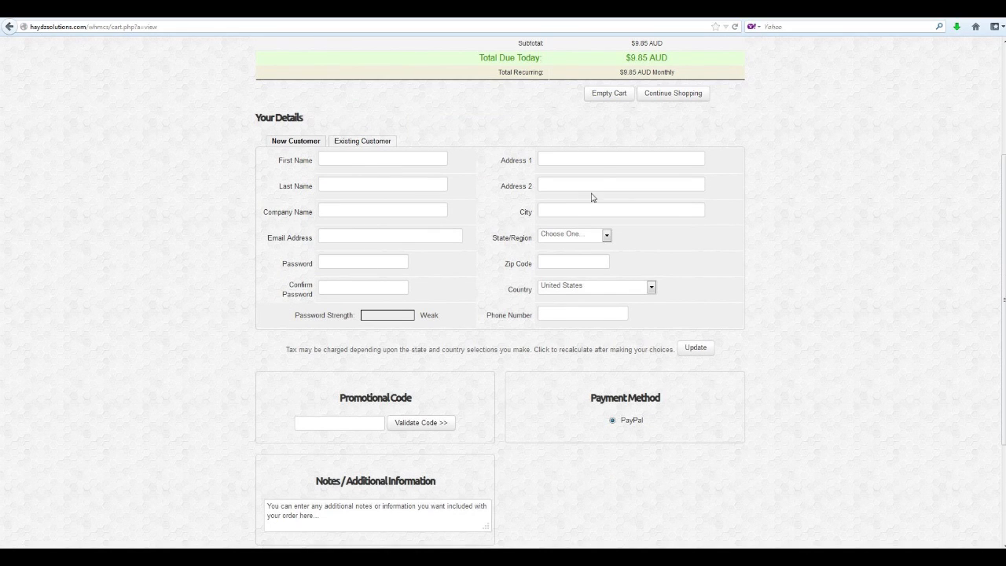
{"action": "scroll", "scroll_direction": "down", "scroll_amount": 3}
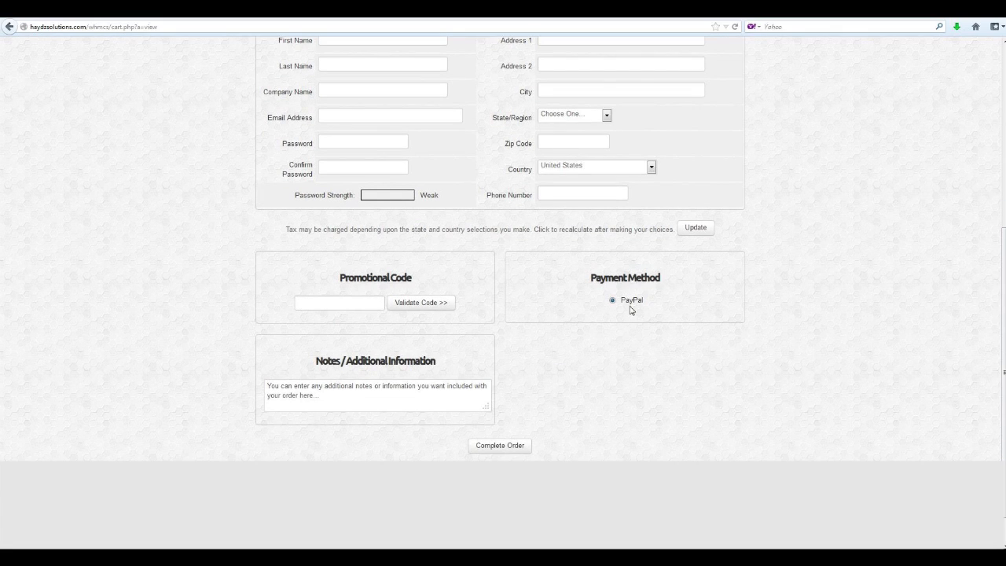
{"action": "mouse_move", "coordinate": [522, 400]}
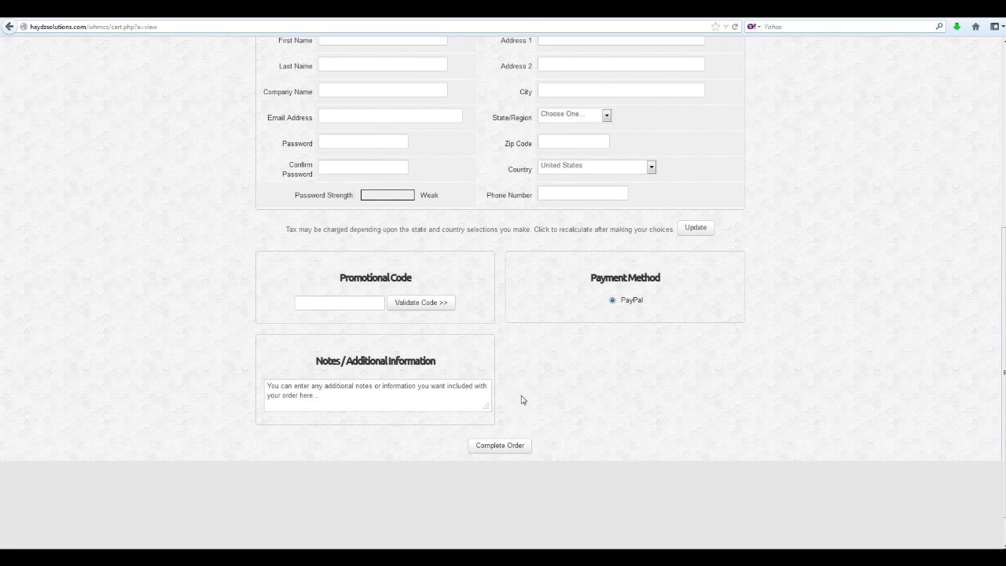
{"action": "mouse_move", "coordinate": [616, 324]}
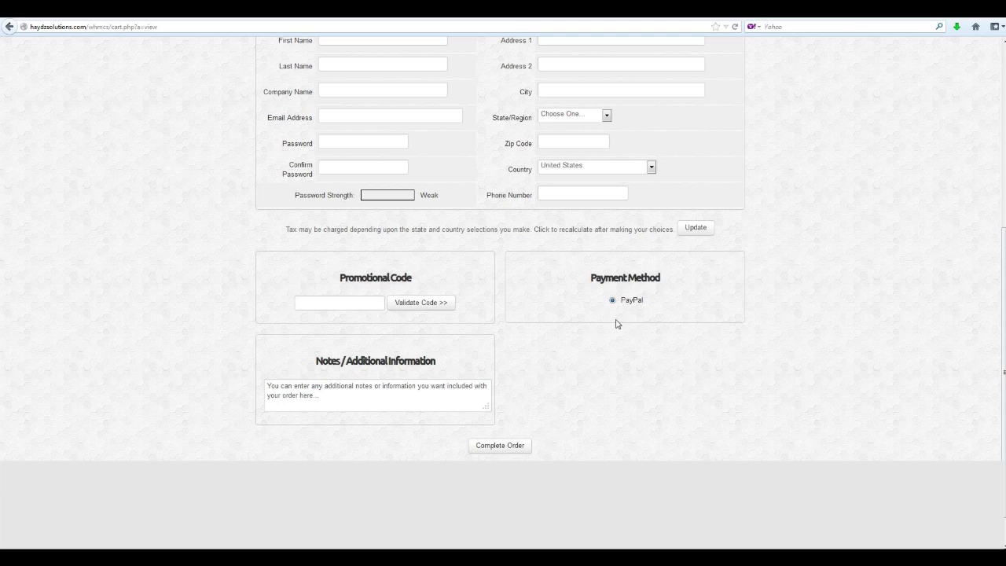
{"action": "mouse_move", "coordinate": [648, 312]}
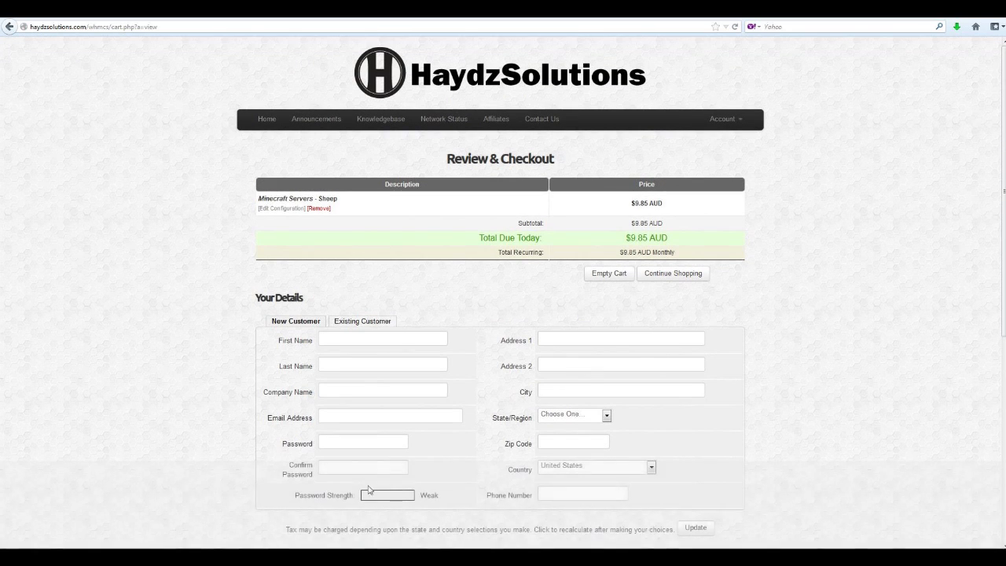
{"action": "scroll", "scroll_direction": "down", "scroll_amount": 3}
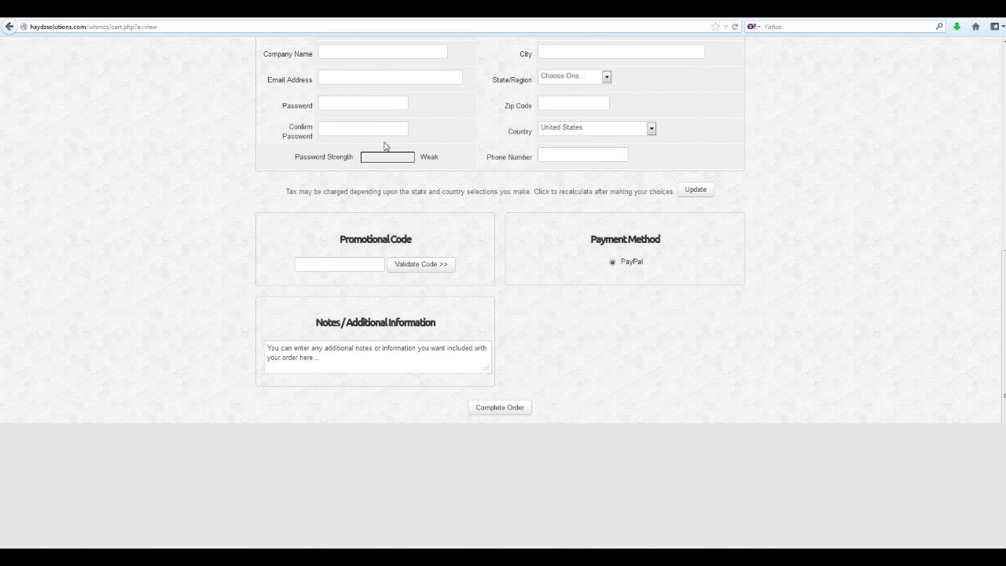
{"action": "mouse_move", "coordinate": [490, 179]}
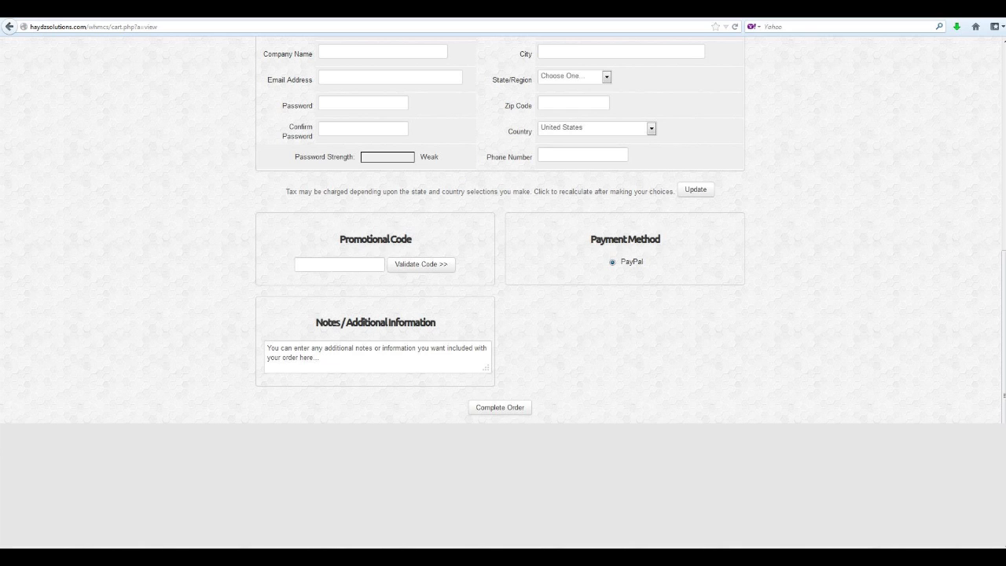
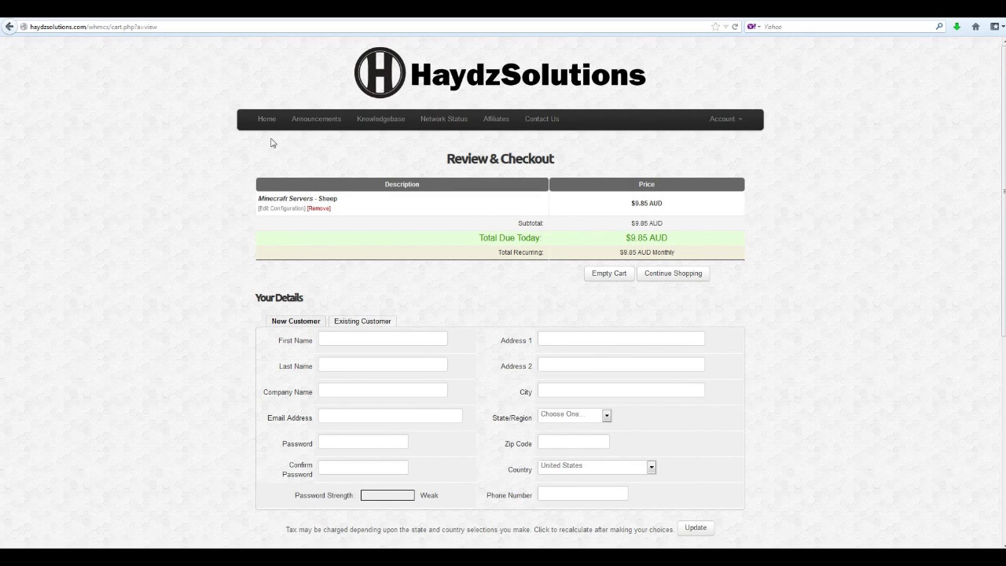
Leave the checkout page for the HaydzSolutions homepage.
{"action": "left_click", "coordinate": [265, 118]}
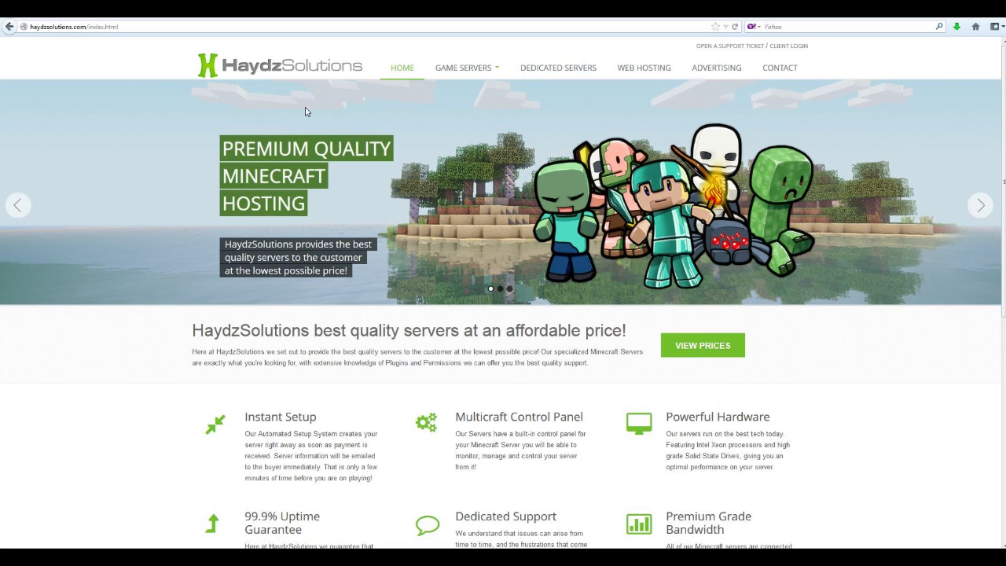
{"action": "mouse_move", "coordinate": [305, 39]}
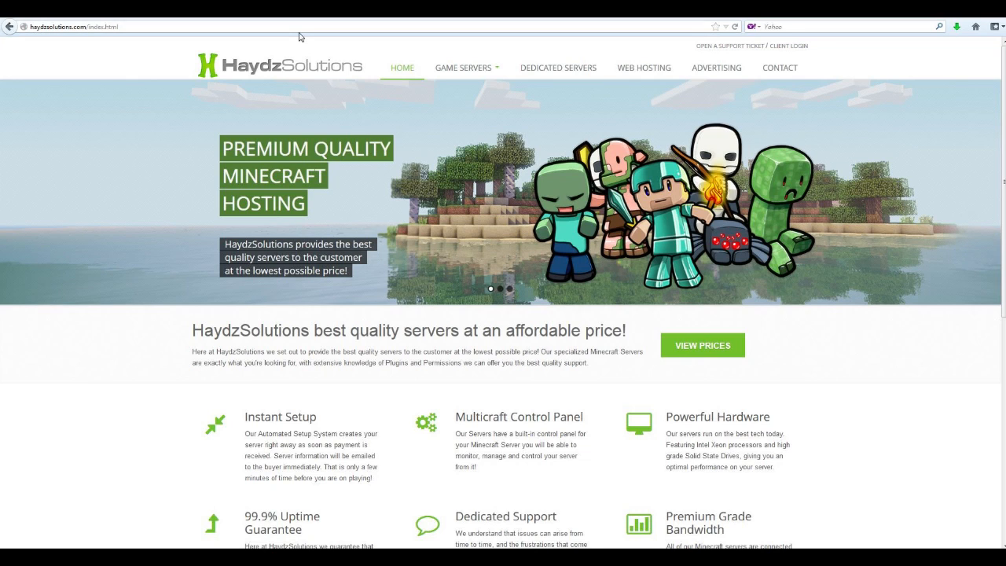
{"action": "mouse_move", "coordinate": [154, 289]}
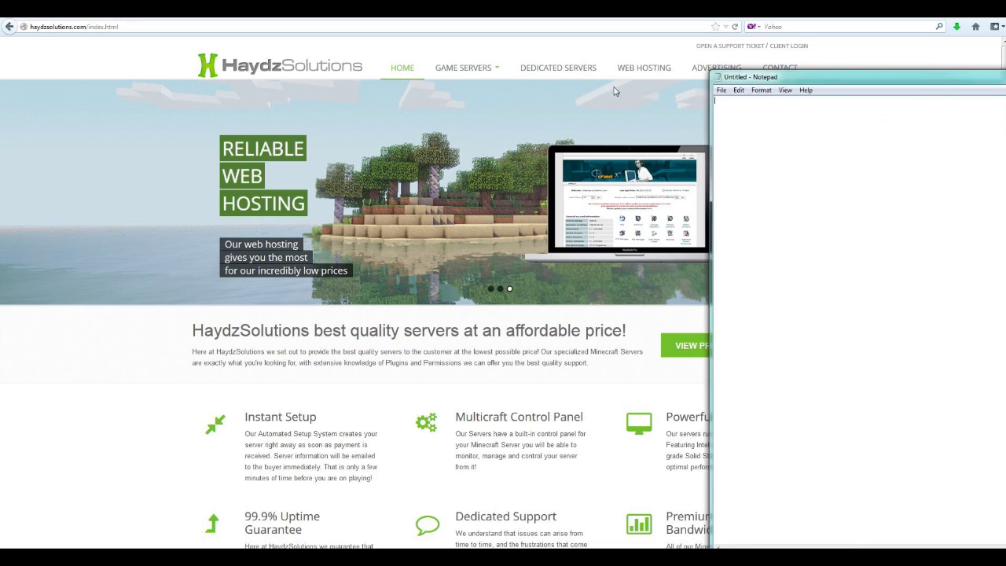
Centre the Notepad window and type 'haydzsolutions' as the first line.
{"action": "left_click_drag", "start_coordinate": [857, 77], "coordinate": [508, 46]}
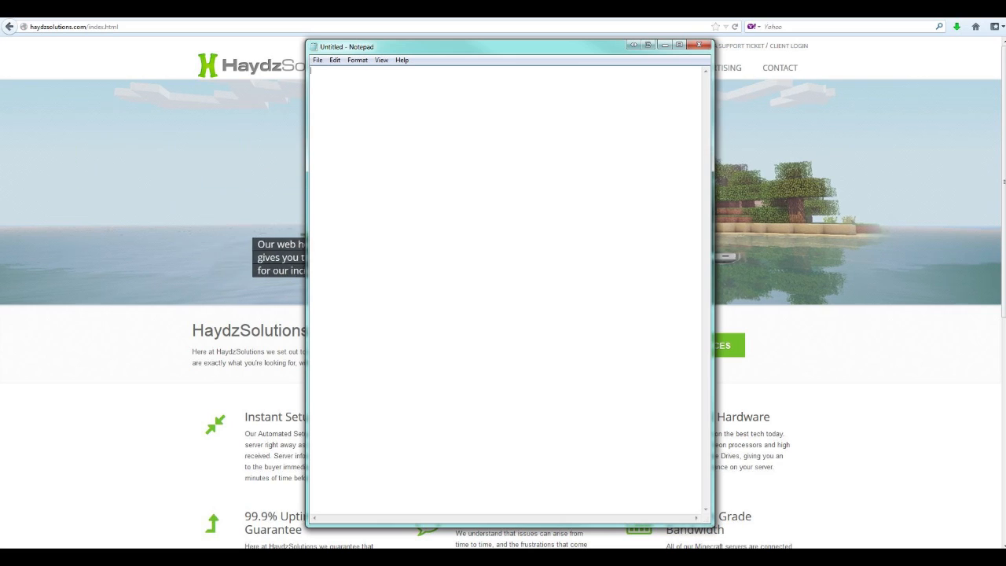
{"action": "type", "text": "haydzsolution"}
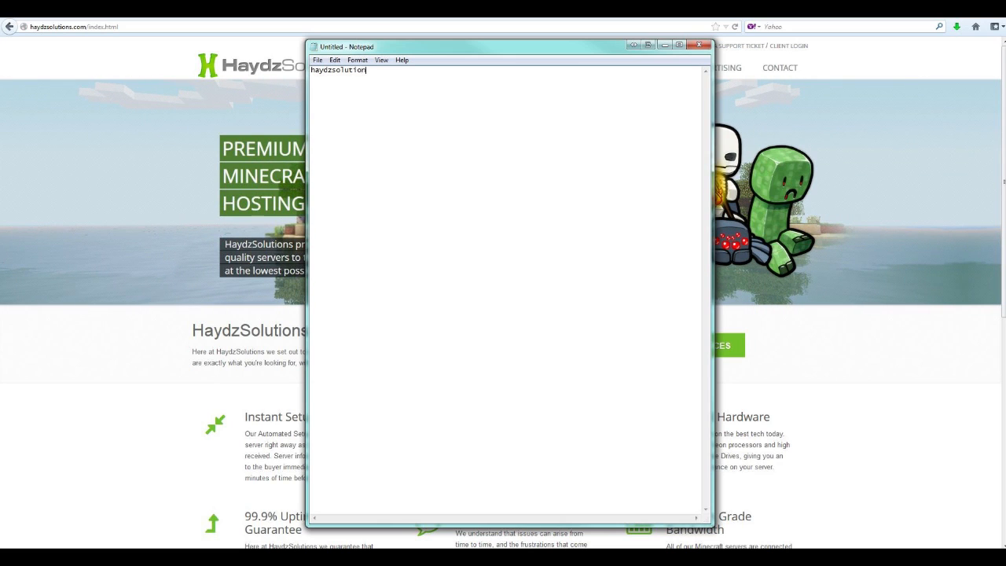
{"action": "type", "text": "s"}
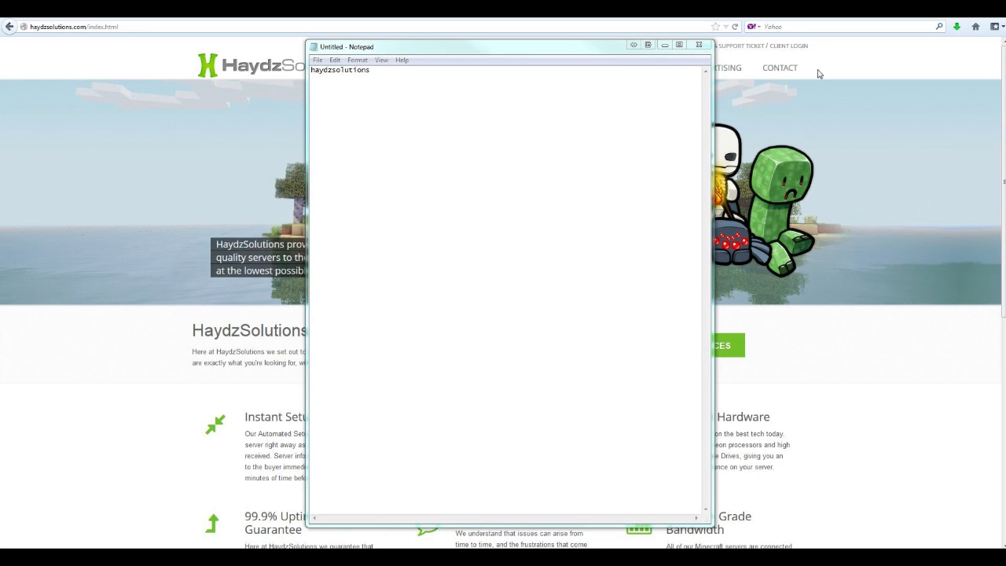
{"action": "type", "text": "http://192.99.3.98/"}
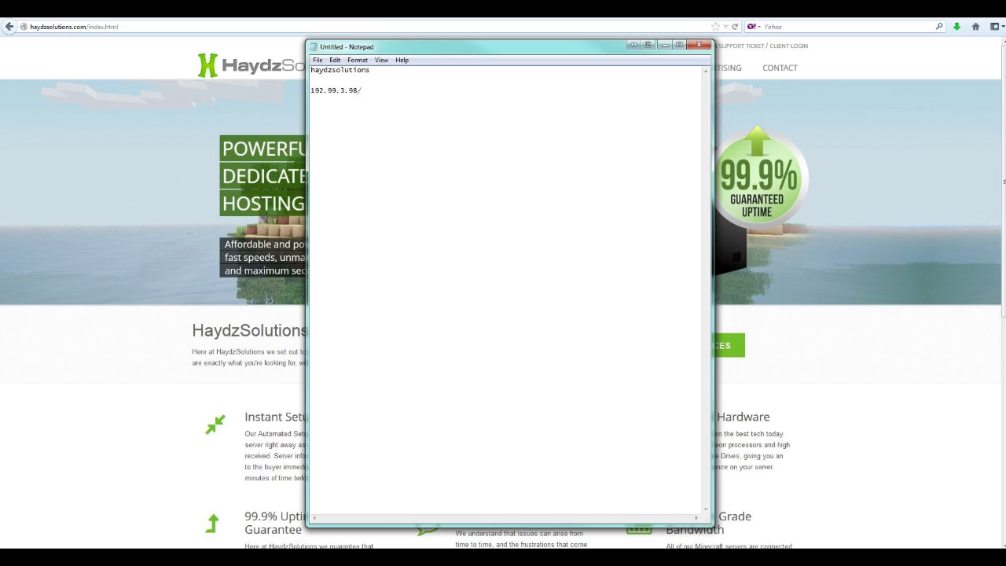
{"action": "key", "text": "Backspace"}
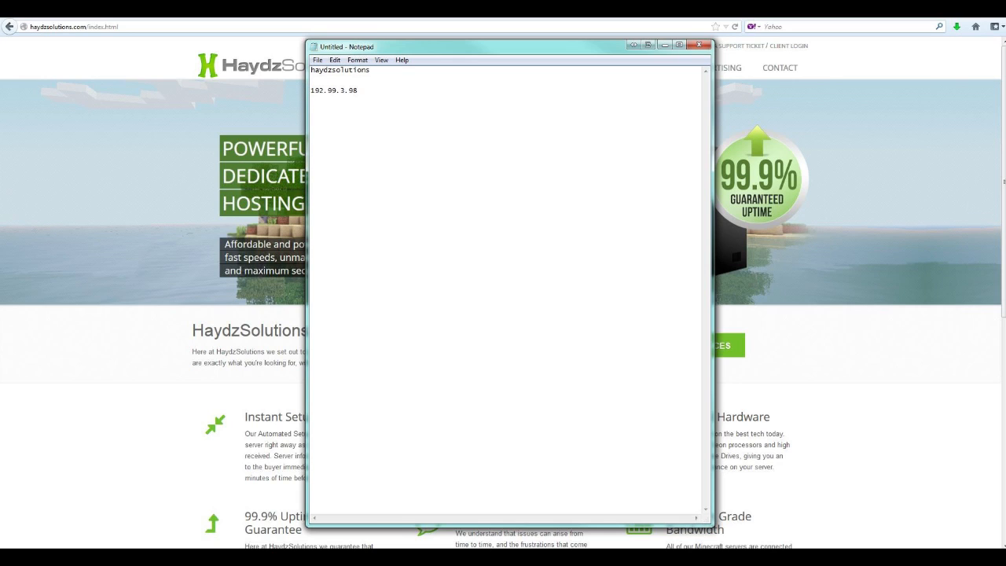
{"action": "type", "text": ":"}
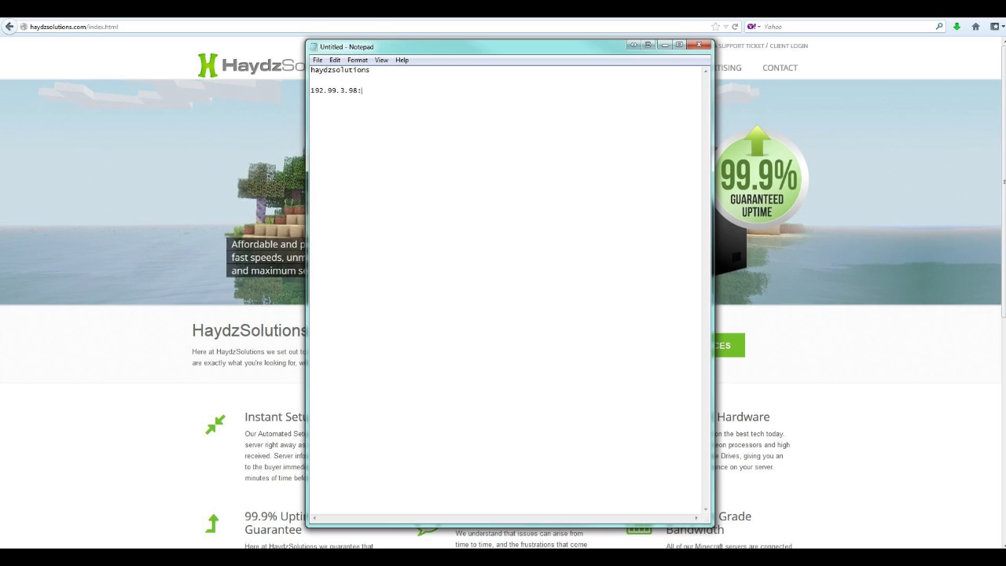
{"action": "type", "text": "25568"}
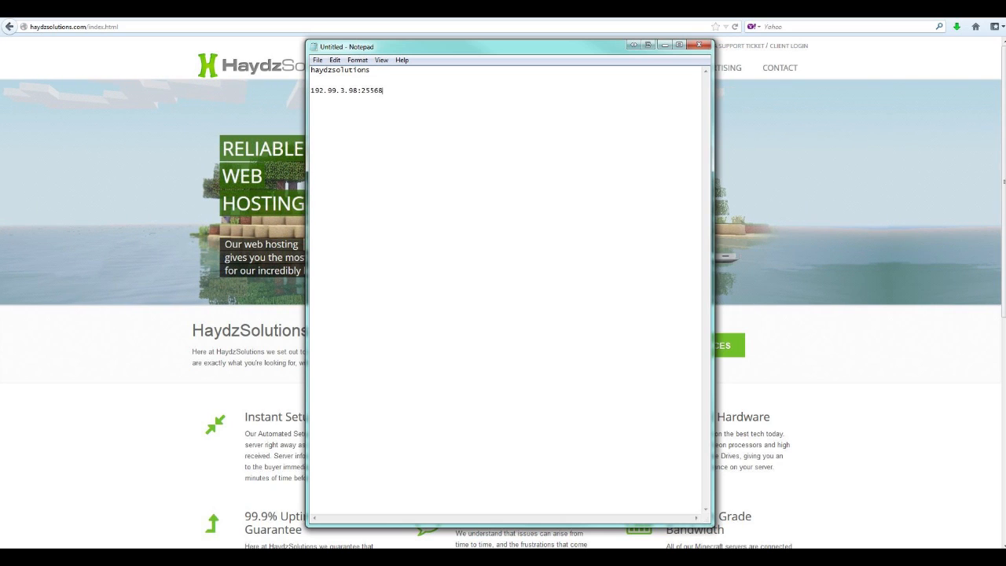
{"action": "triple_click", "coordinate": [347, 90]}
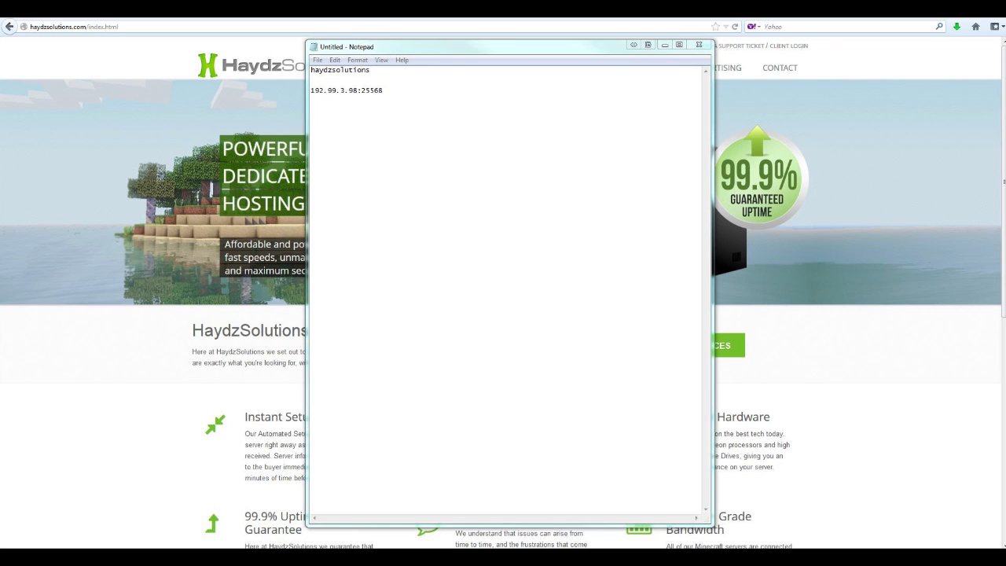
{"action": "type", "text": "http://192.99.3.98/multicraft"}
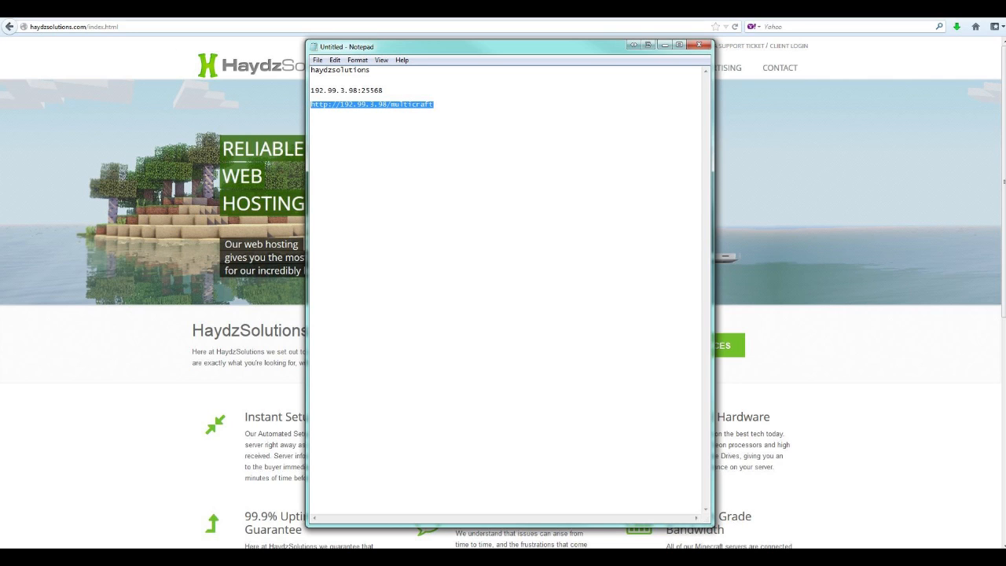
{"action": "left_click", "coordinate": [697, 44]}
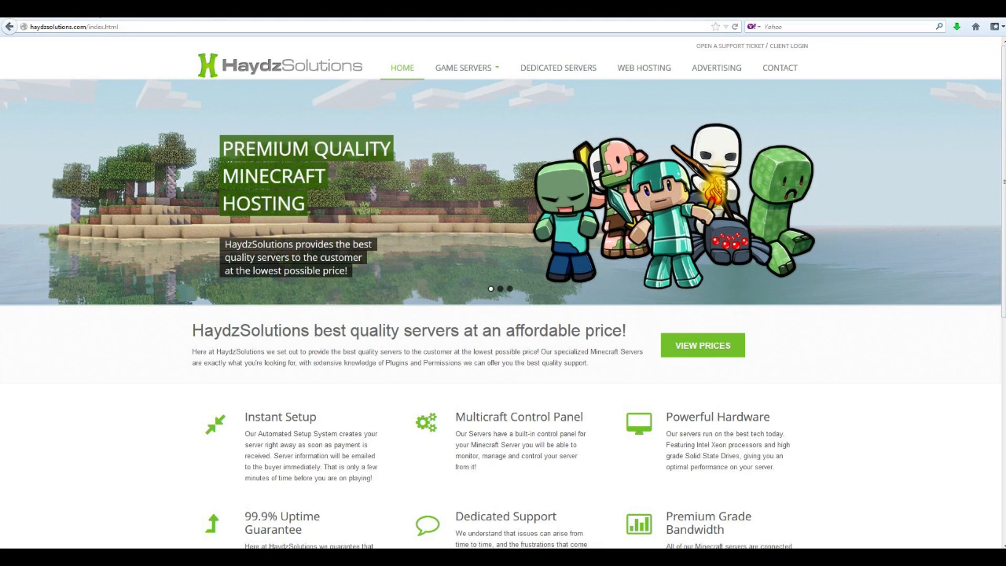
{"action": "left_click", "coordinate": [74, 26]}
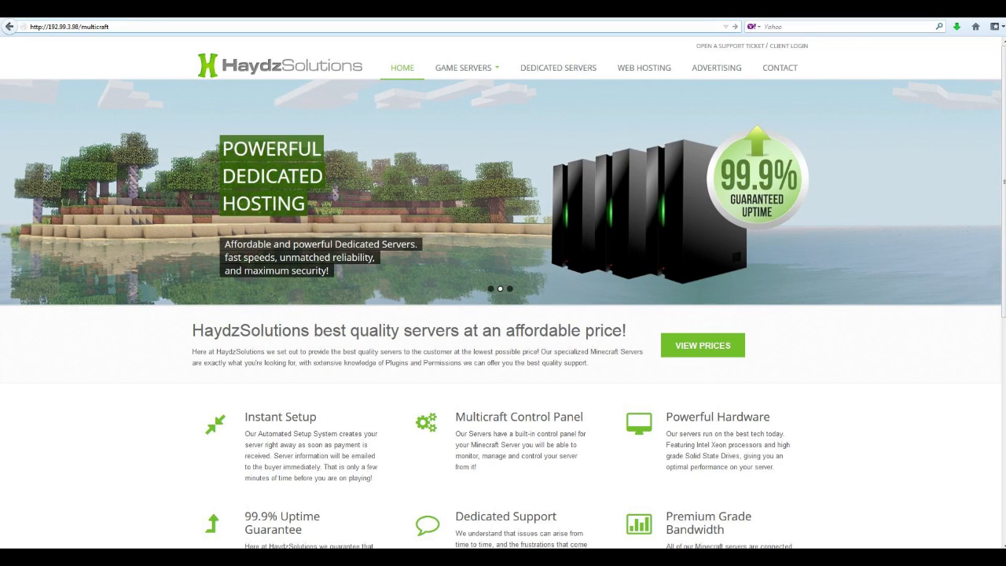
{"action": "left_click", "coordinate": [71, 26]}
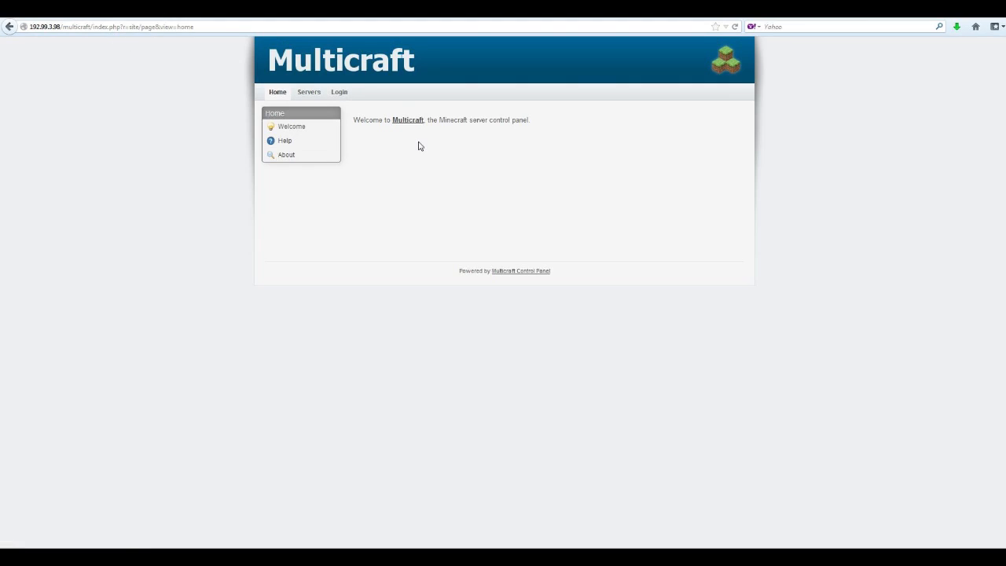
{"action": "left_click", "coordinate": [339, 92]}
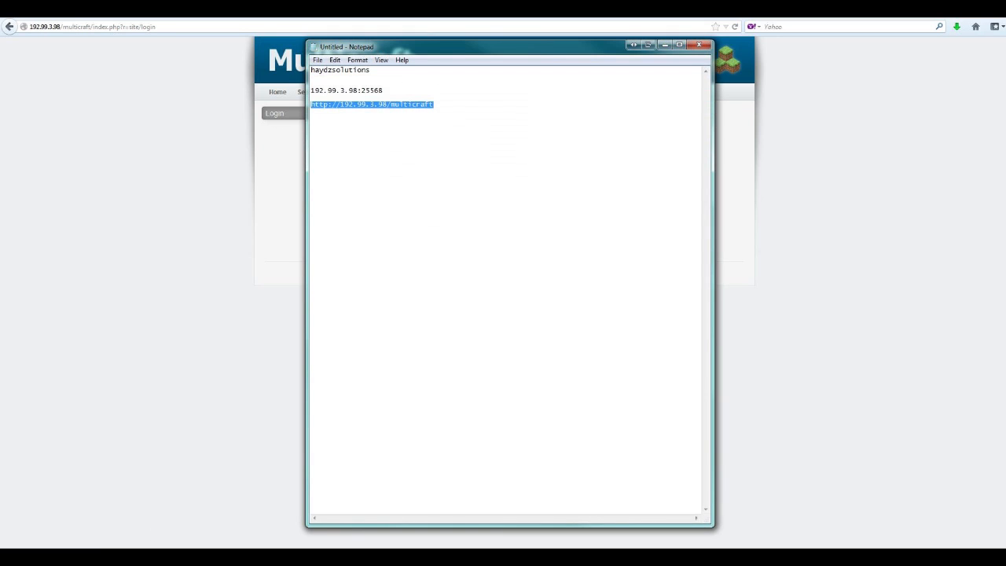
{"action": "left_click", "coordinate": [511, 236]}
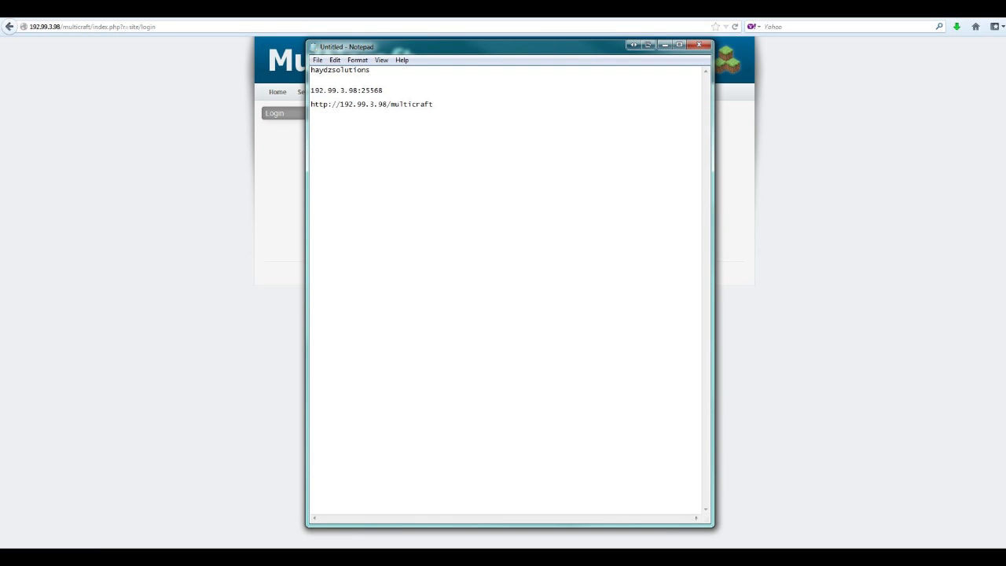
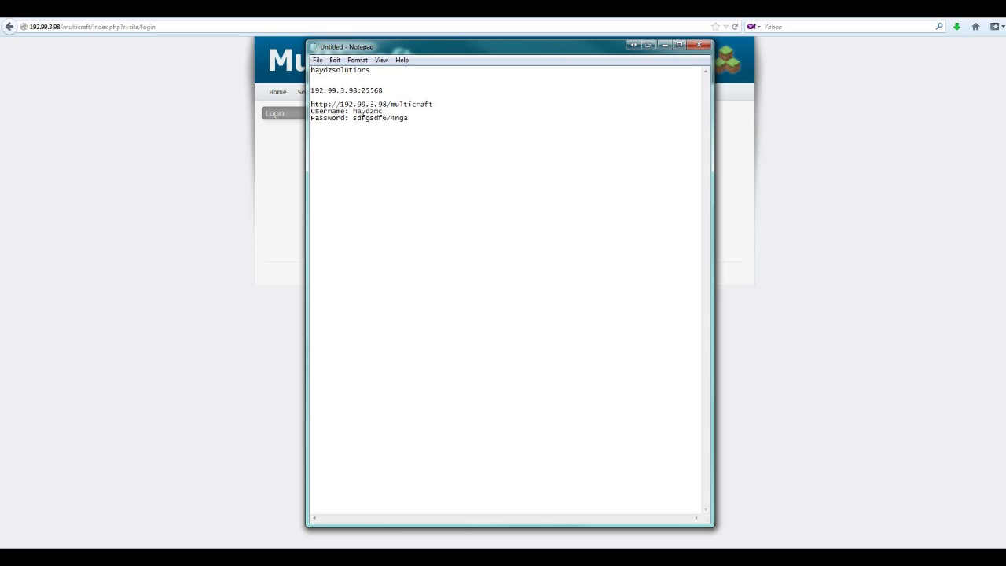
Enter 'haydzmc' as the name and a password on the Multicraft login form.
{"action": "left_click", "coordinate": [698, 45]}
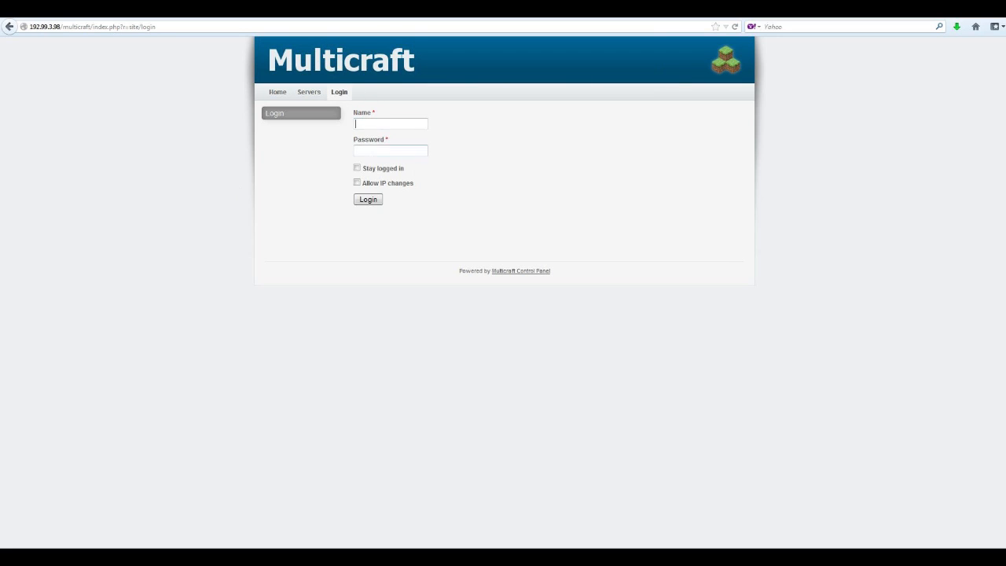
{"action": "type", "text": "haydzmc"}
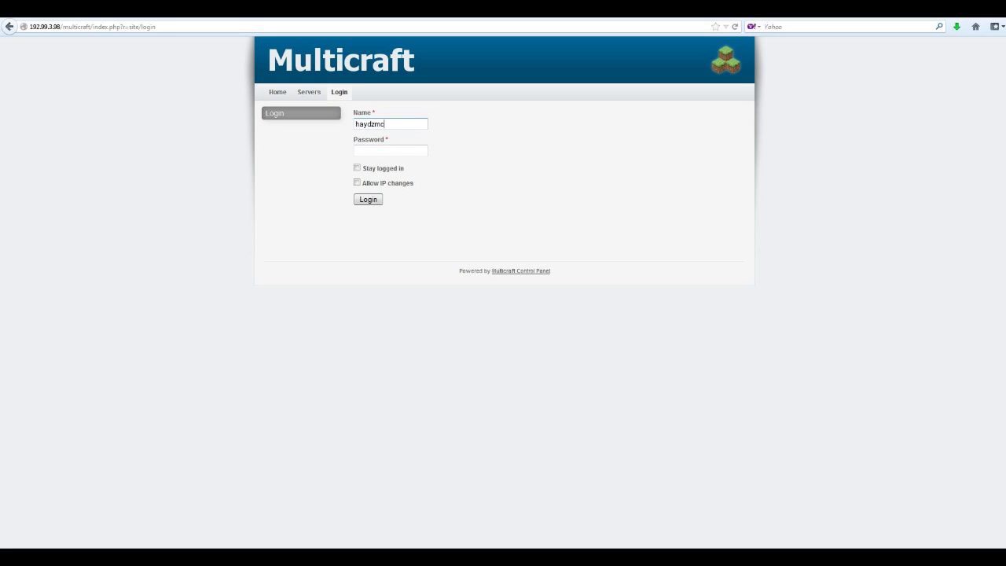
{"action": "type", "text": "password"}
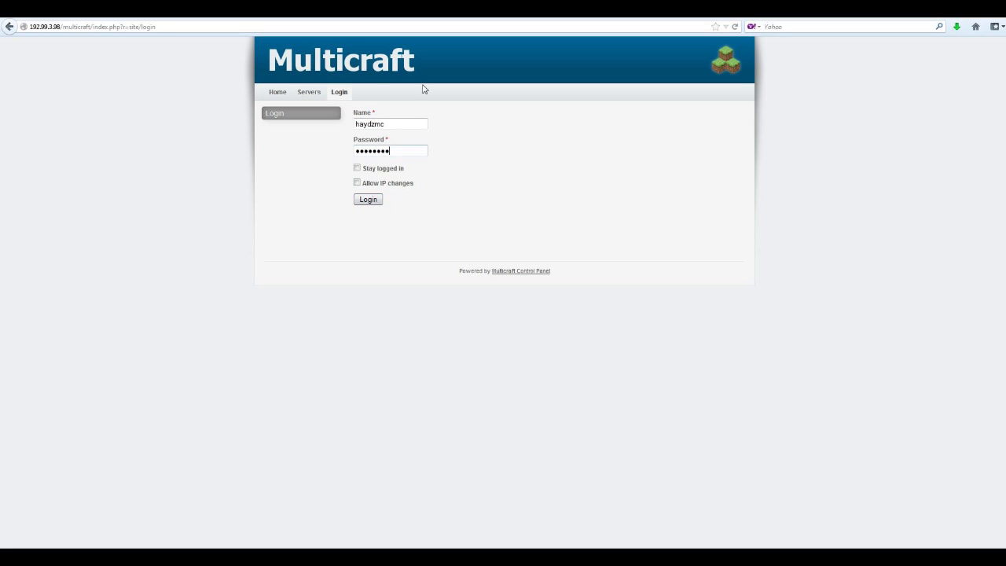
{"action": "mouse_move", "coordinate": [316, 214]}
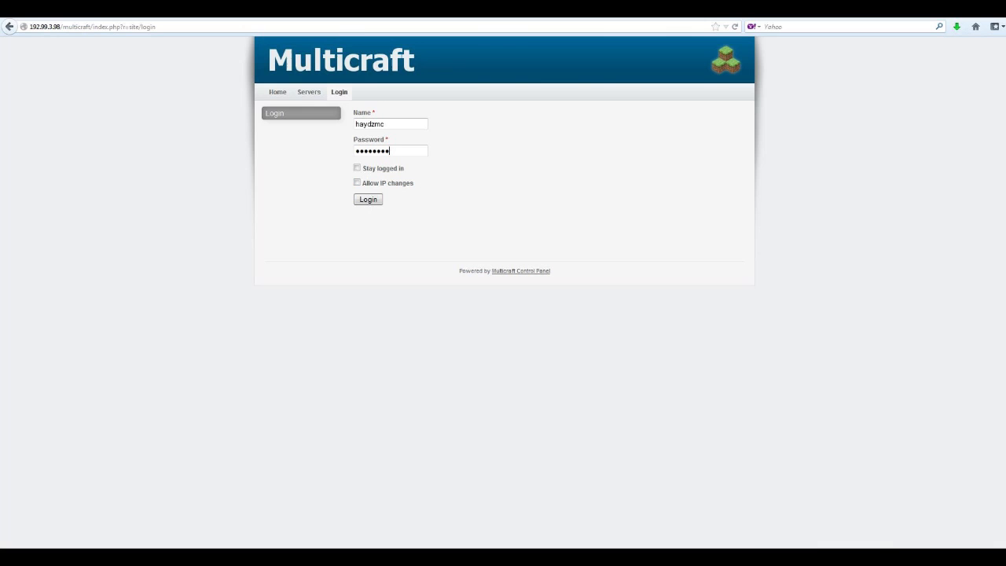
{"action": "mouse_move", "coordinate": [276, 94]}
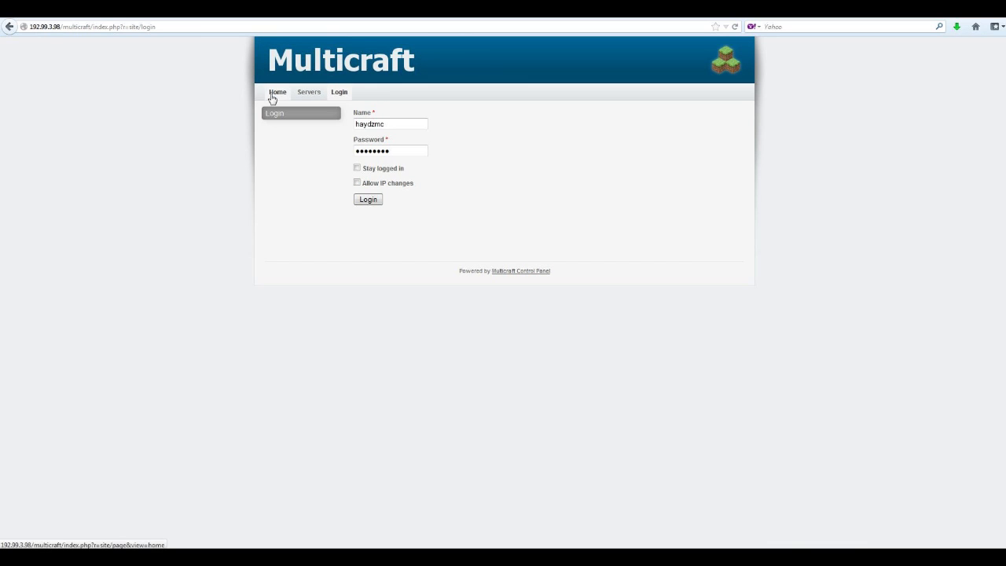
{"action": "mouse_move", "coordinate": [460, 318]}
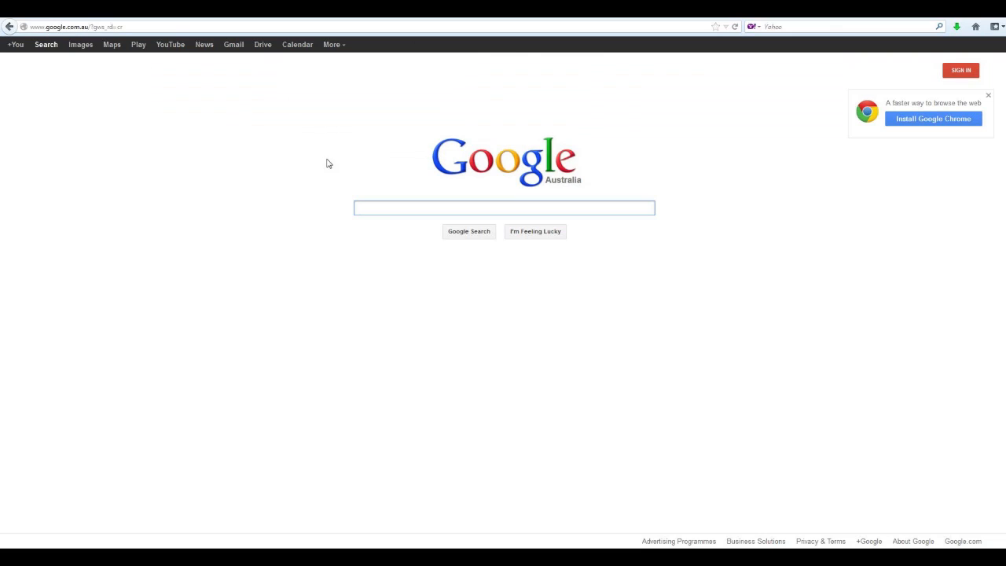
Search Google for 'haydzsolutions' and open the HaydzSolutions result.
{"action": "type", "text": "haydzsolutions"}
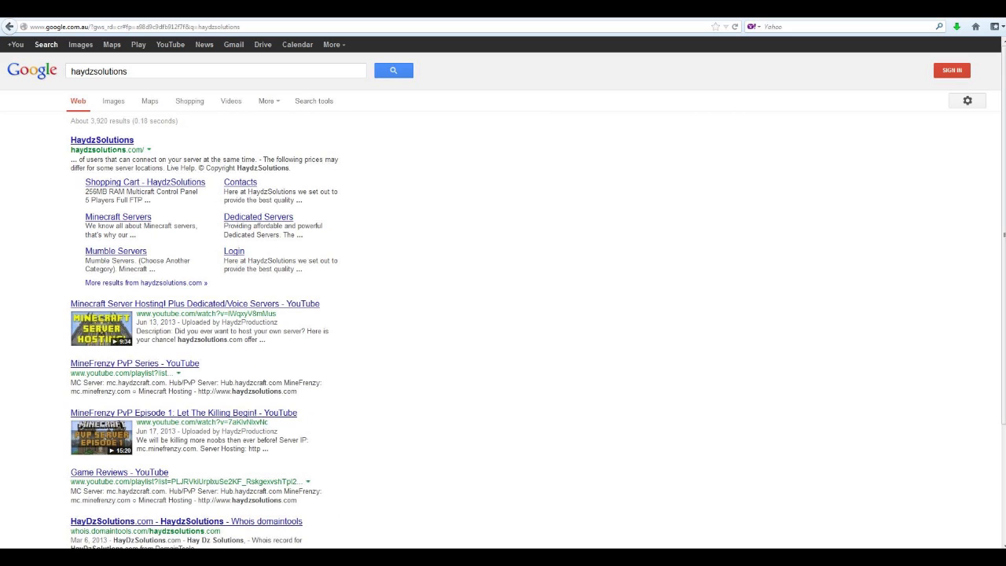
{"action": "left_click", "coordinate": [101, 139]}
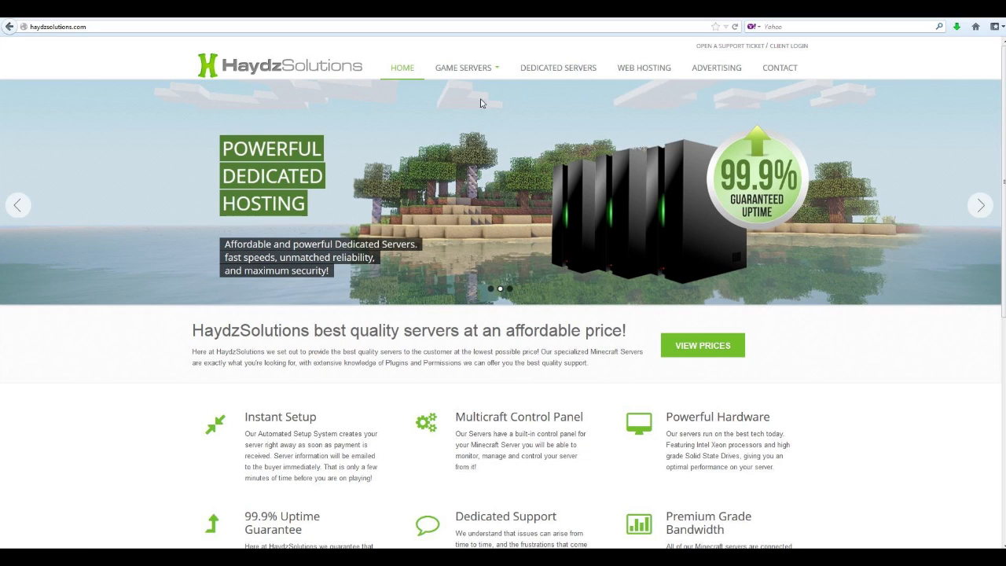
Open the Minecraft servers pricing page, then the Contact page's message field.
{"action": "left_click", "coordinate": [463, 67]}
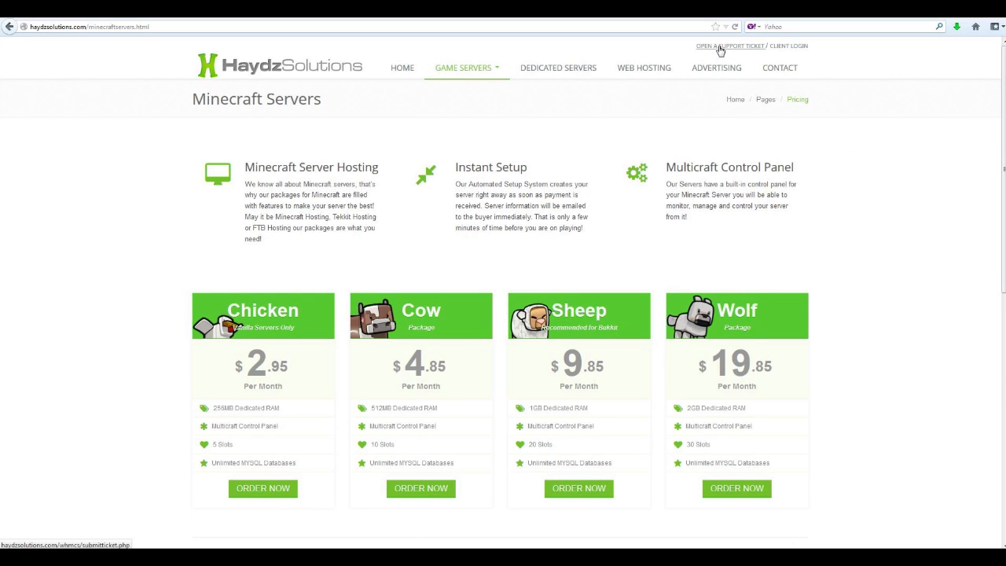
{"action": "mouse_move", "coordinate": [787, 45]}
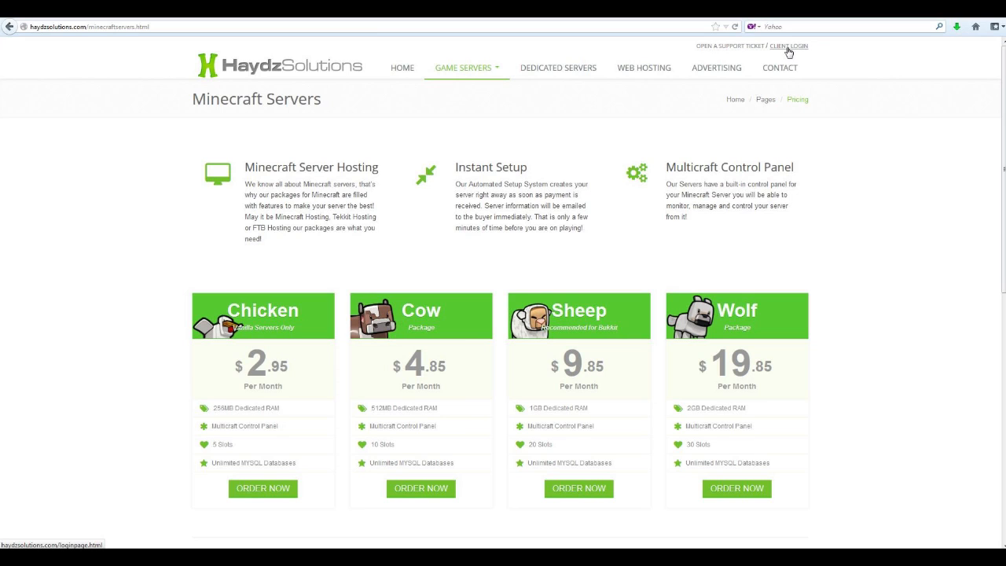
{"action": "left_click", "coordinate": [779, 67]}
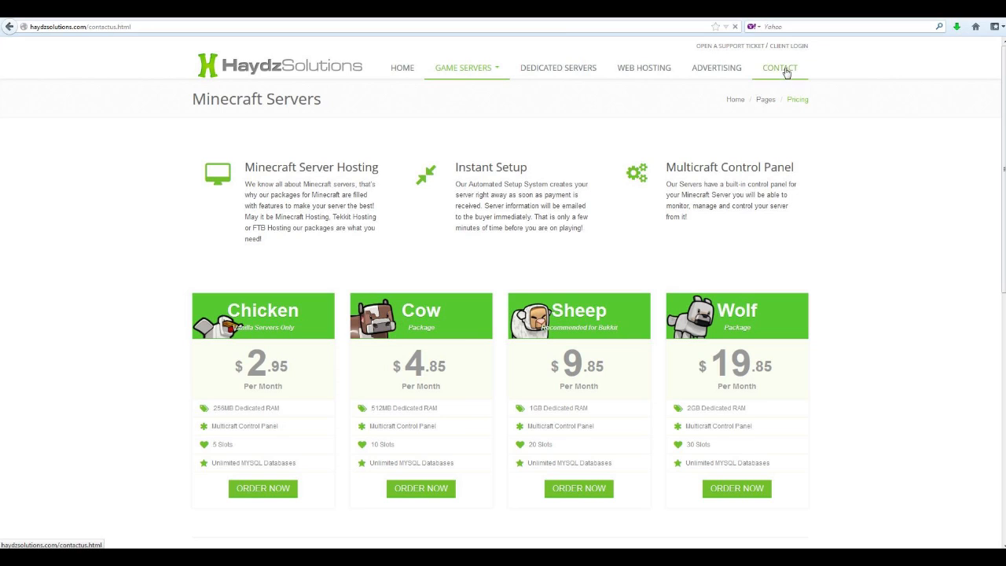
{"action": "left_click", "coordinate": [779, 67]}
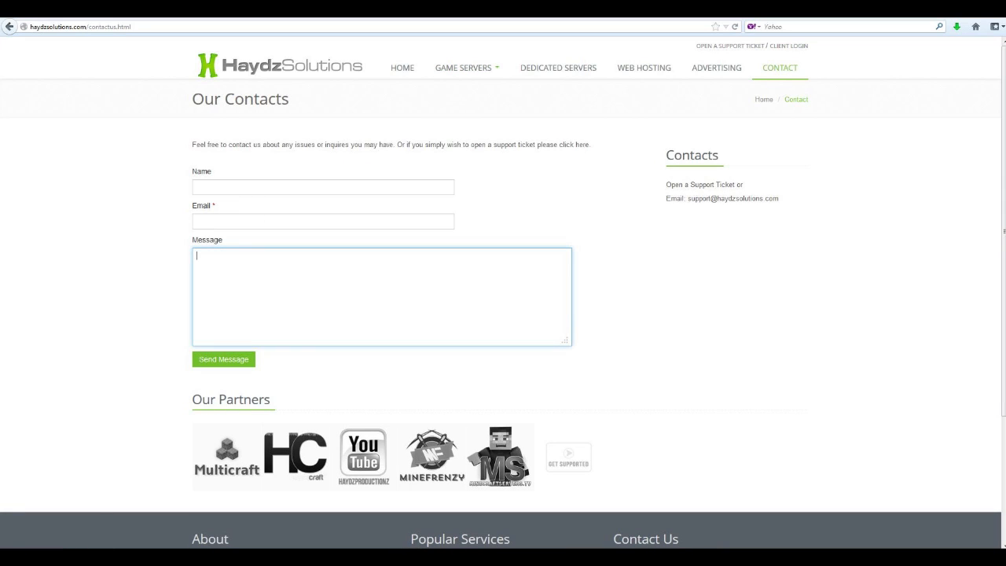